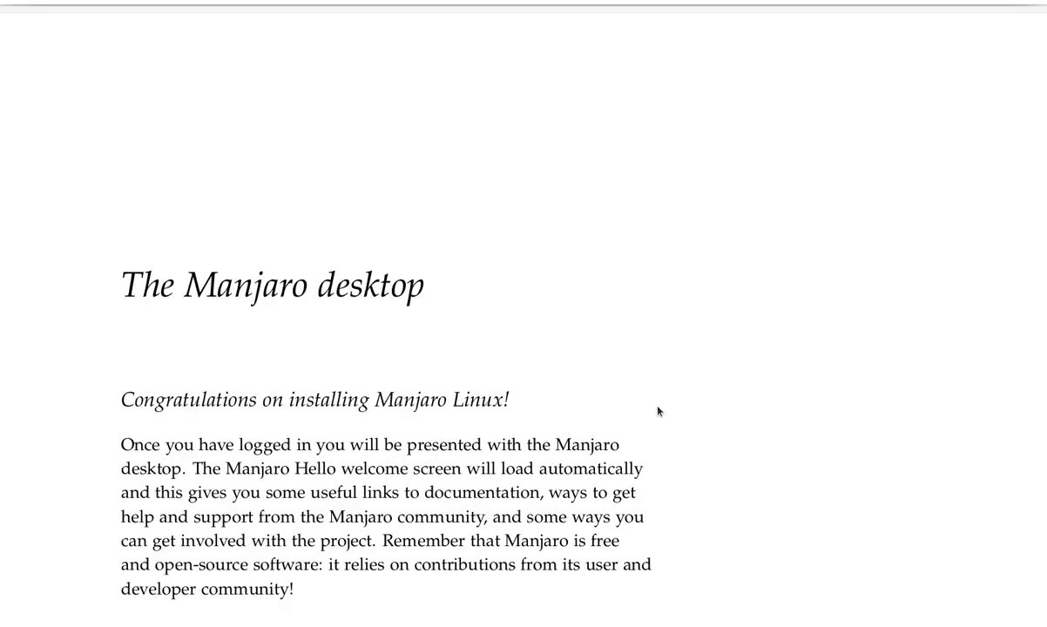
pyautogui.moveTo(964, 371)
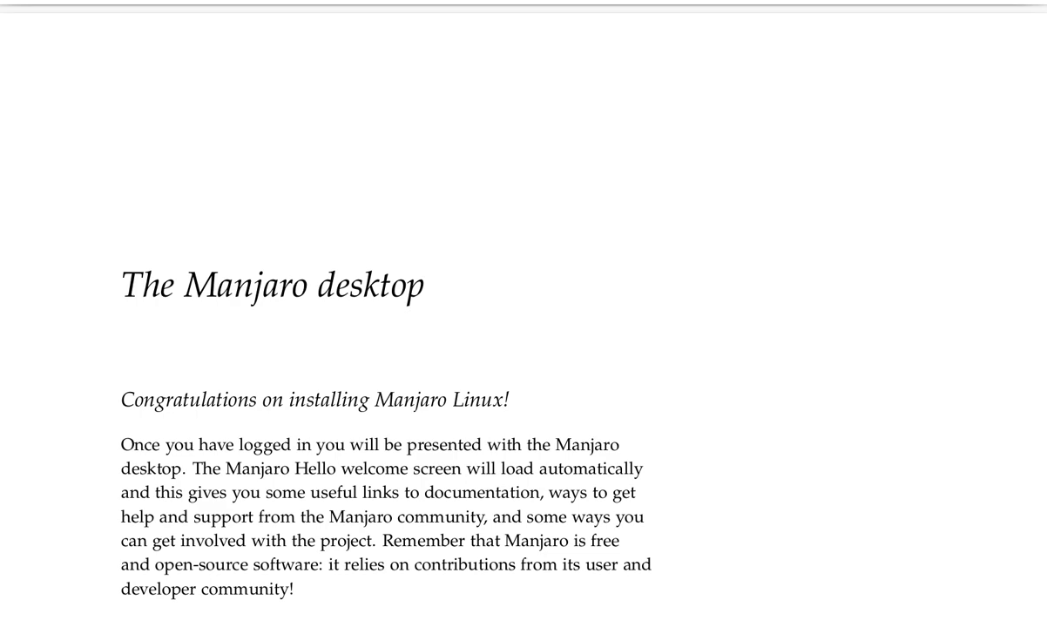
# Step: Scroll past the introduction to figure 1, the Xfce desktop with Manjaro Hello
pyautogui.scroll(-3)
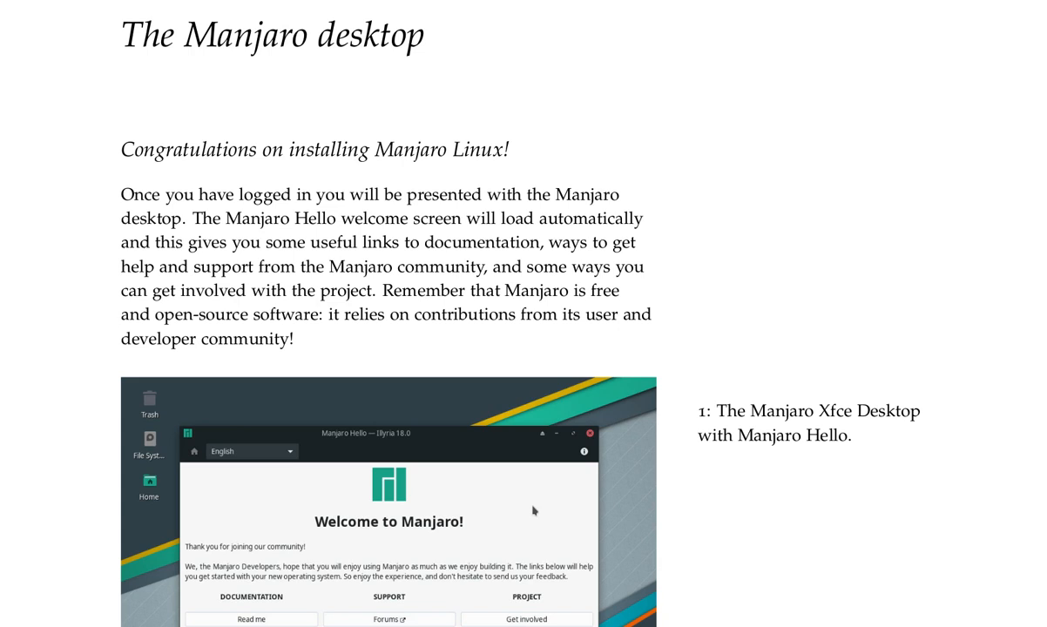
# Step: Scroll below figure 1 to the paragraph on disabling Launch at start
pyautogui.scroll(-3)
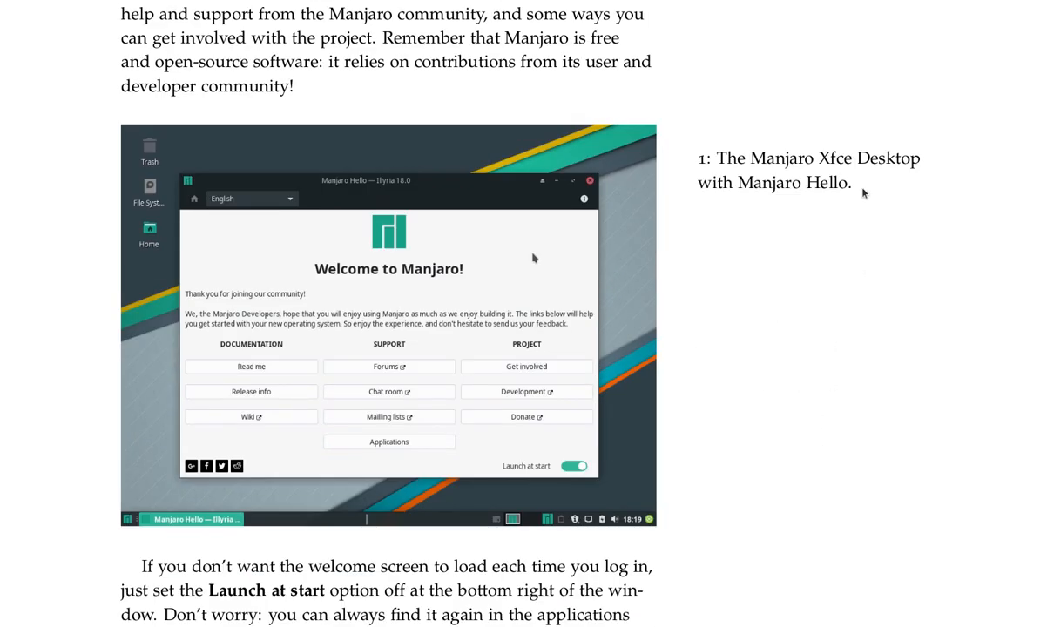
pyautogui.moveTo(811, 220)
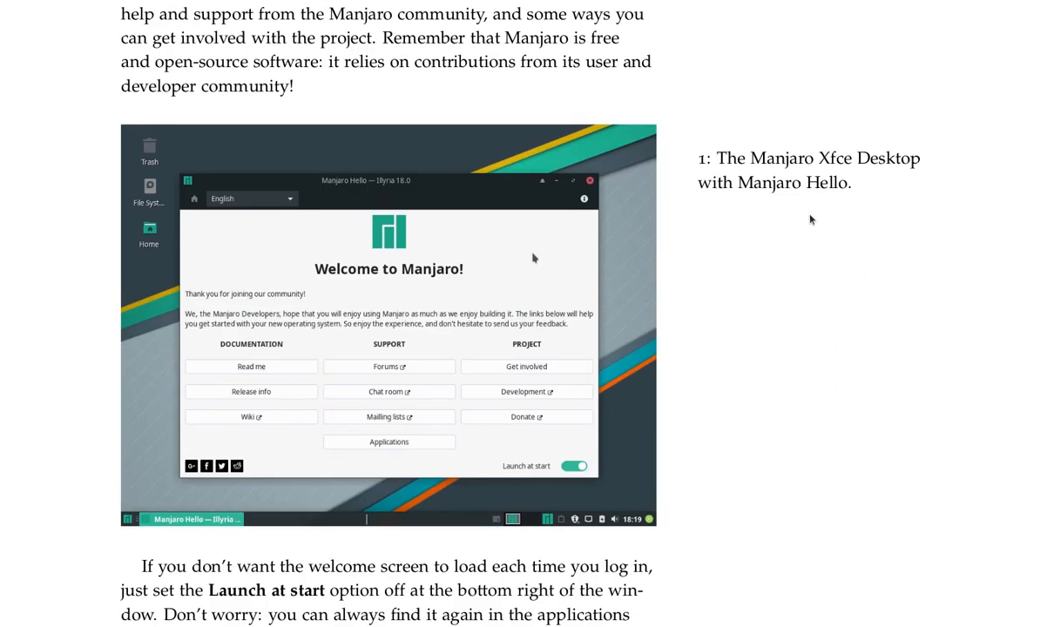
pyautogui.moveTo(309, 389)
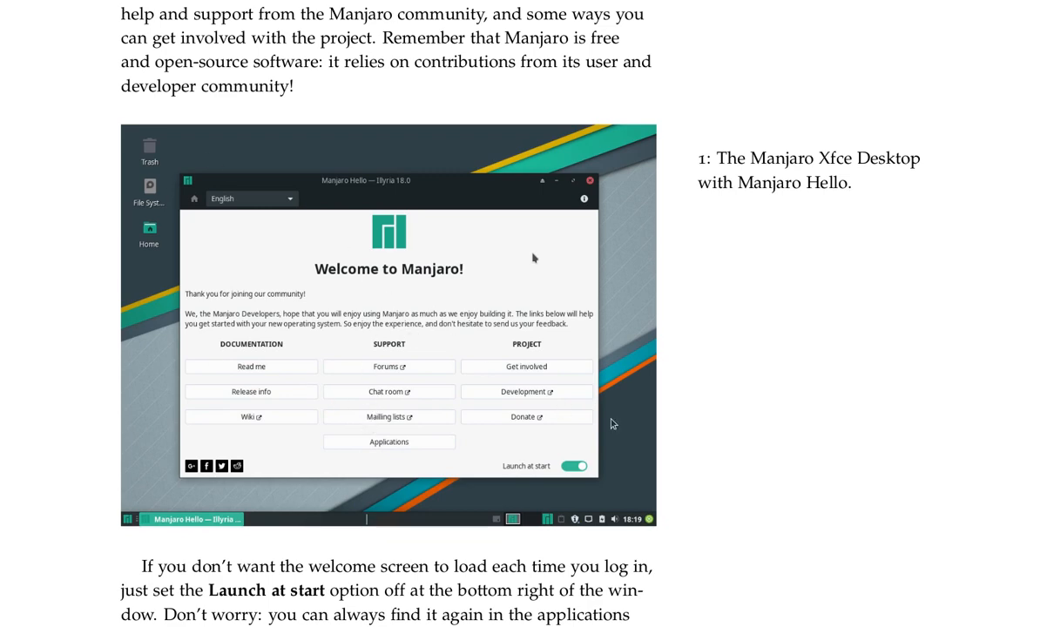
pyautogui.moveTo(734, 540)
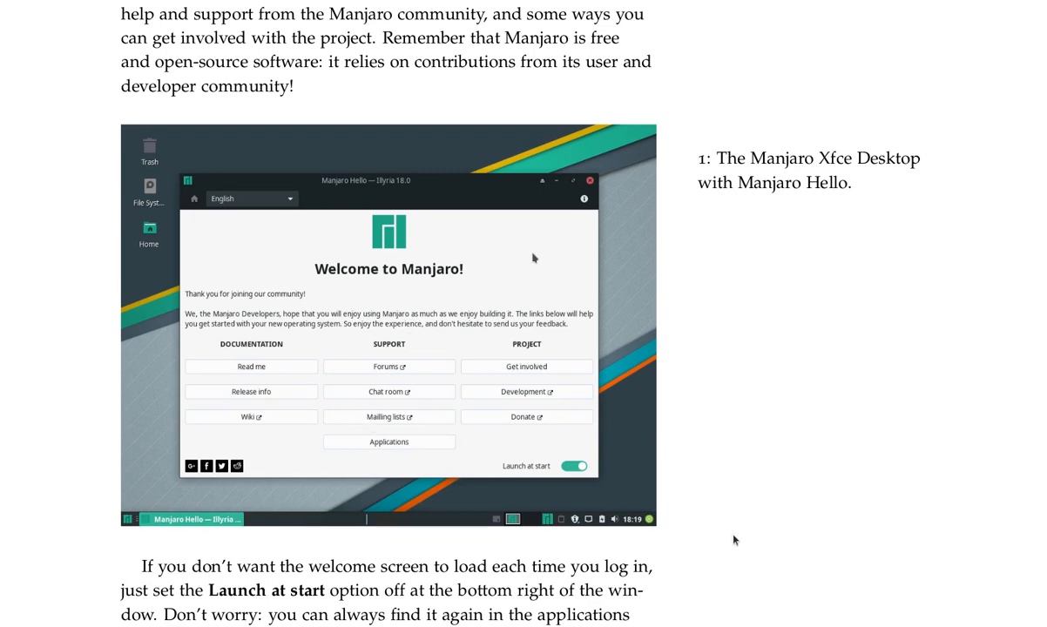
pyautogui.scroll(-3)
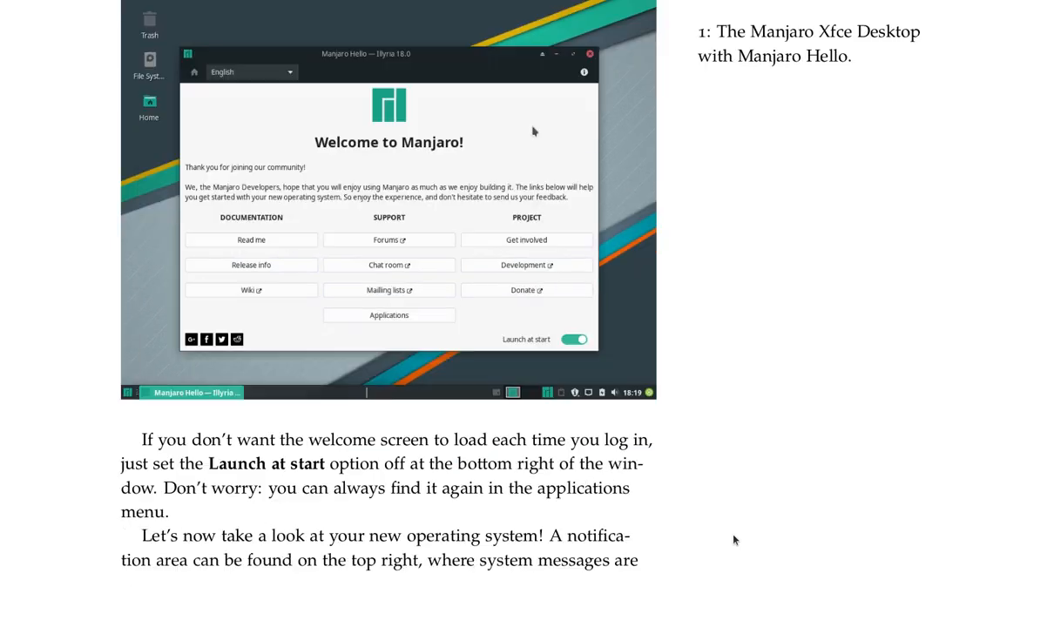
pyautogui.moveTo(1012, 553)
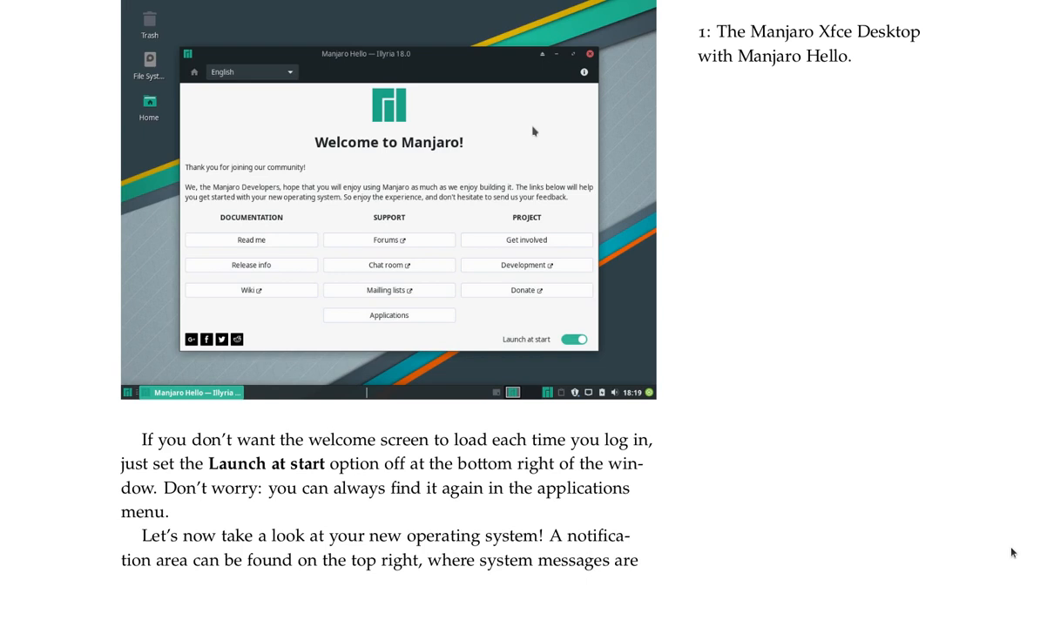
pyautogui.moveTo(893, 489)
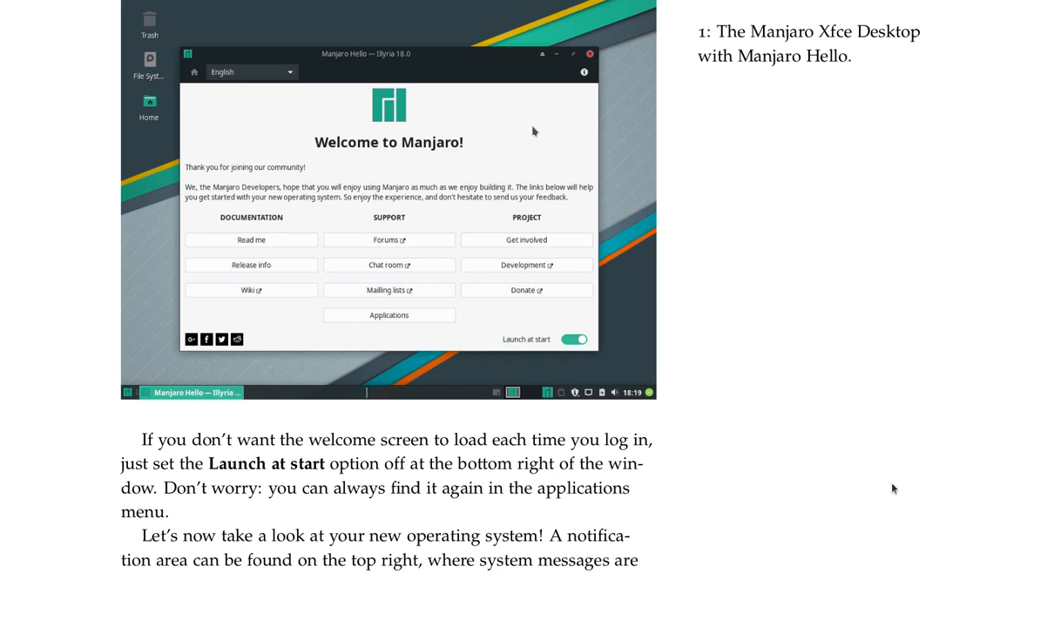
pyautogui.moveTo(589, 357)
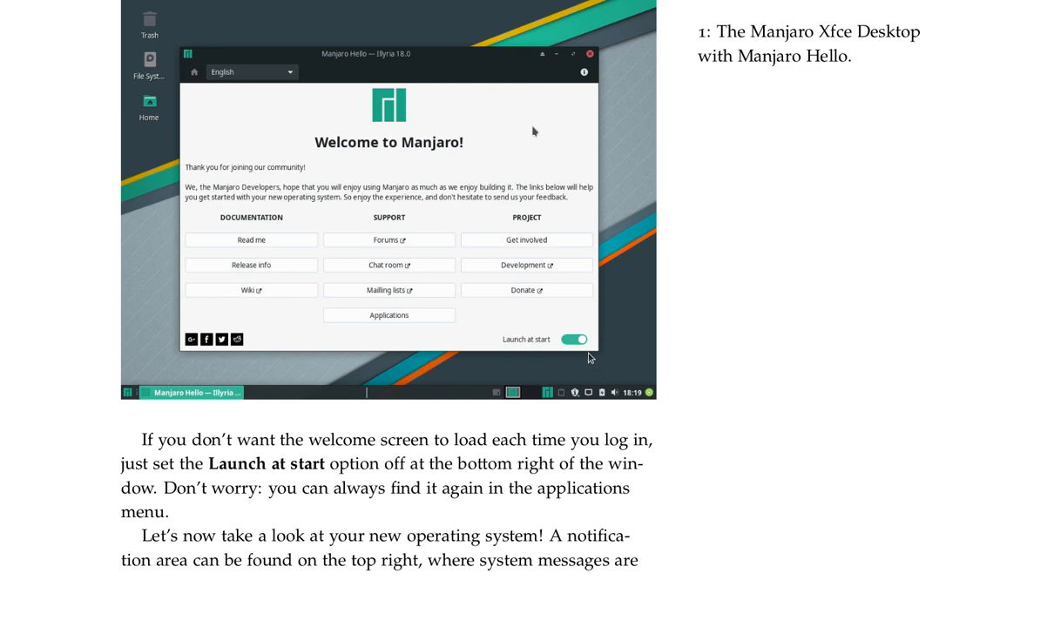
pyautogui.moveTo(593, 358)
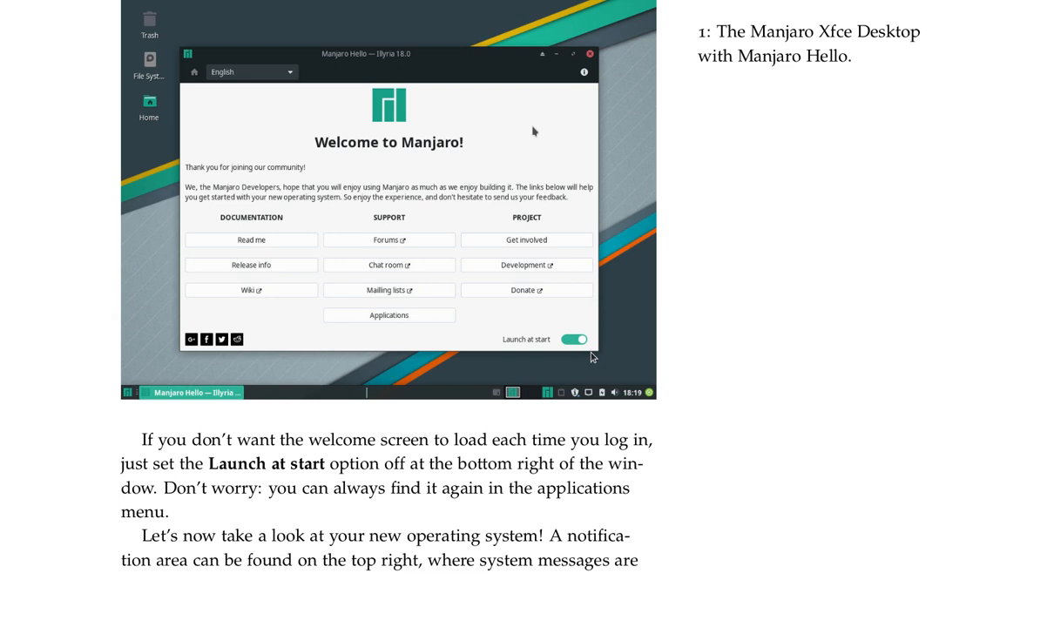
pyautogui.moveTo(585, 361)
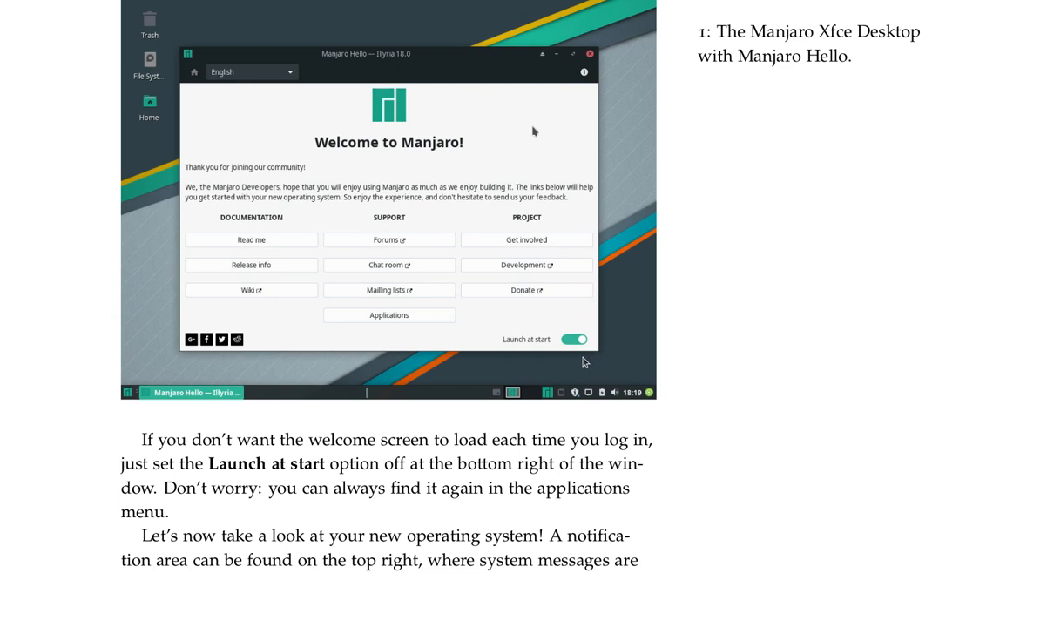
pyautogui.moveTo(1008, 559)
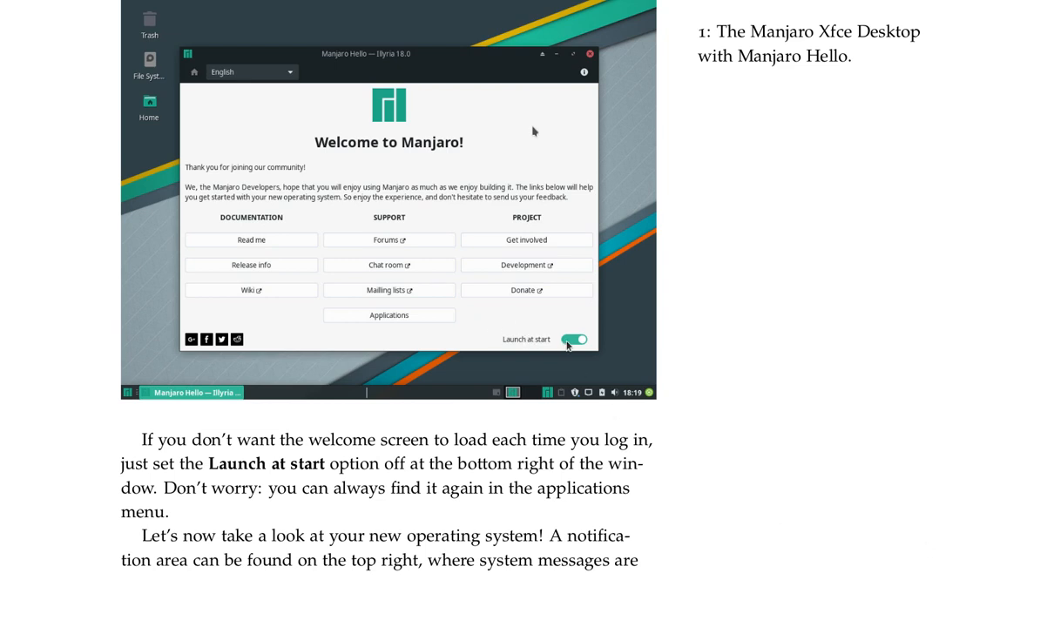
pyautogui.moveTo(580, 346)
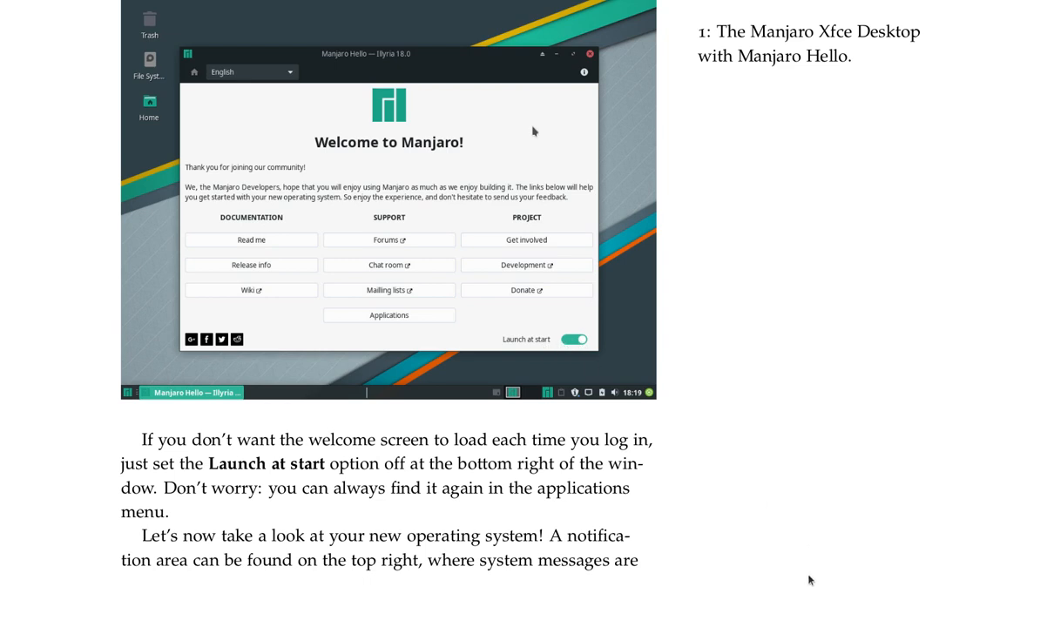
pyautogui.moveTo(794, 581)
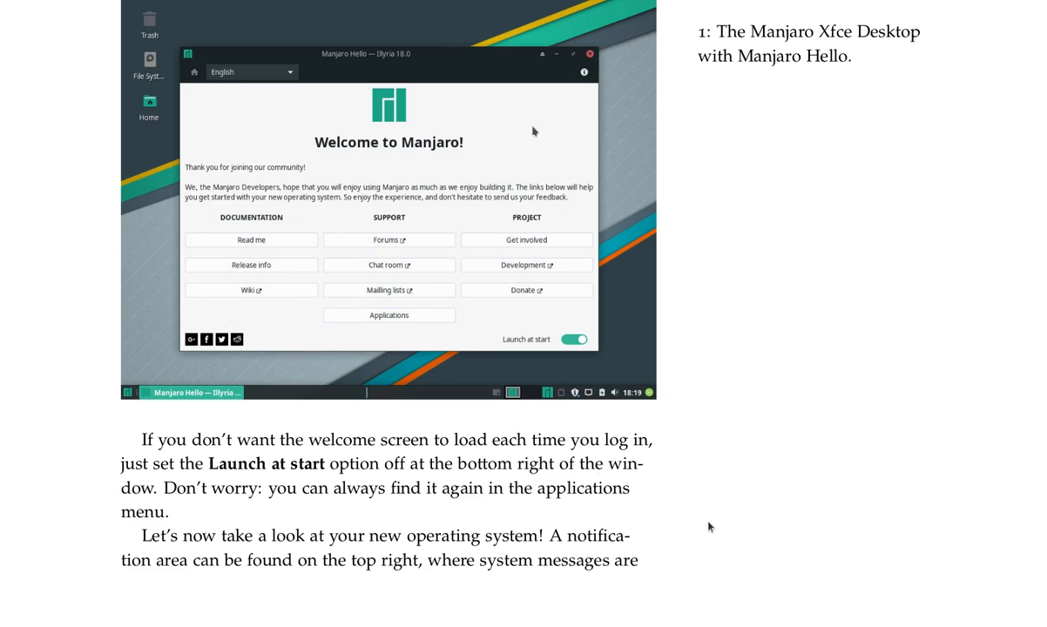
# Step: Scroll down to page 98's labelled Manjaro Xfce Desktop figure
pyautogui.scroll(-3)
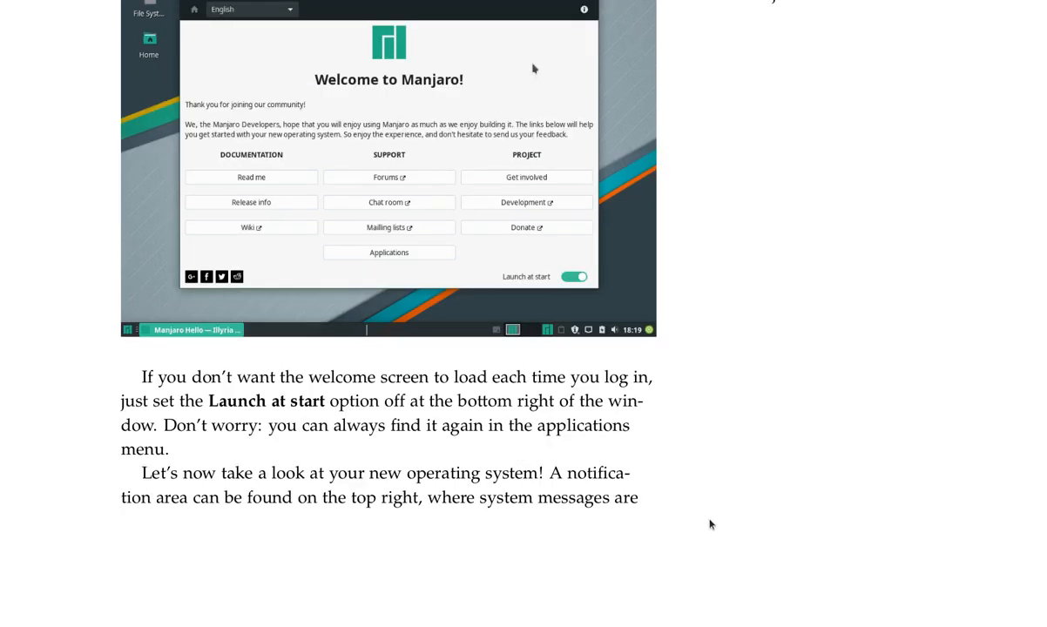
pyautogui.scroll(-3)
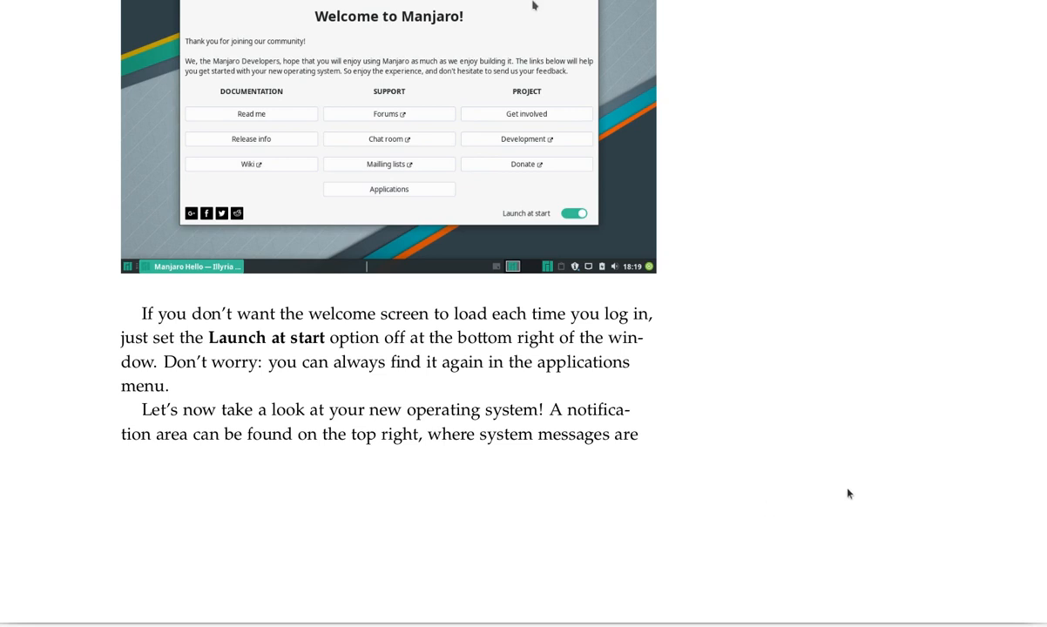
pyautogui.moveTo(1005, 488)
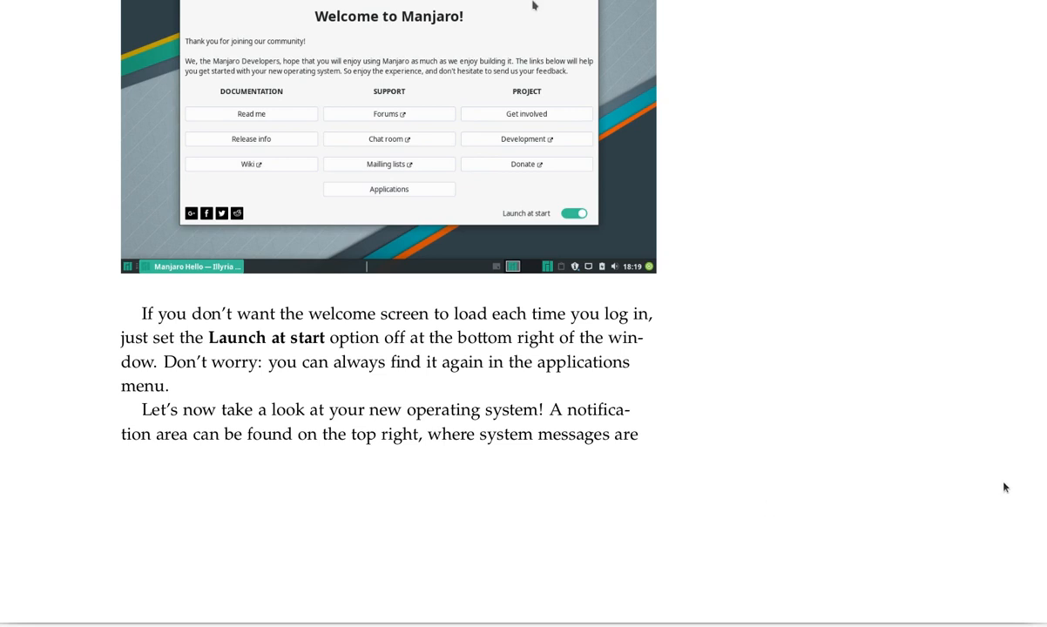
pyautogui.moveTo(1001, 489)
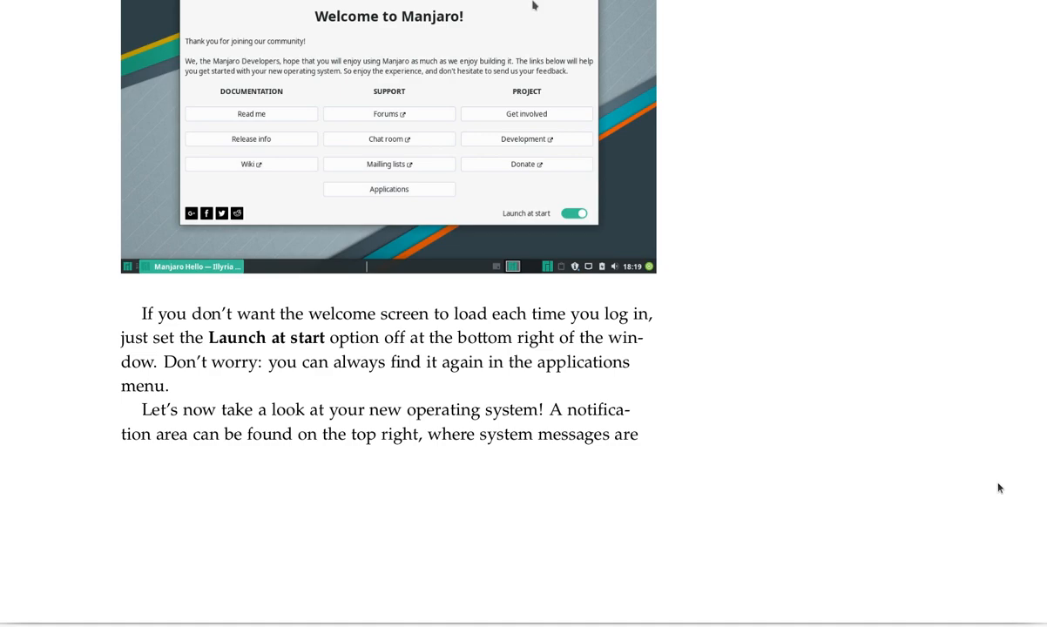
pyautogui.moveTo(970, 479)
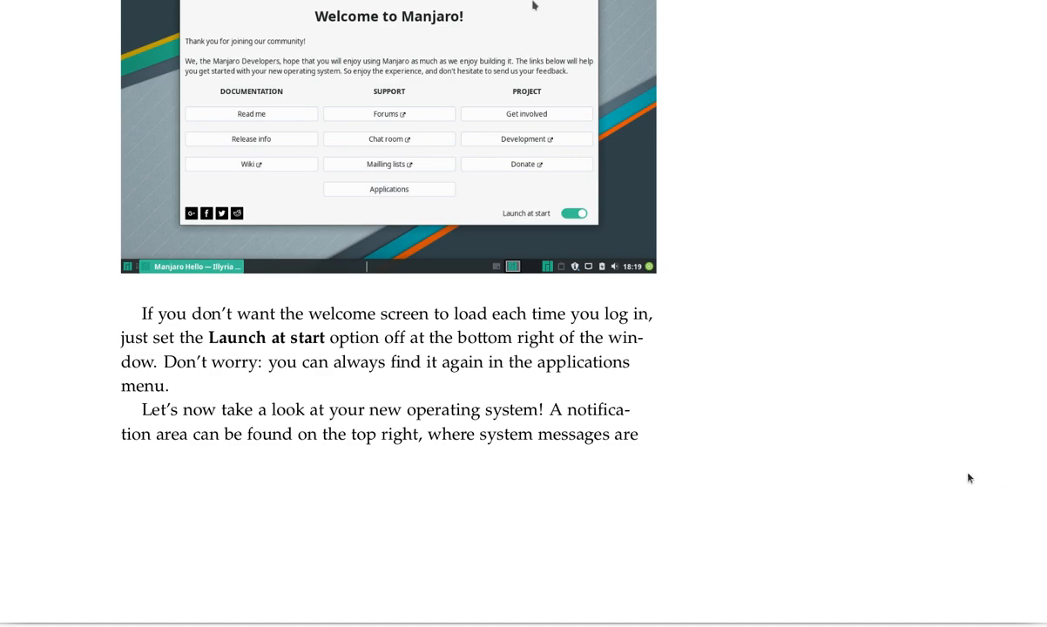
pyautogui.scroll(-3)
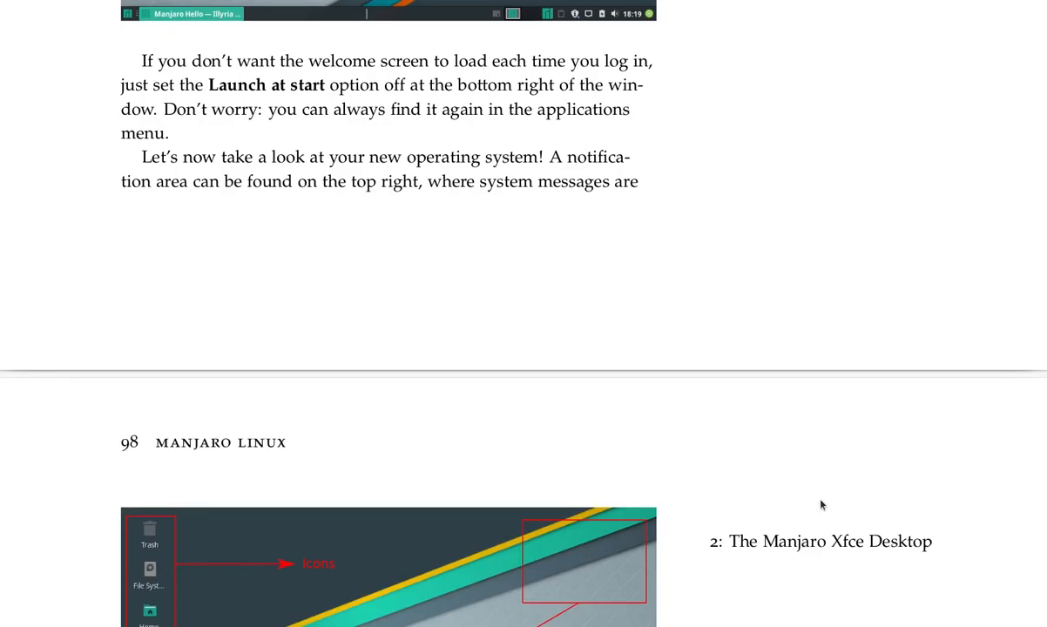
pyautogui.scroll(-3)
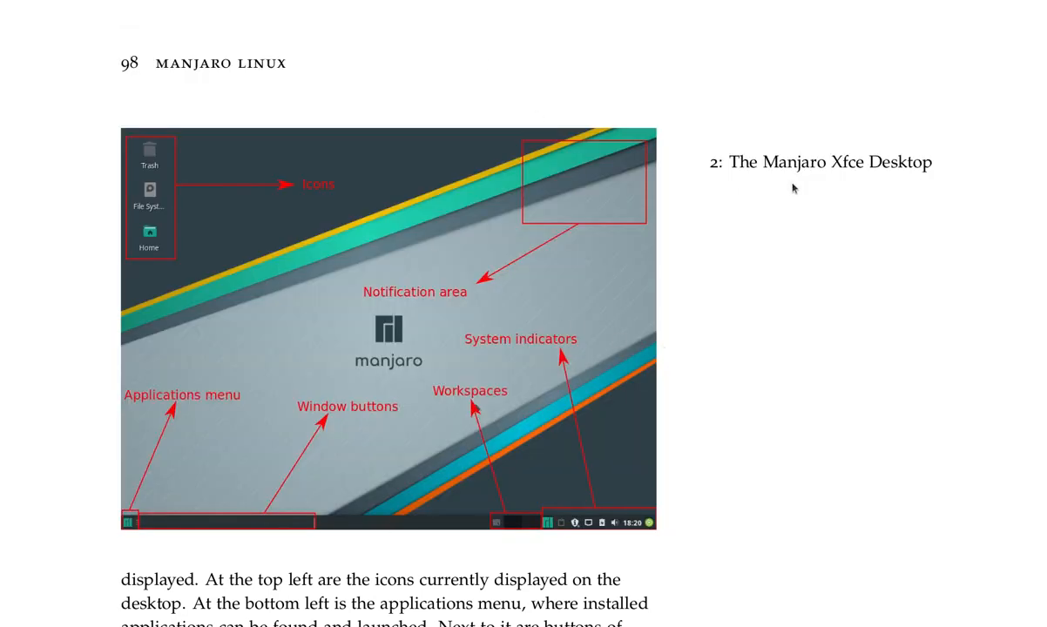
pyautogui.moveTo(881, 172)
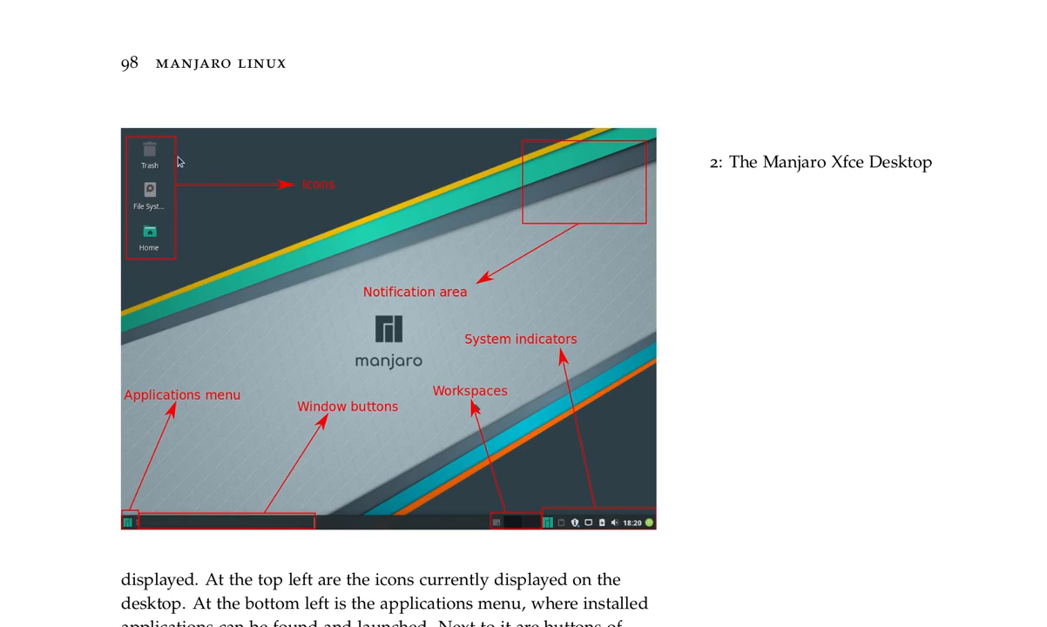
pyautogui.moveTo(134, 545)
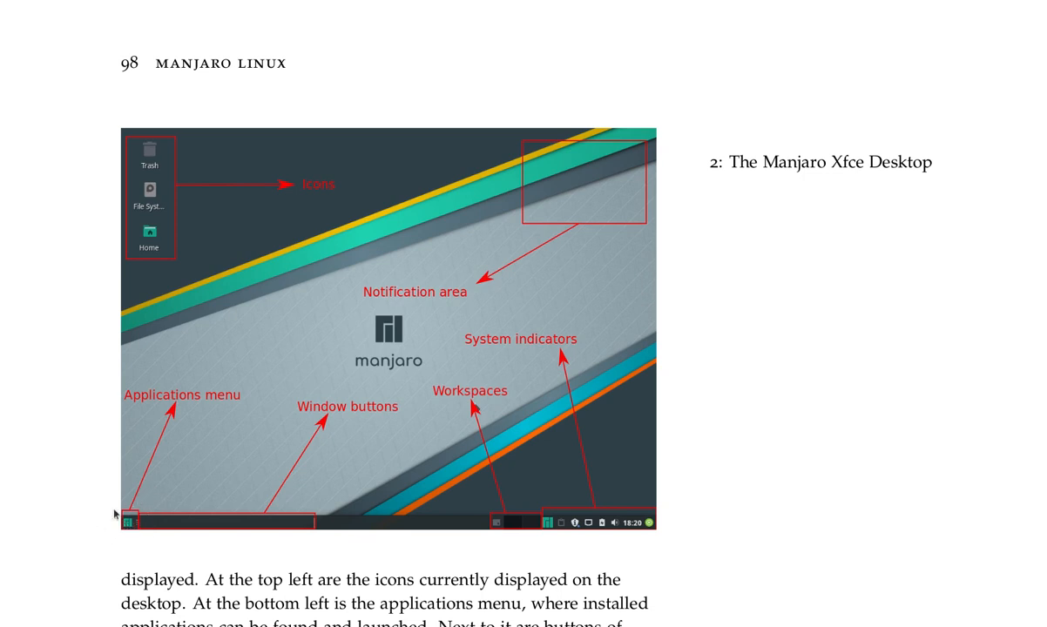
pyautogui.moveTo(332, 424)
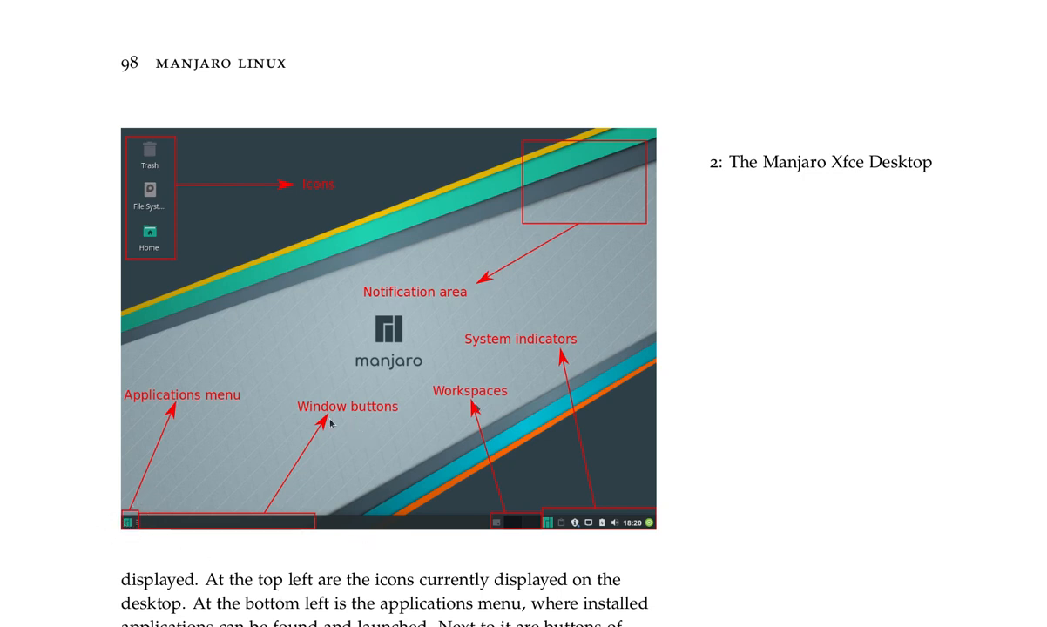
pyautogui.moveTo(566, 512)
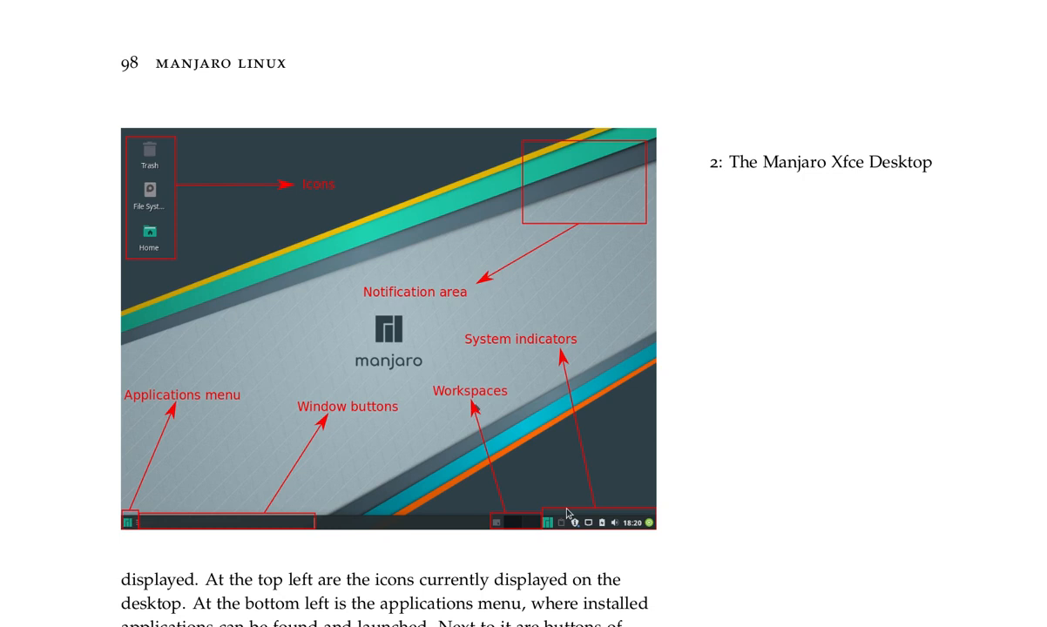
pyautogui.moveTo(608, 538)
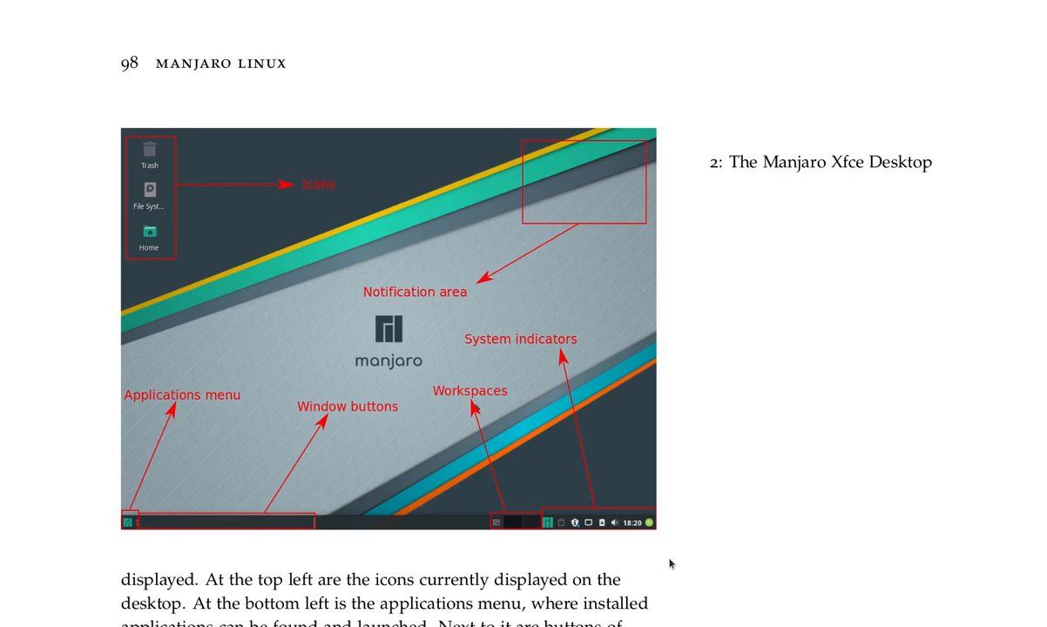
# Step: Scroll to the paragraph explaining icons, applications menu, workspaces, indicators and clock
pyautogui.scroll(-3)
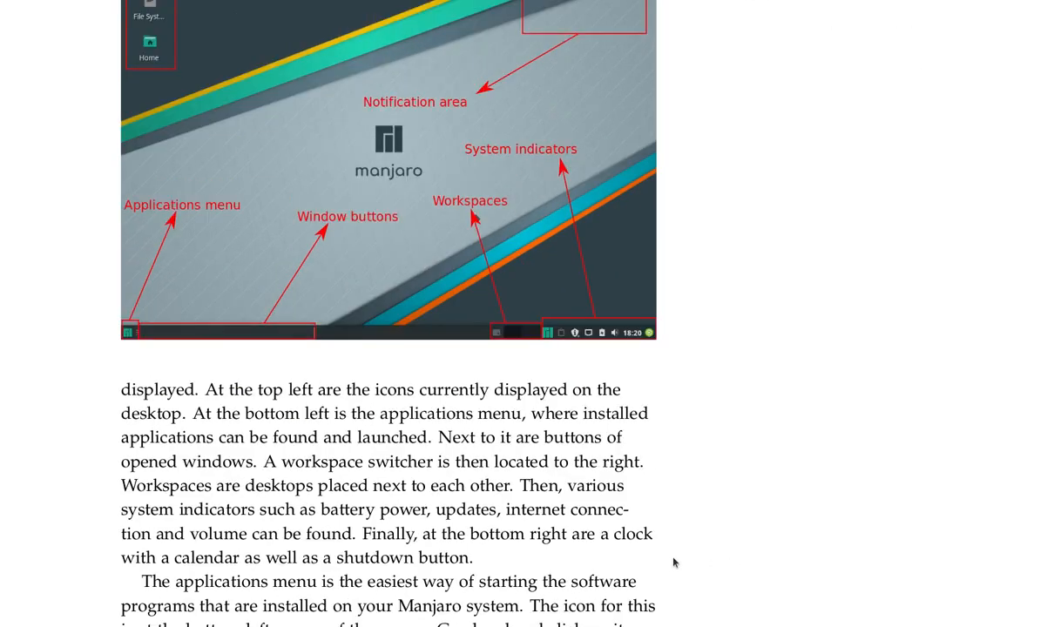
pyautogui.moveTo(1037, 389)
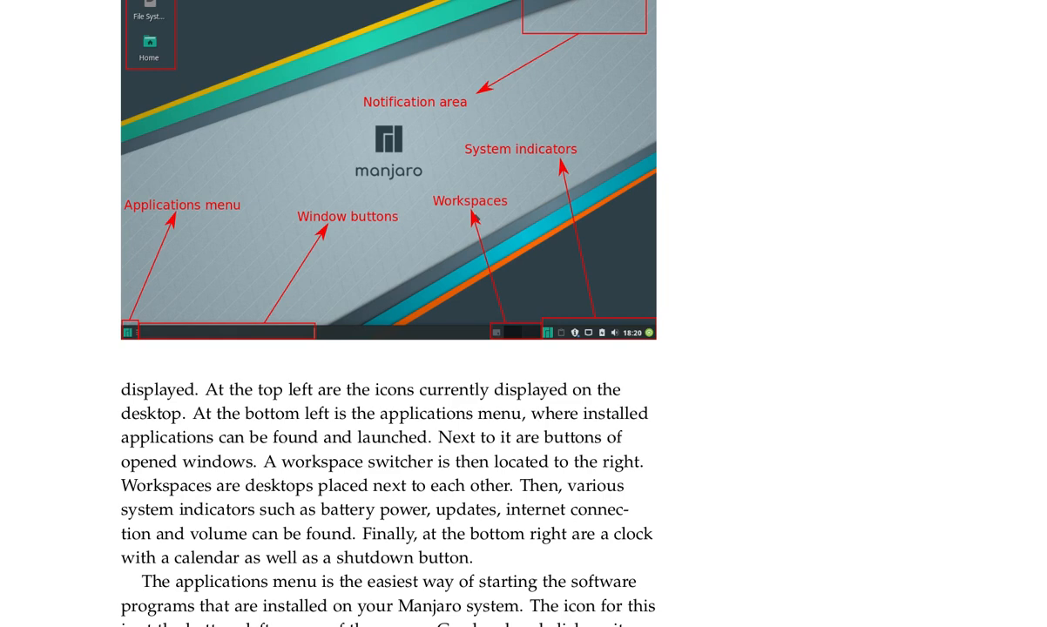
# Step: Scroll to the applications menu and Favourites paragraphs with the Super-key note
pyautogui.scroll(-3)
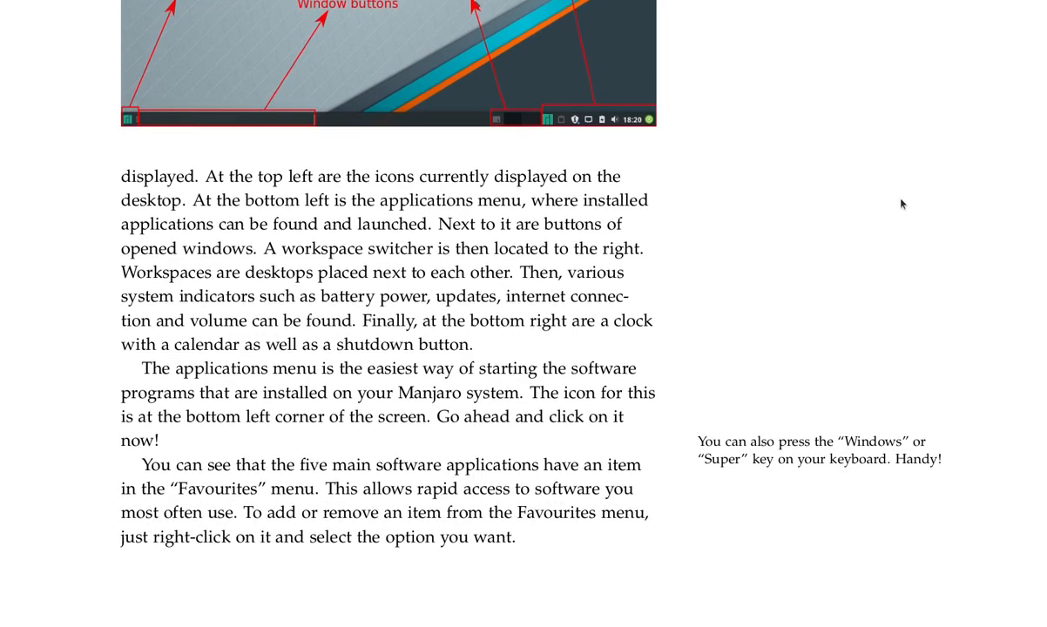
pyautogui.scroll(-3)
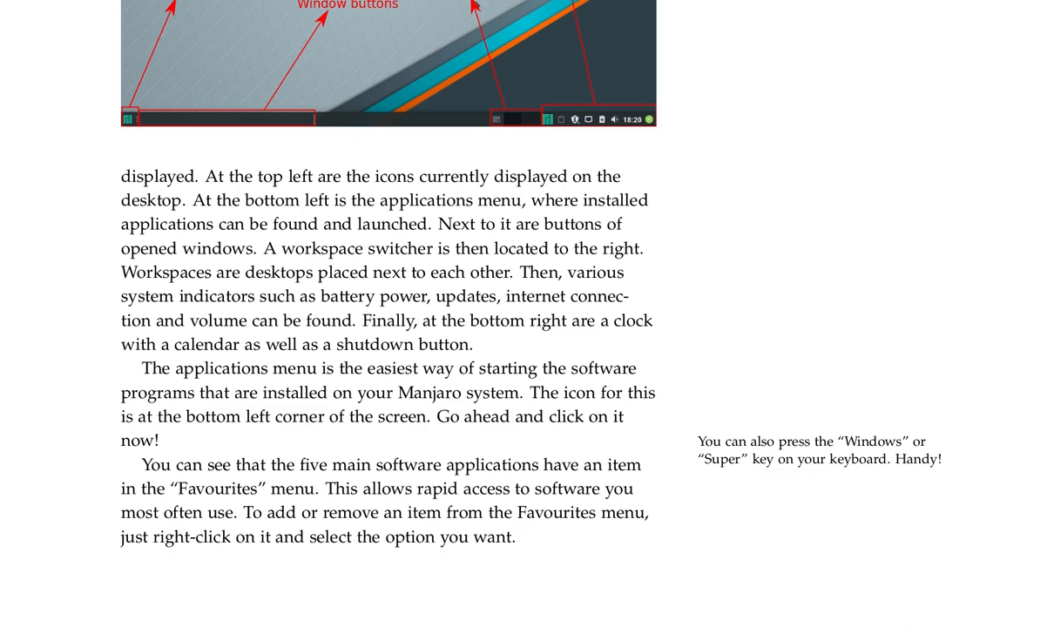
pyautogui.moveTo(793, 564)
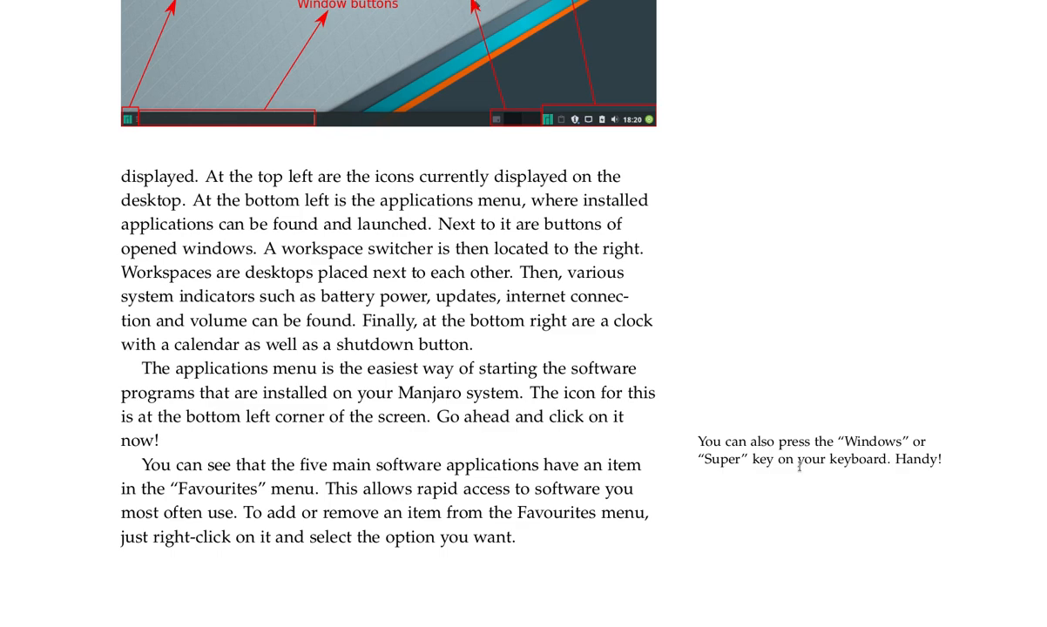
pyautogui.moveTo(822, 487)
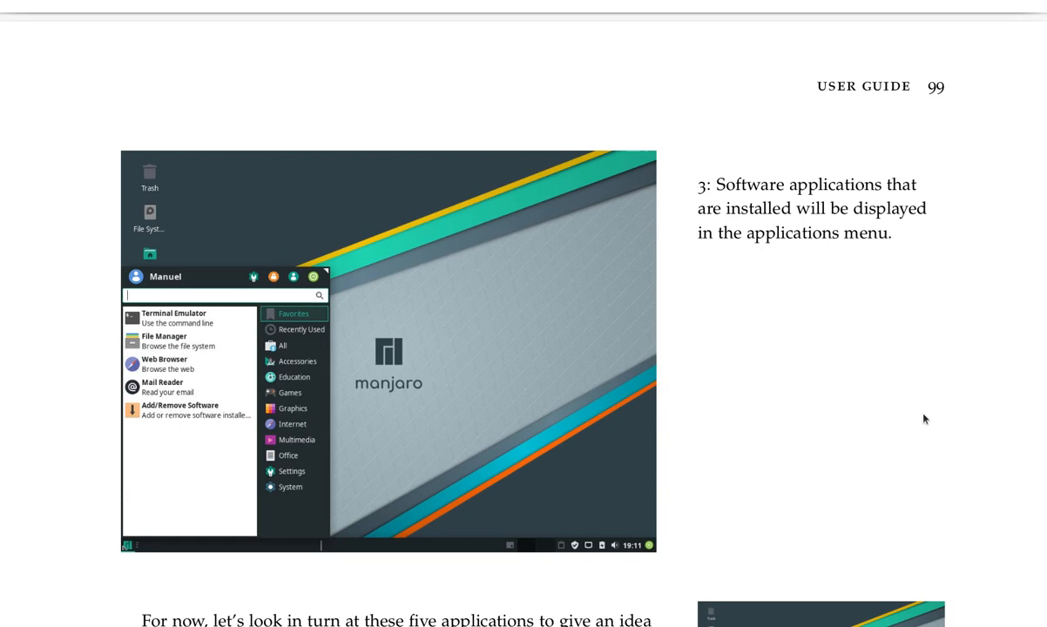
pyautogui.moveTo(1034, 409)
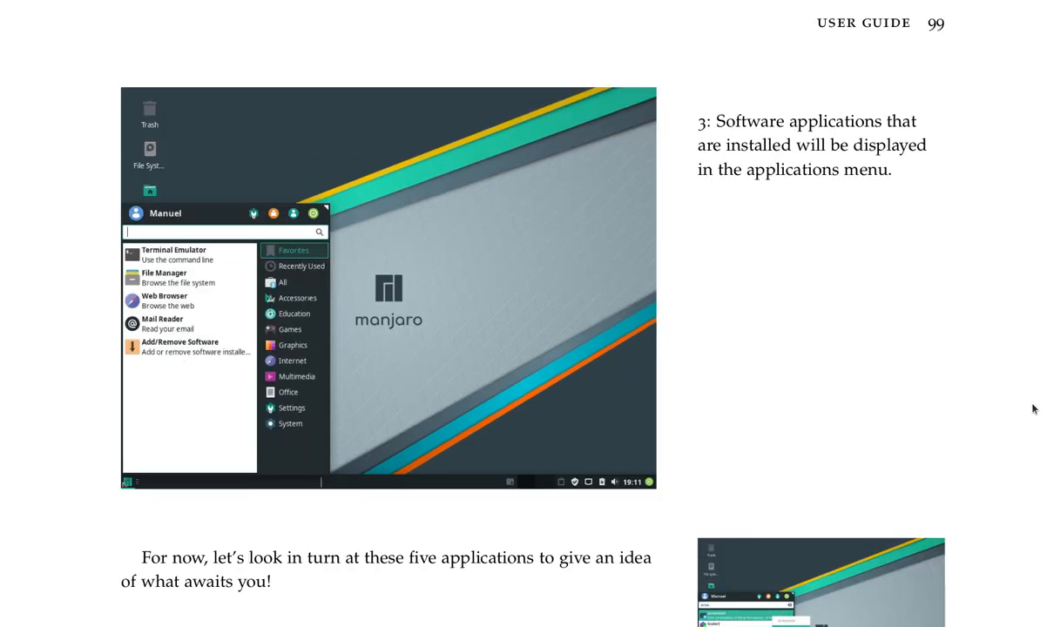
# Step: Scroll through page 99 to figures 4 and 5, Add to and Remove from Favourites
pyautogui.scroll(-3)
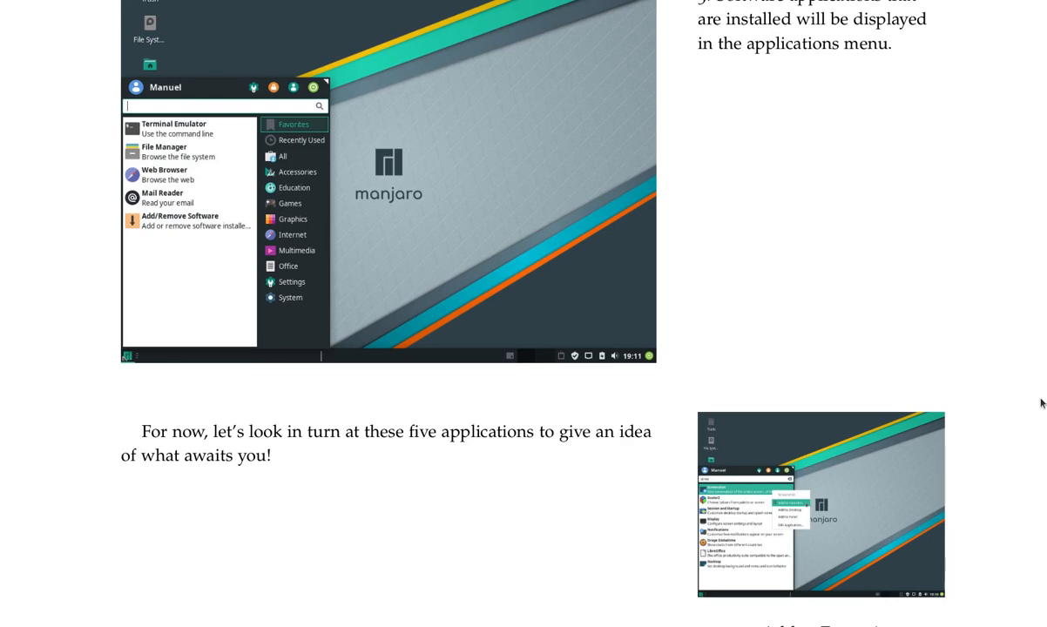
pyautogui.scroll(-3)
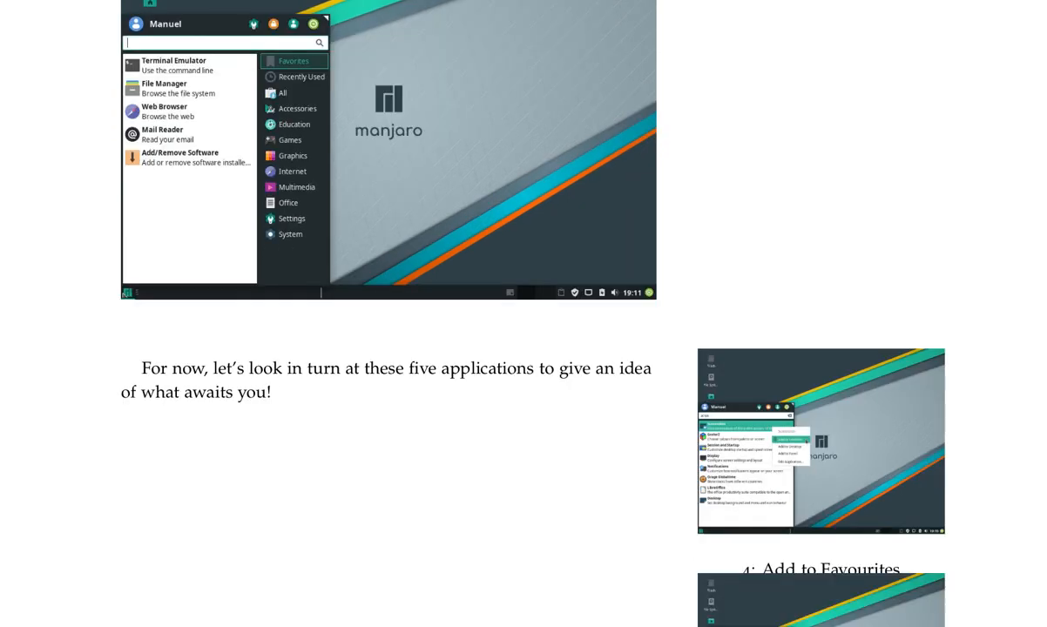
pyautogui.scroll(-3)
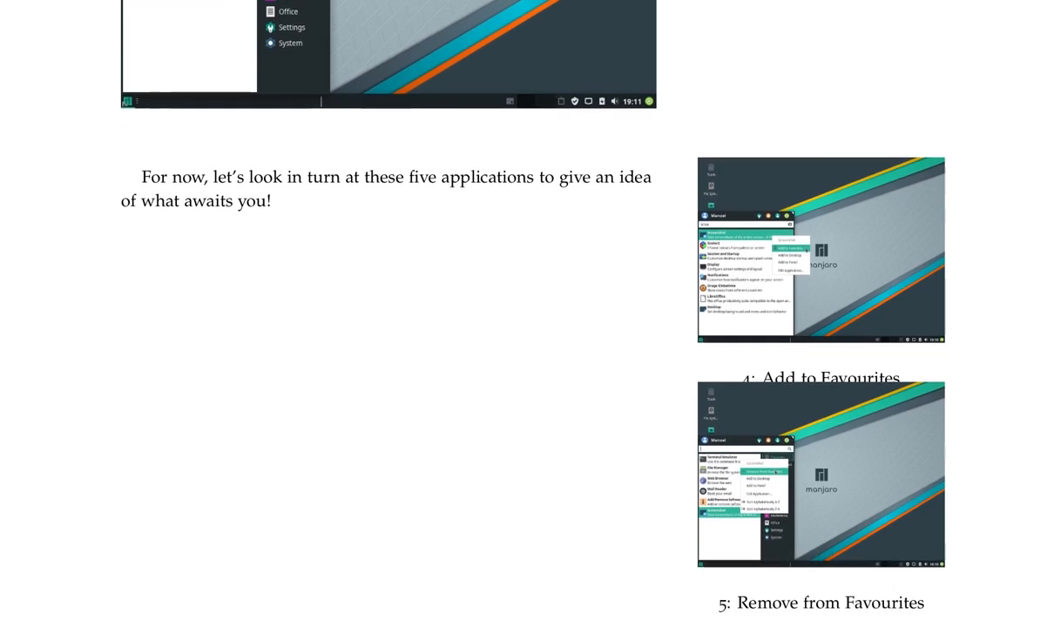
pyautogui.scroll(-3)
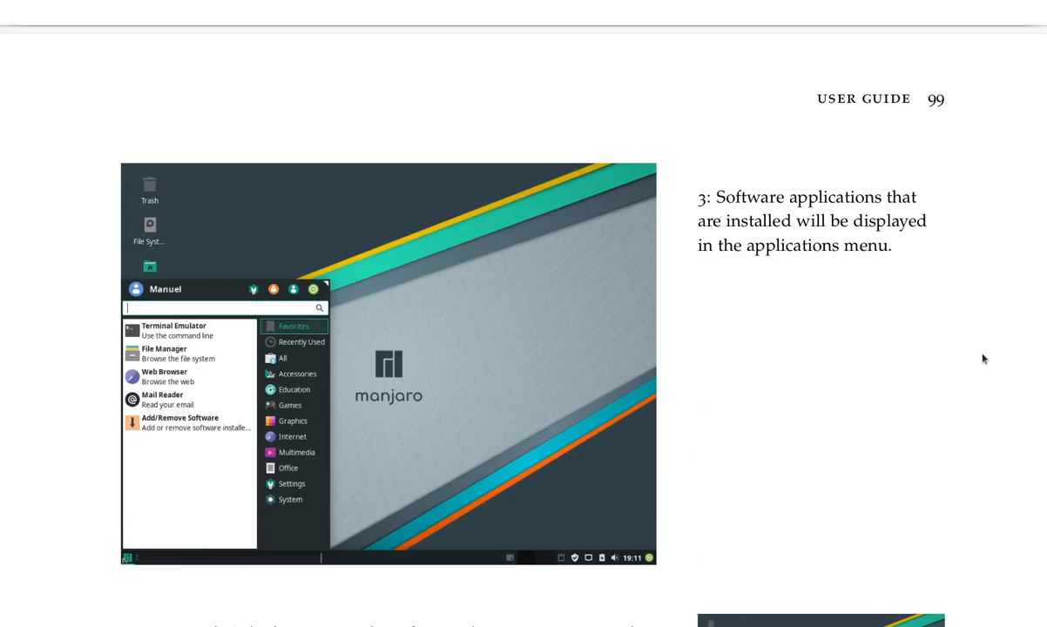
pyautogui.scroll(-3)
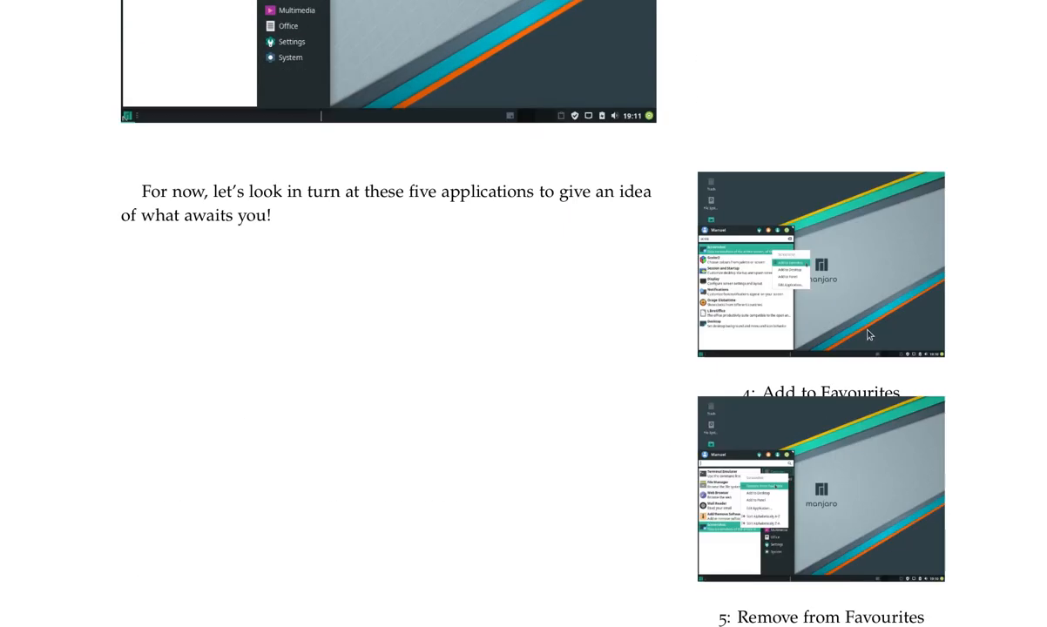
pyautogui.scroll(-3)
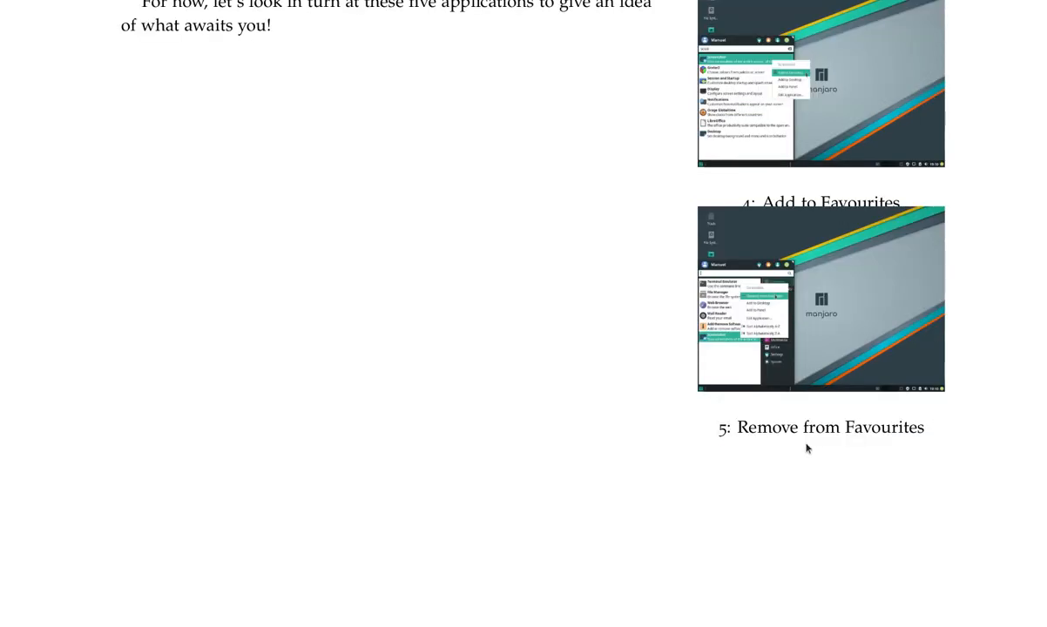
pyautogui.moveTo(787, 373)
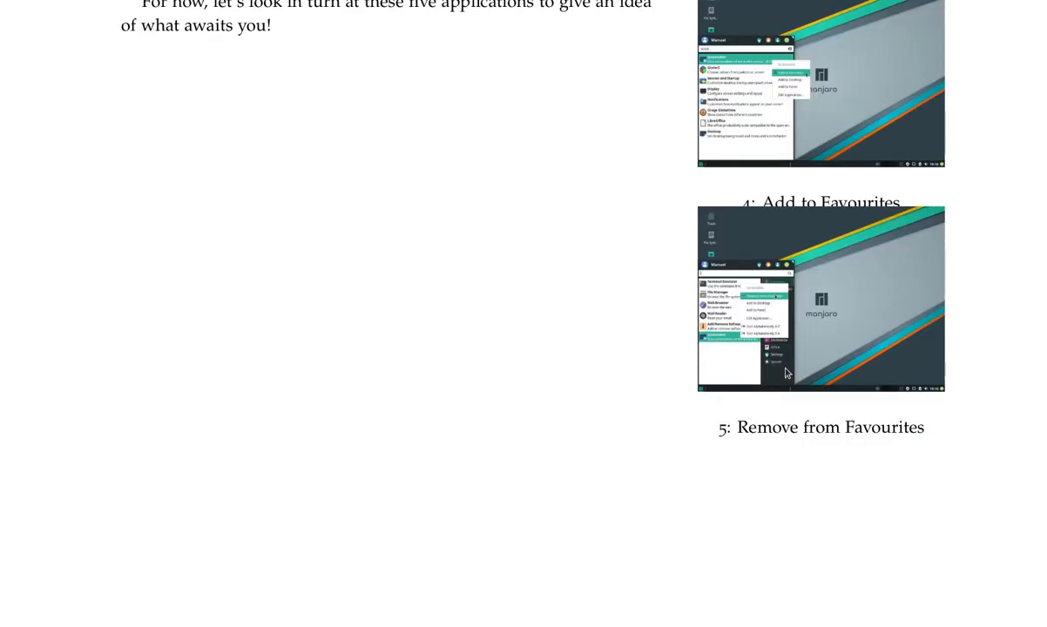
pyautogui.scroll(-3)
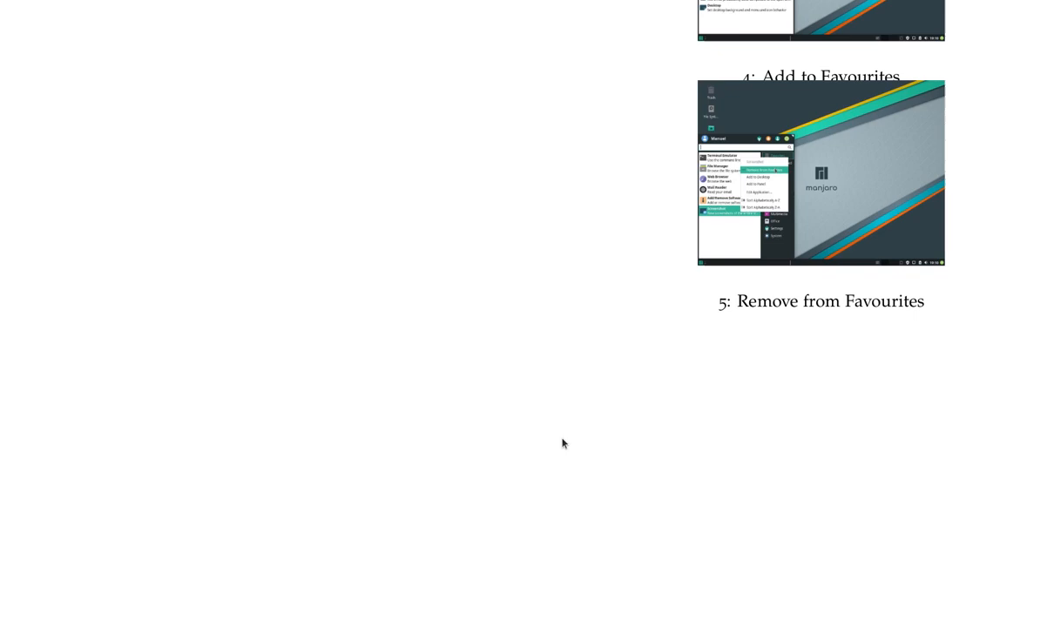
# Step: Scroll to the Terminal Emulator heading and its figure 6 screenshot
pyautogui.scroll(-3)
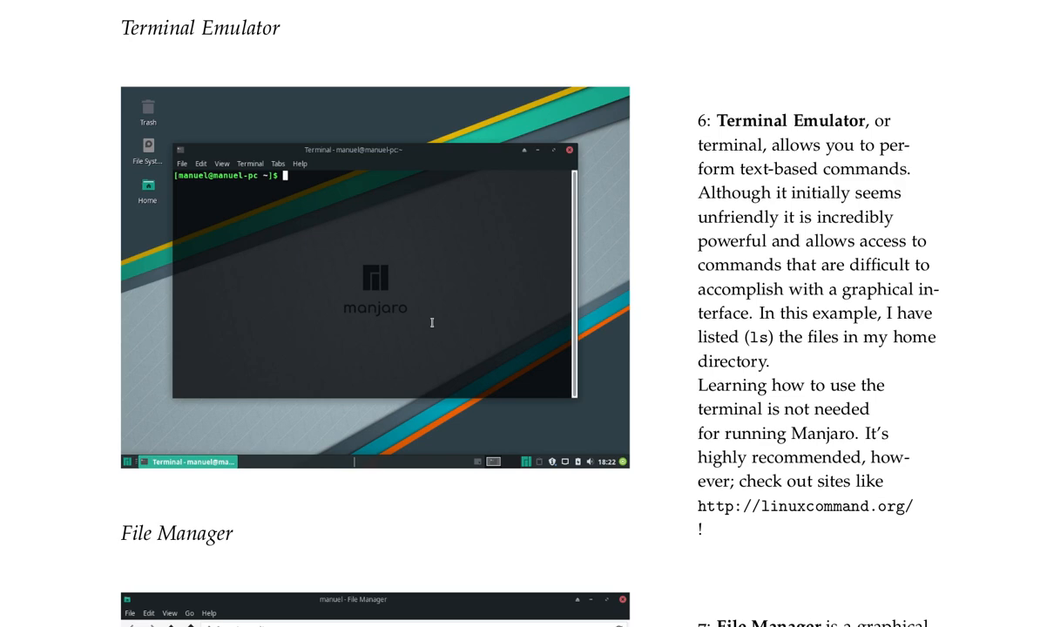
# Step: Scroll past the File Manager figure to the Web Browser heading and figure 8
pyautogui.scroll(-3)
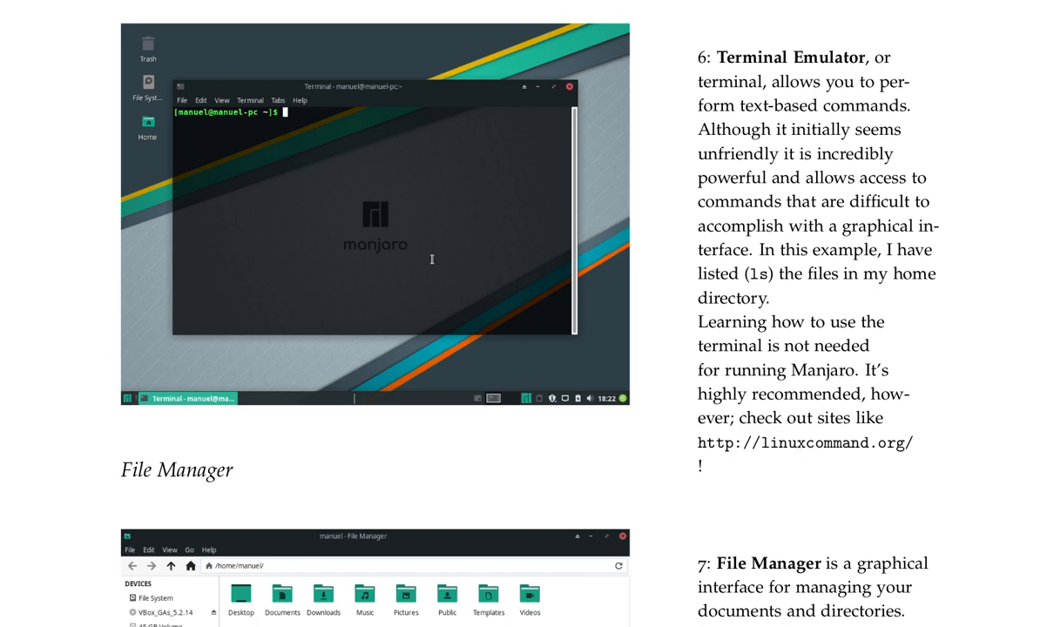
pyautogui.scroll(-3)
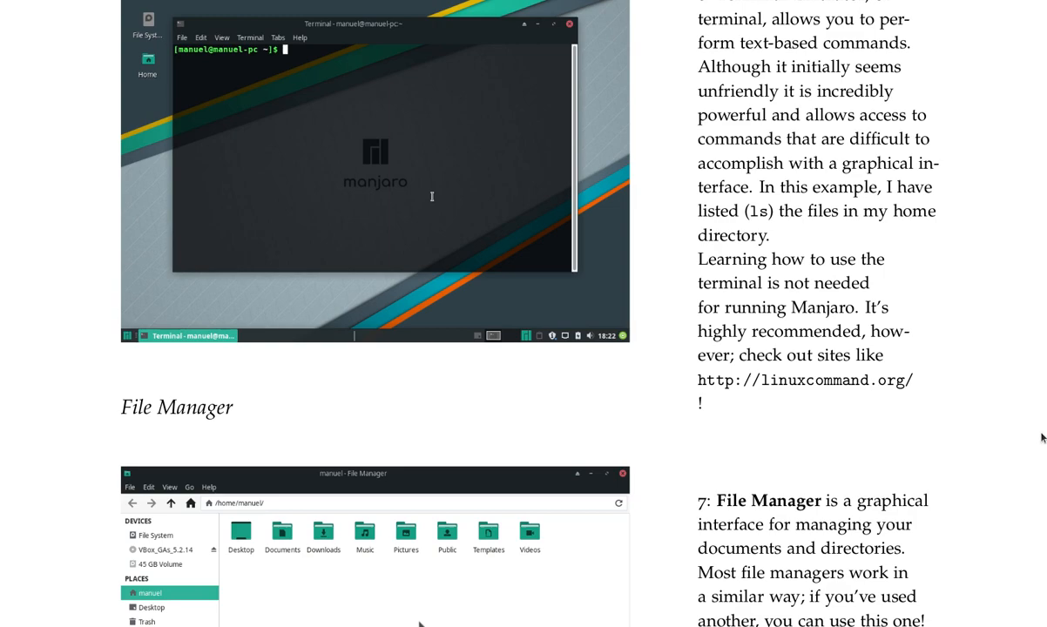
pyautogui.scroll(-3)
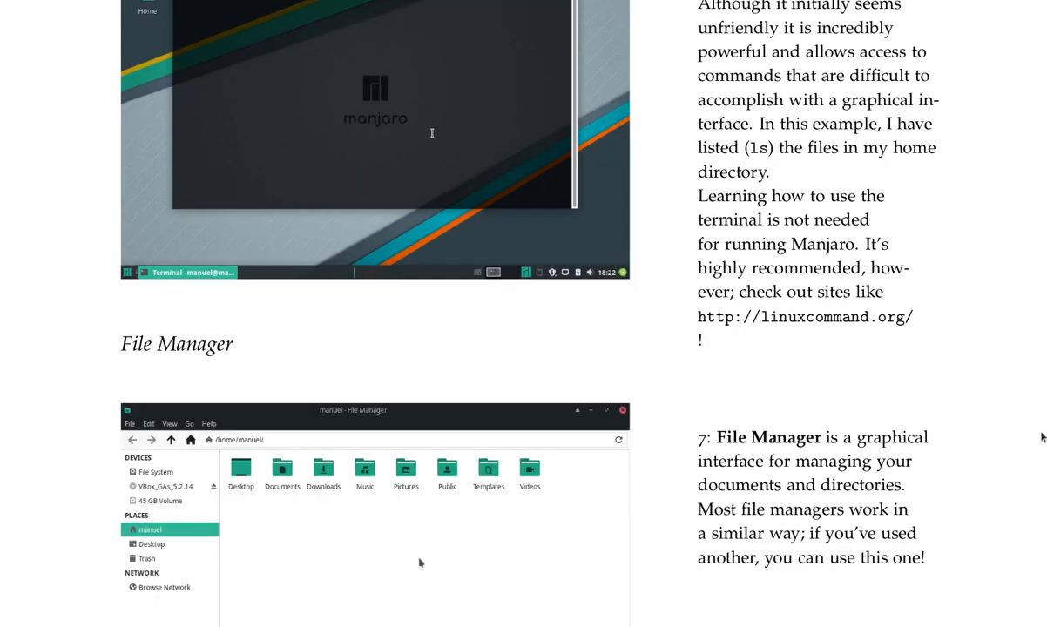
pyautogui.scroll(-3)
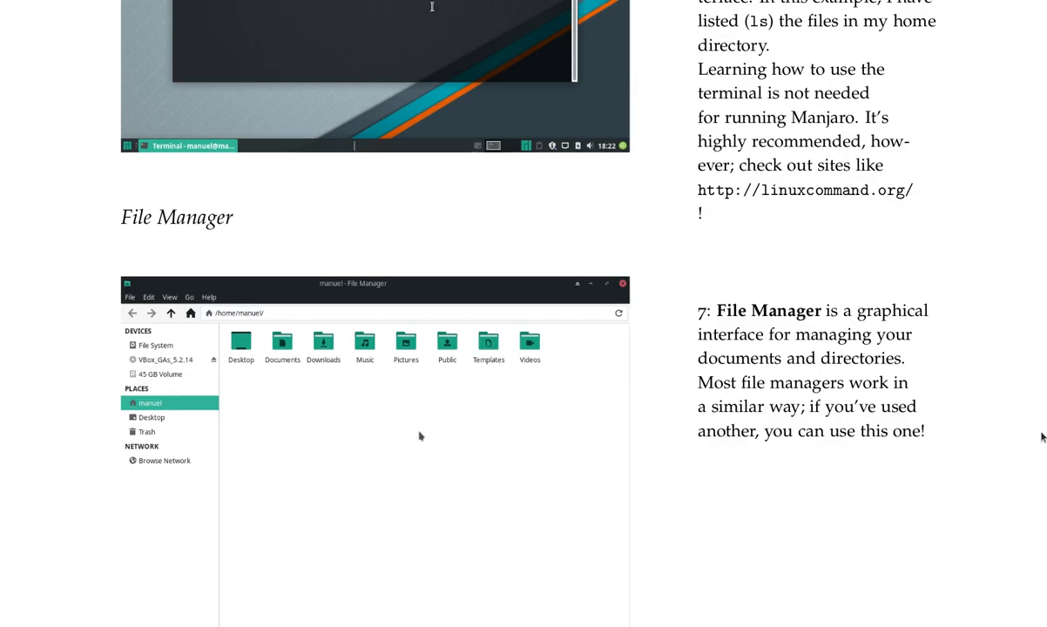
pyautogui.scroll(-3)
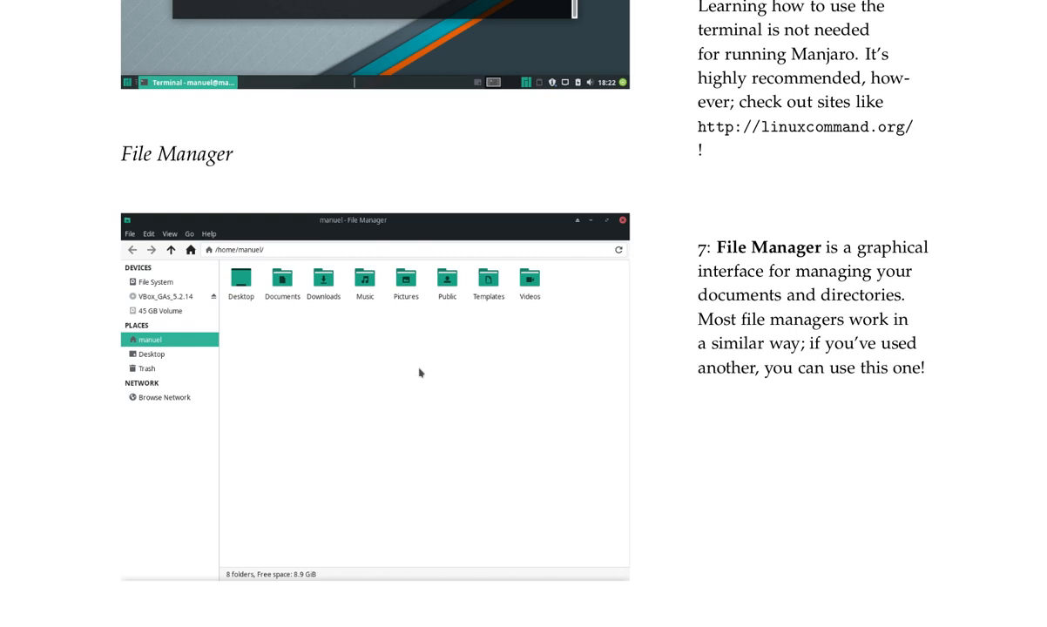
pyautogui.scroll(-3)
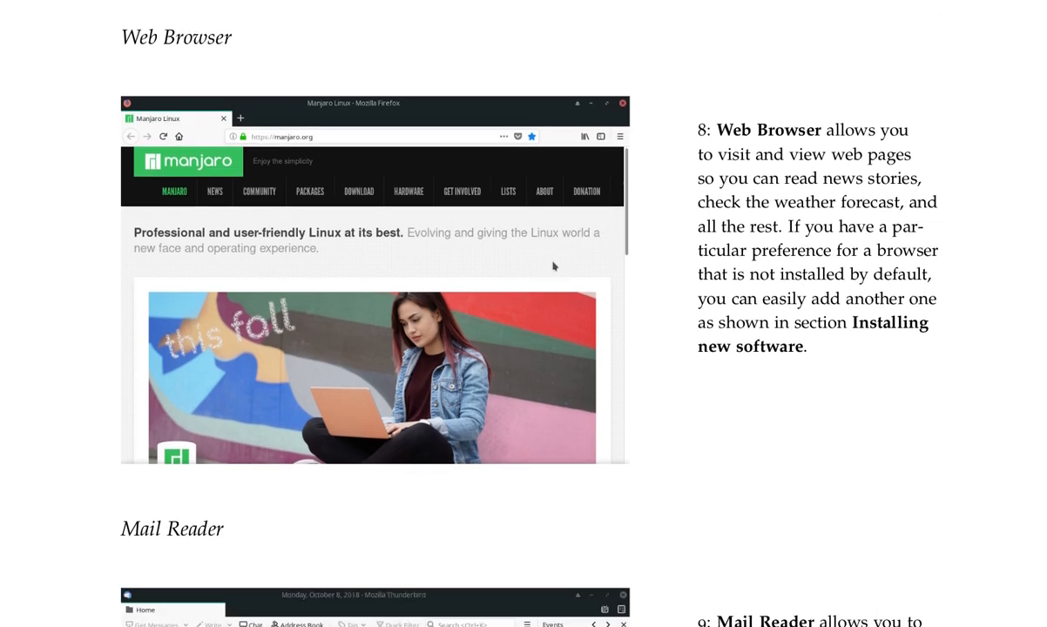
# Step: Scroll to the Mail Reader heading and its Thunderbird account-setup screenshot
pyautogui.scroll(-3)
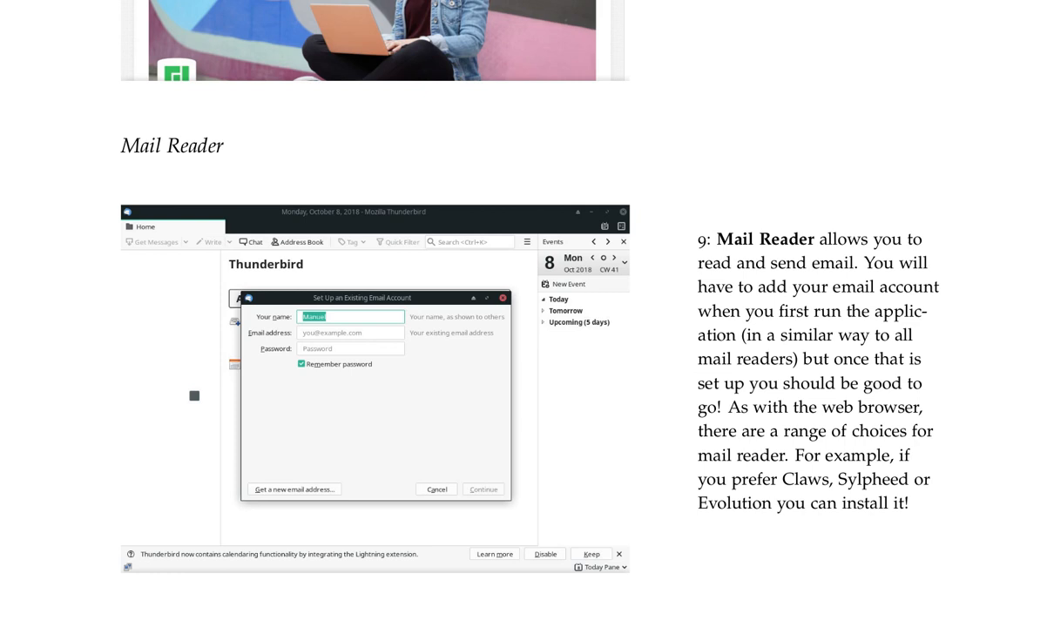
# Step: Scroll to page 102's Add/Remove Software section with the Chromium search screenshot
pyautogui.scroll(-3)
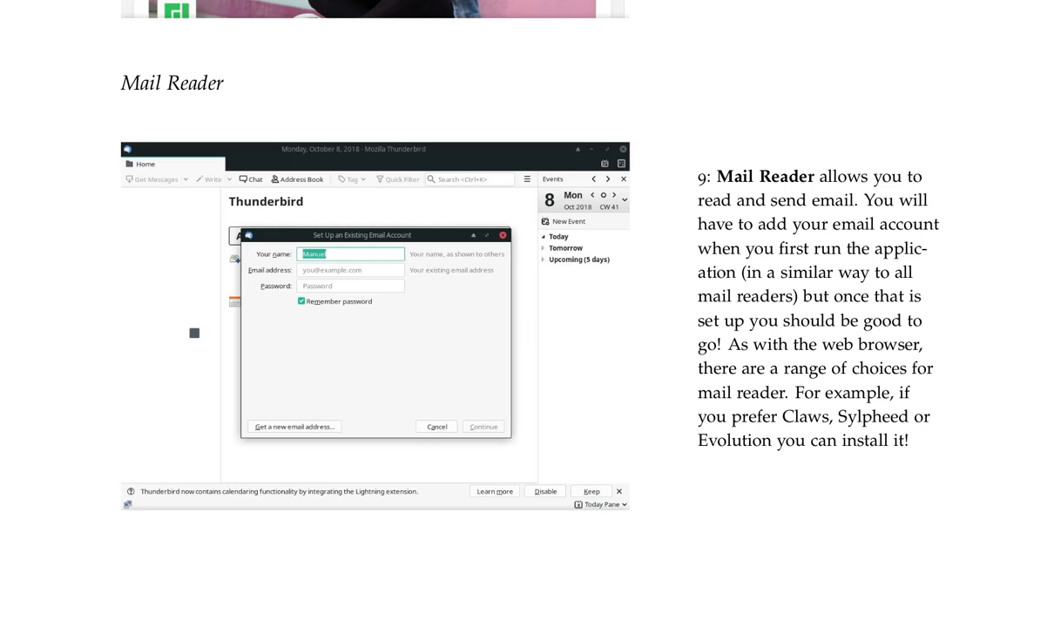
pyautogui.moveTo(308, 220)
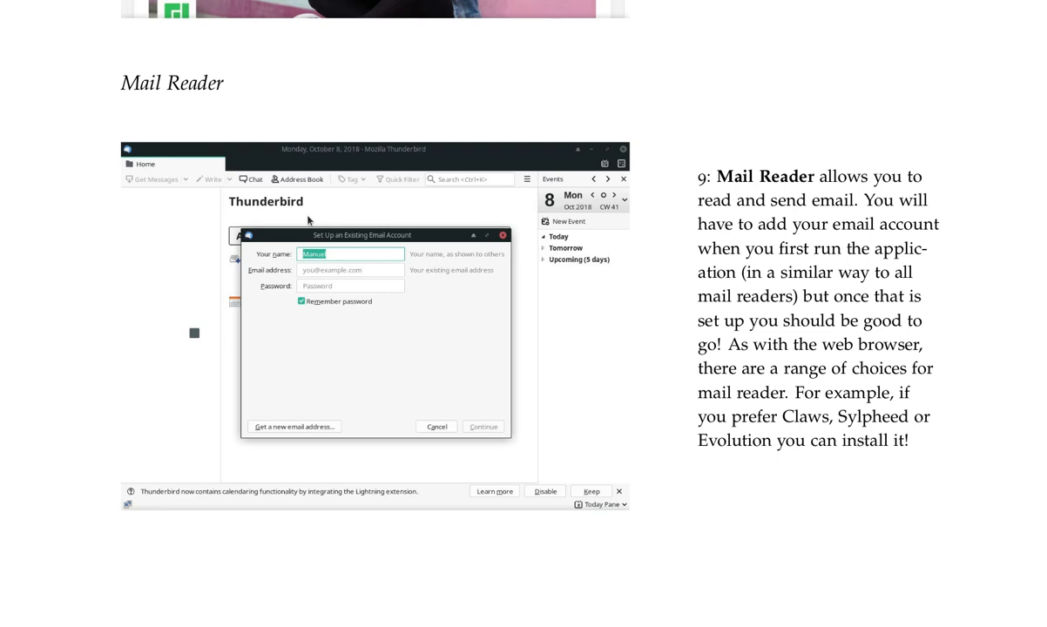
pyautogui.moveTo(888, 496)
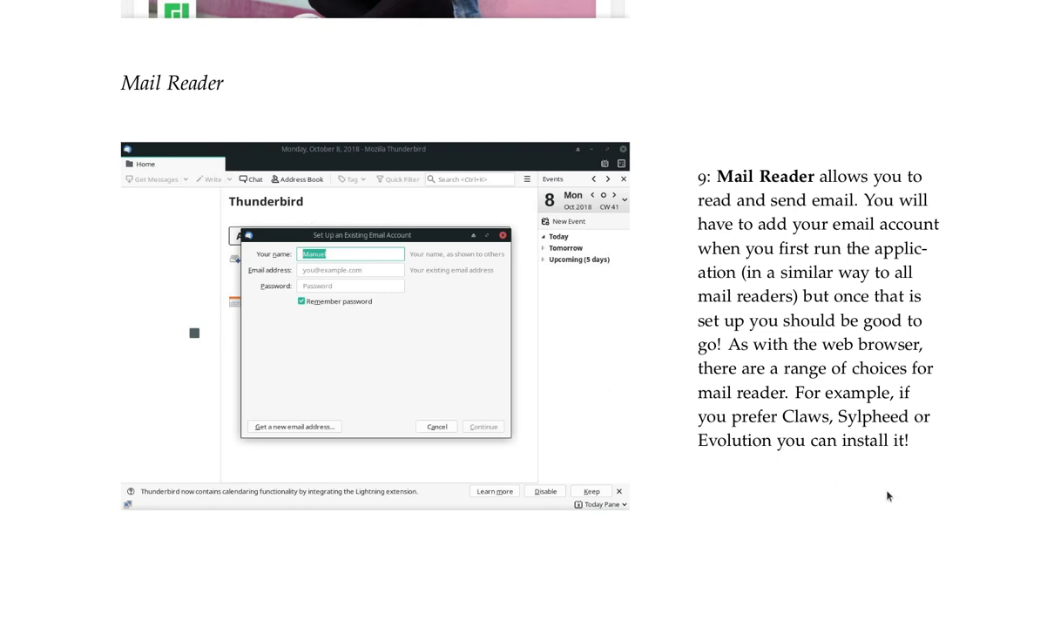
pyautogui.scroll(-3)
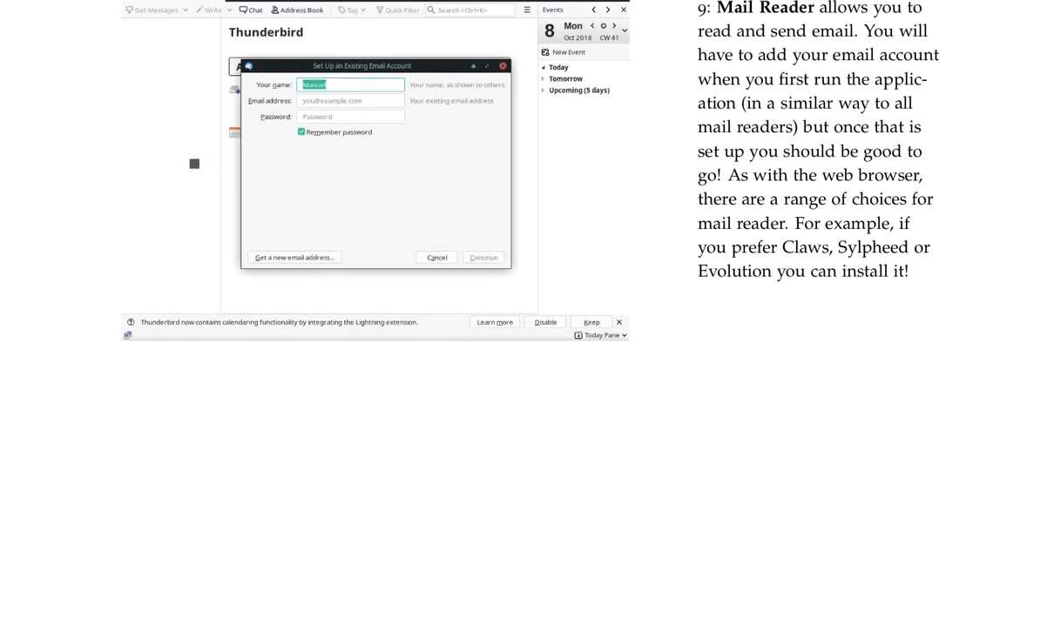
pyautogui.scroll(-3)
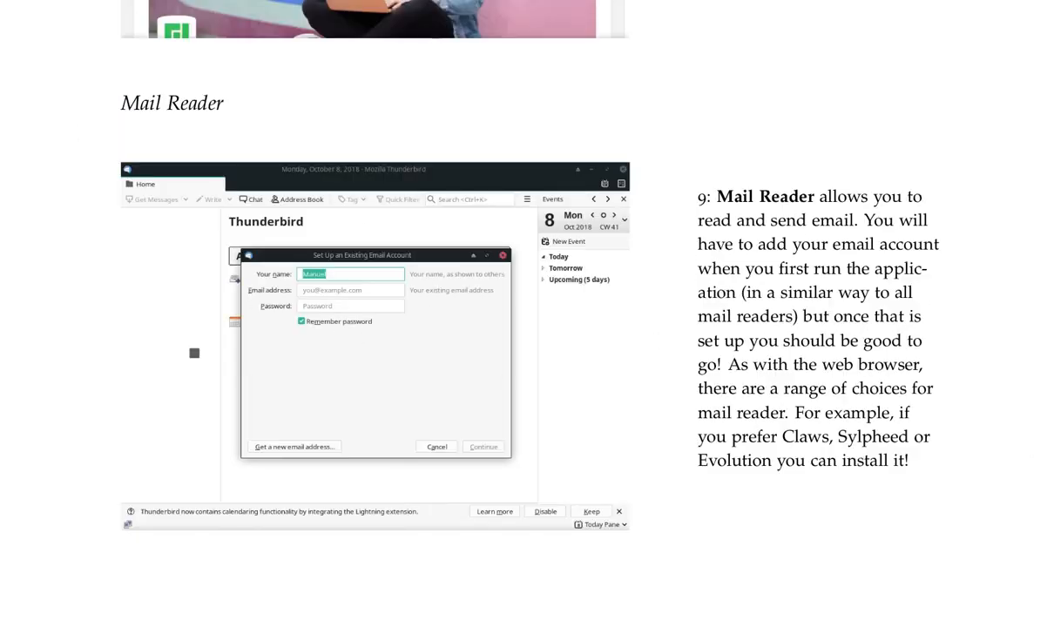
pyautogui.moveTo(62, 503)
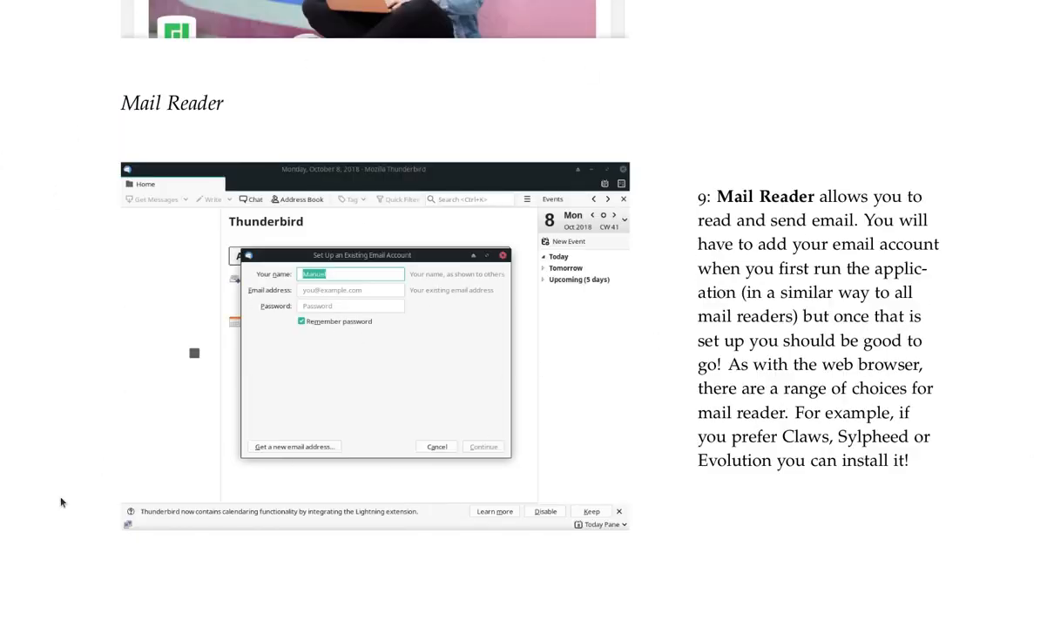
pyautogui.moveTo(526, 573)
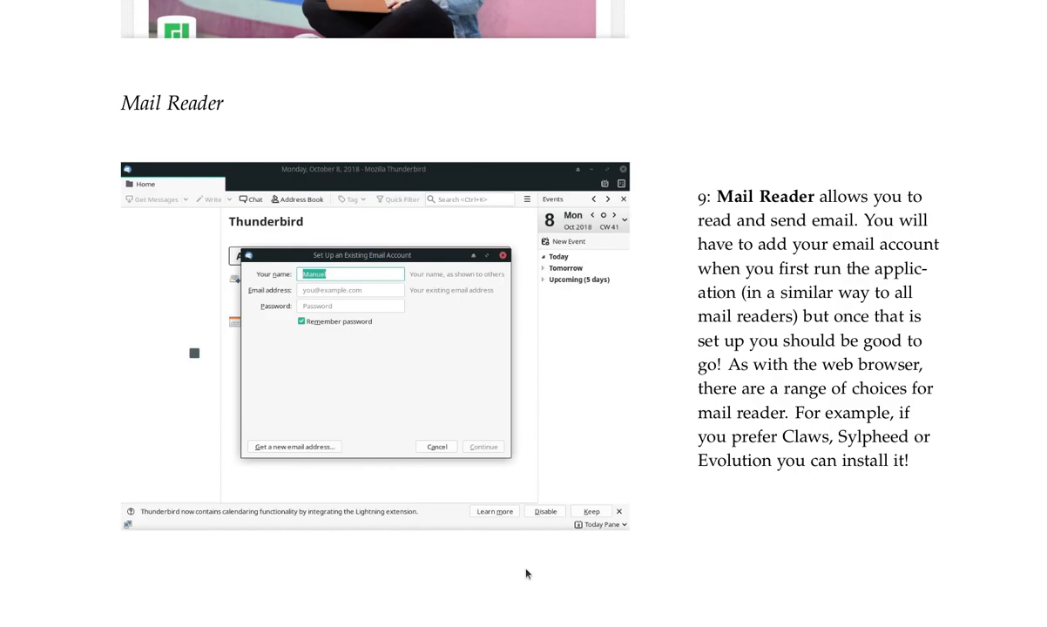
pyautogui.scroll(-3)
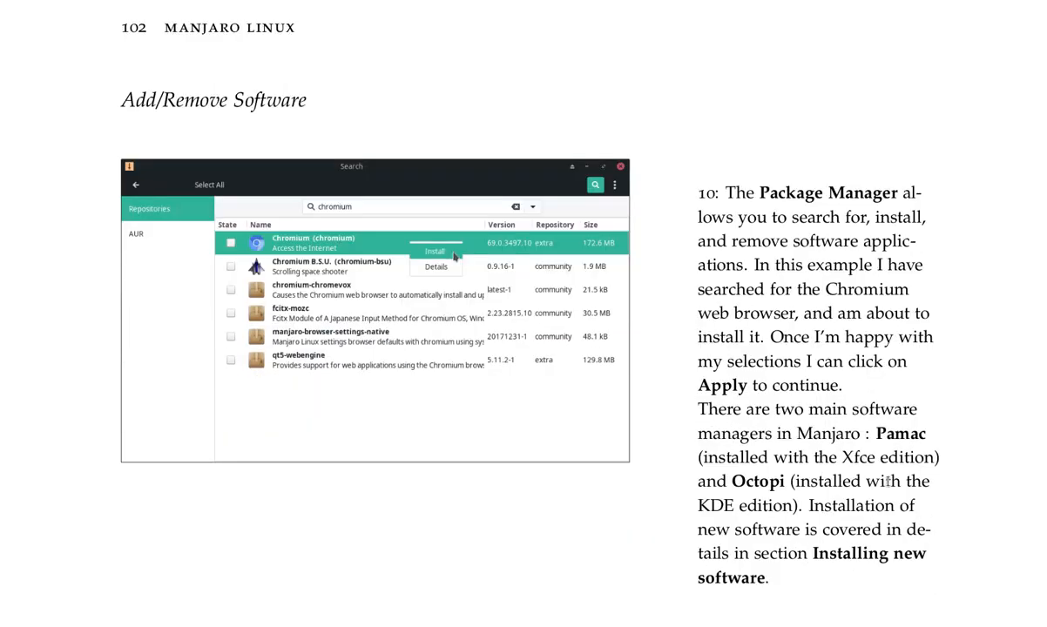
pyautogui.moveTo(969, 541)
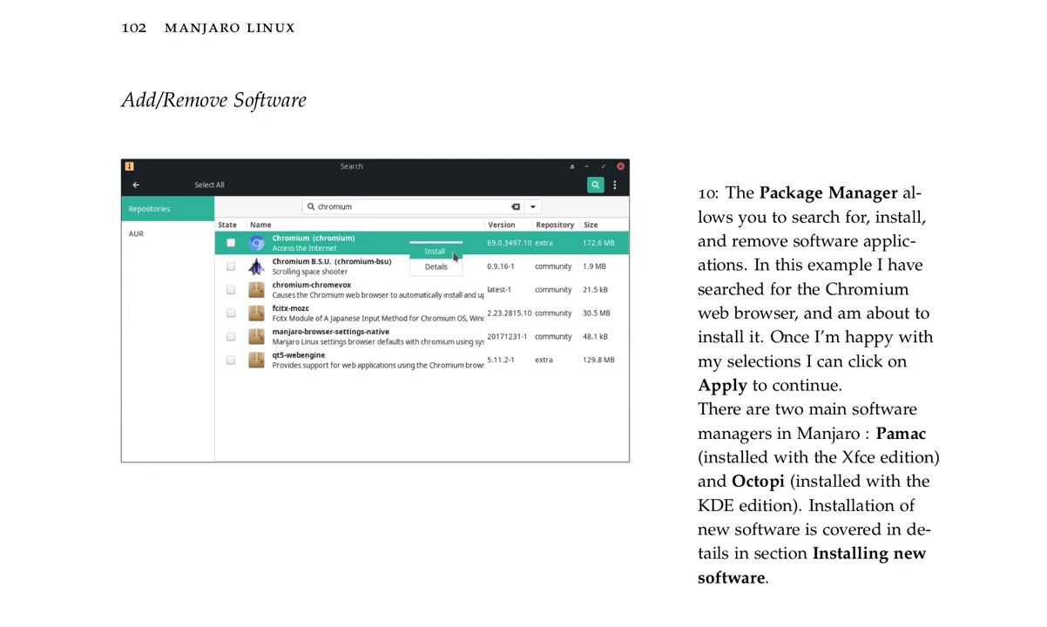
pyautogui.moveTo(1045, 219)
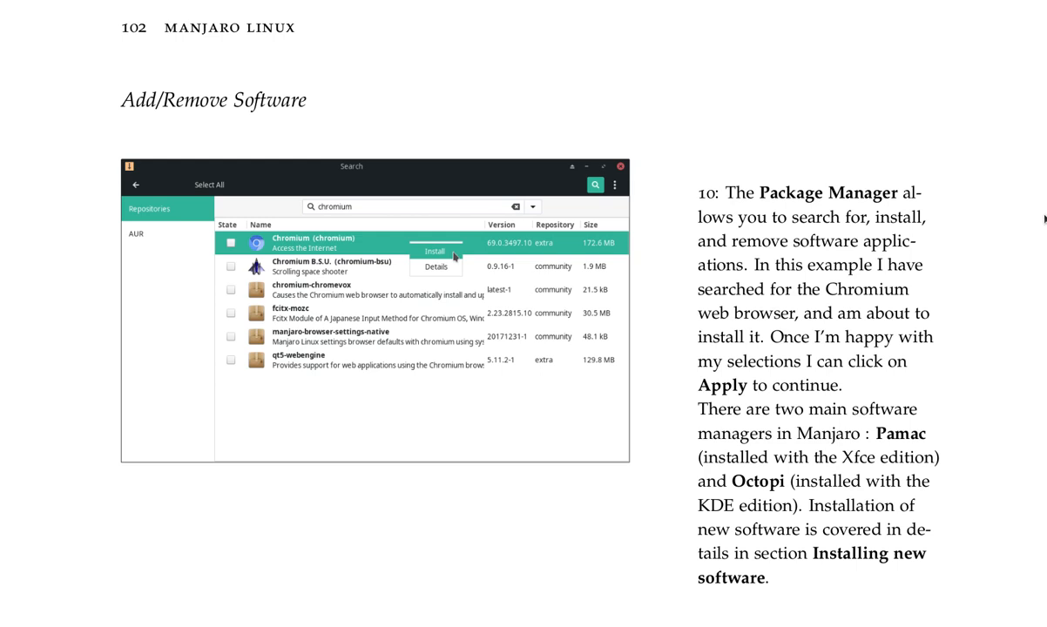
pyautogui.moveTo(1041, 218)
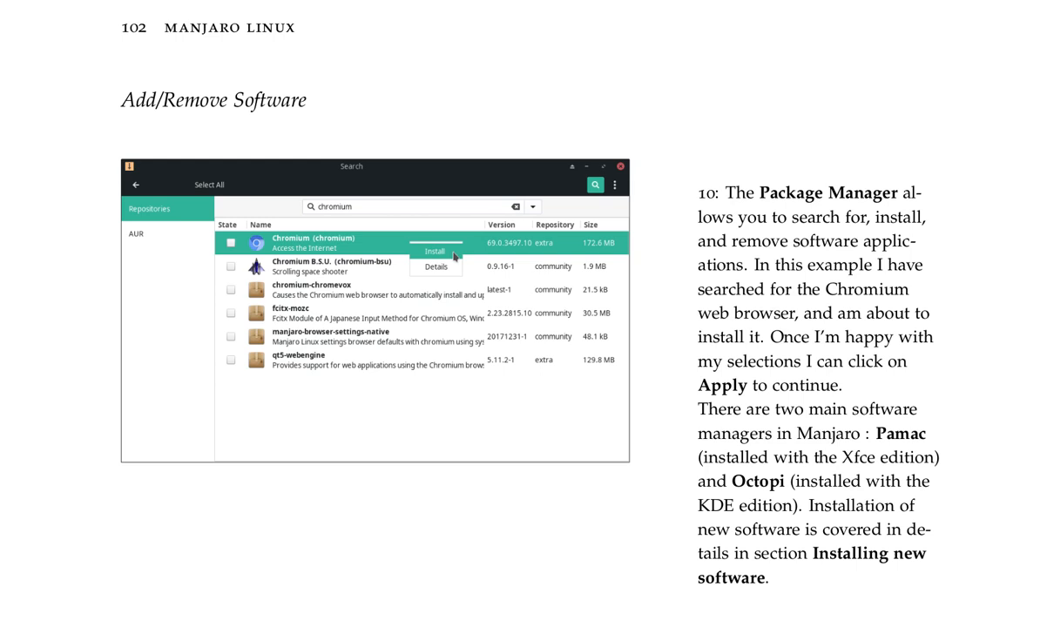
pyautogui.moveTo(1028, 244)
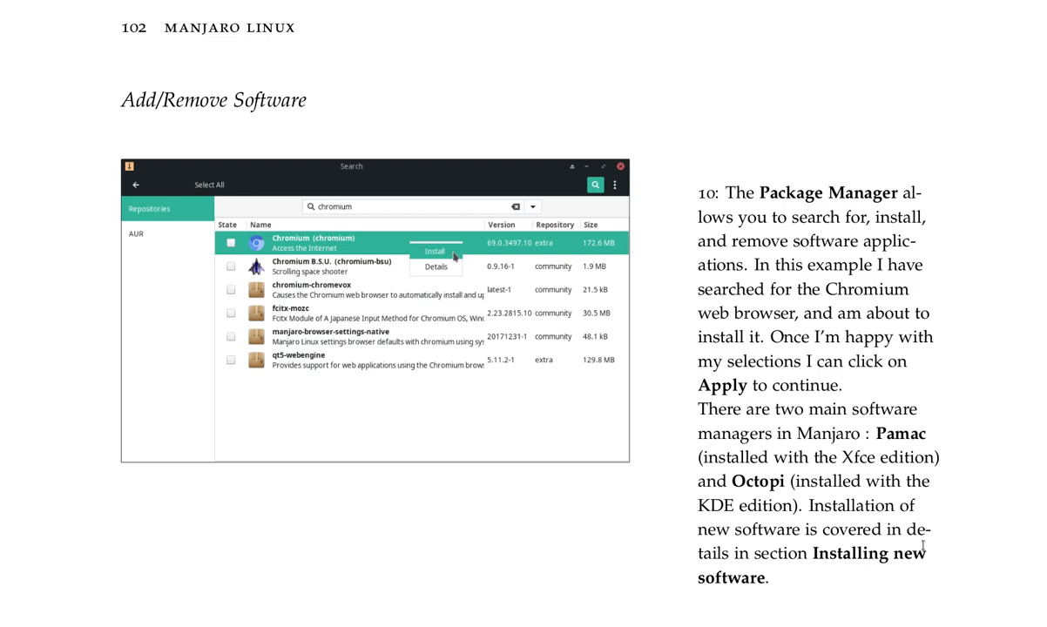
pyautogui.moveTo(696, 605)
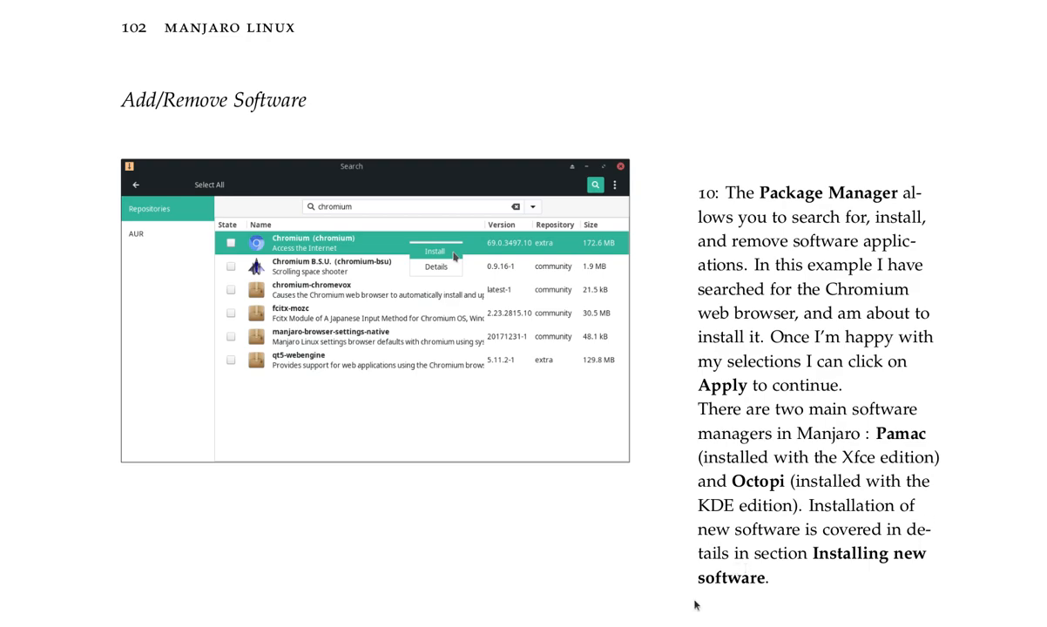
# Step: Scroll to page 102's Add/Remove Software screenshot and the Pamac/Octopi margin note
pyautogui.scroll(-3)
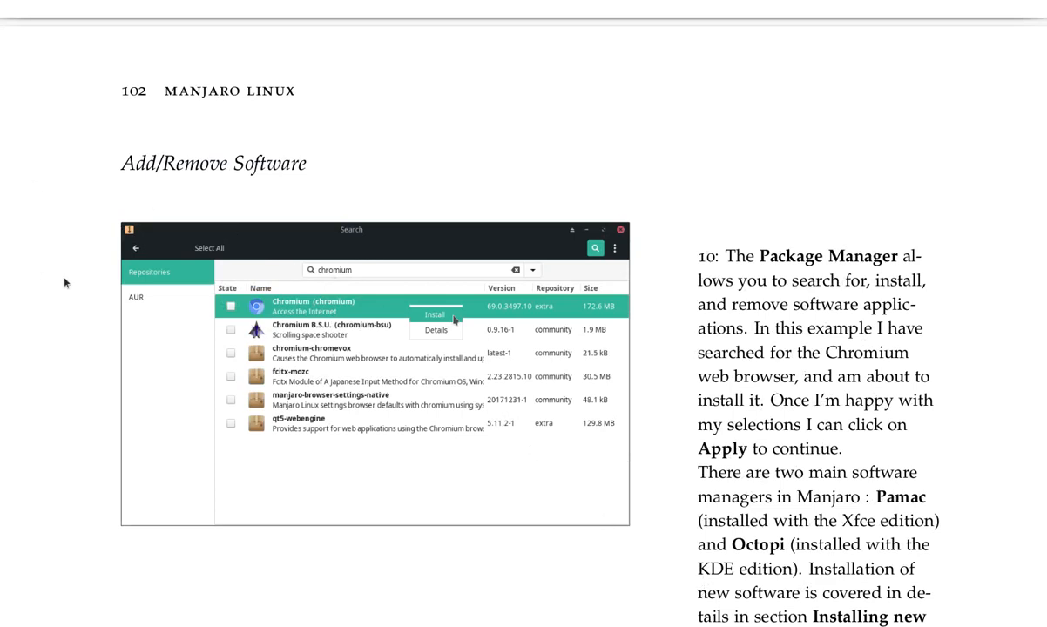
pyautogui.moveTo(332, 278)
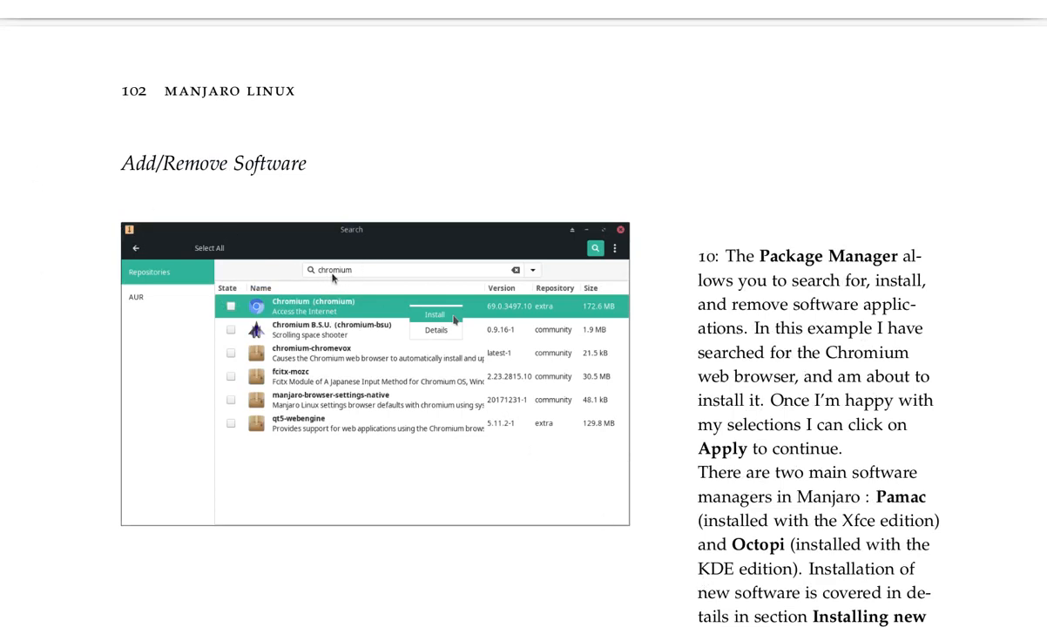
pyautogui.moveTo(440, 620)
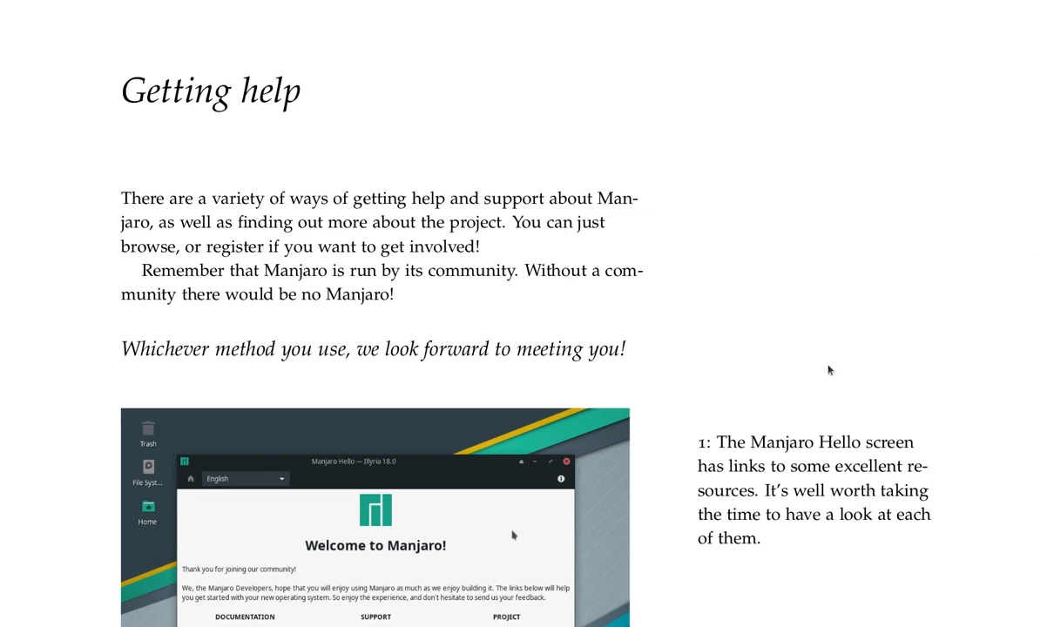
pyautogui.moveTo(1010, 347)
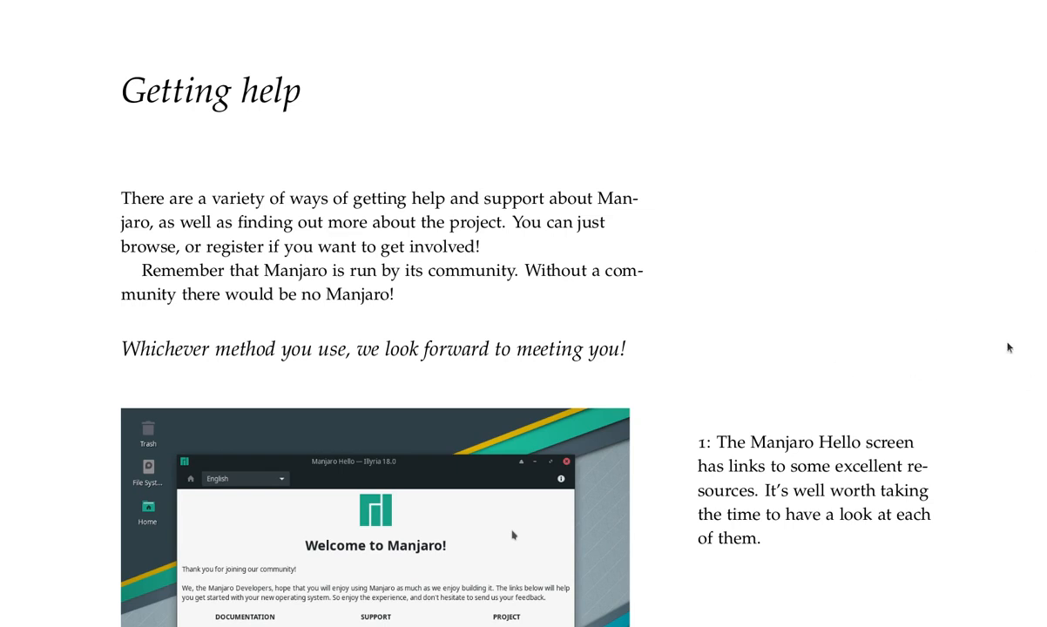
pyautogui.moveTo(960, 338)
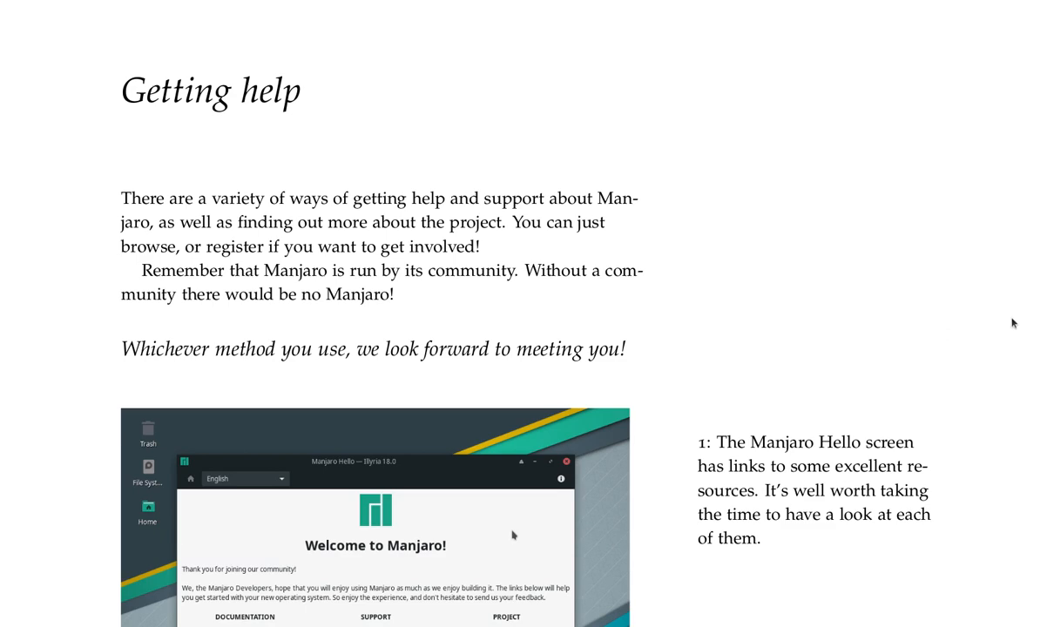
pyautogui.moveTo(1035, 342)
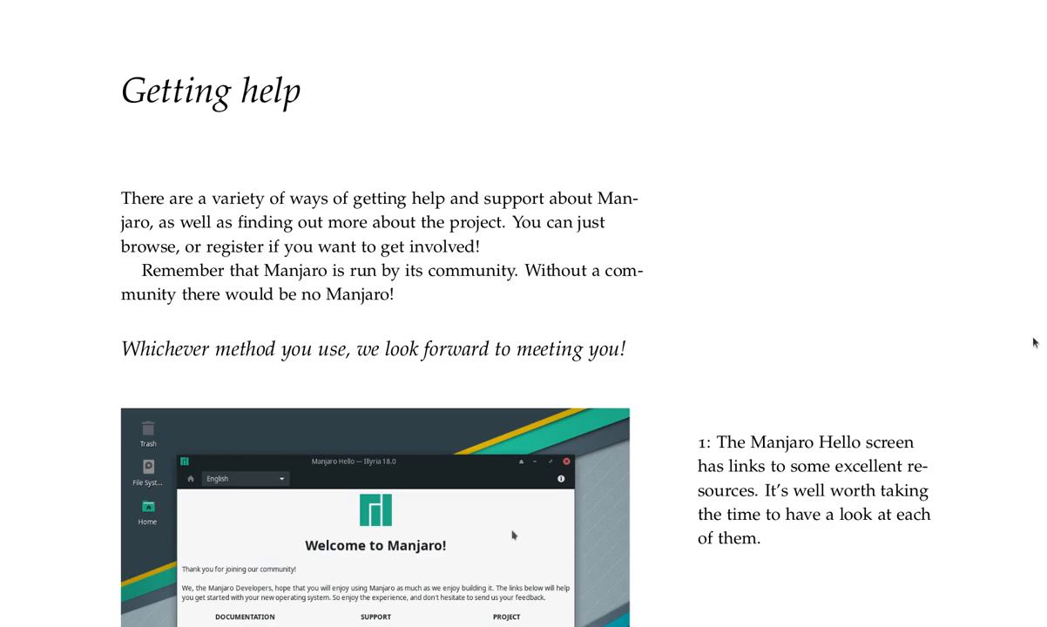
# Step: Scroll past the Getting help introduction and Manjaro Hello figure to page 104's Discussion forum
pyautogui.scroll(-3)
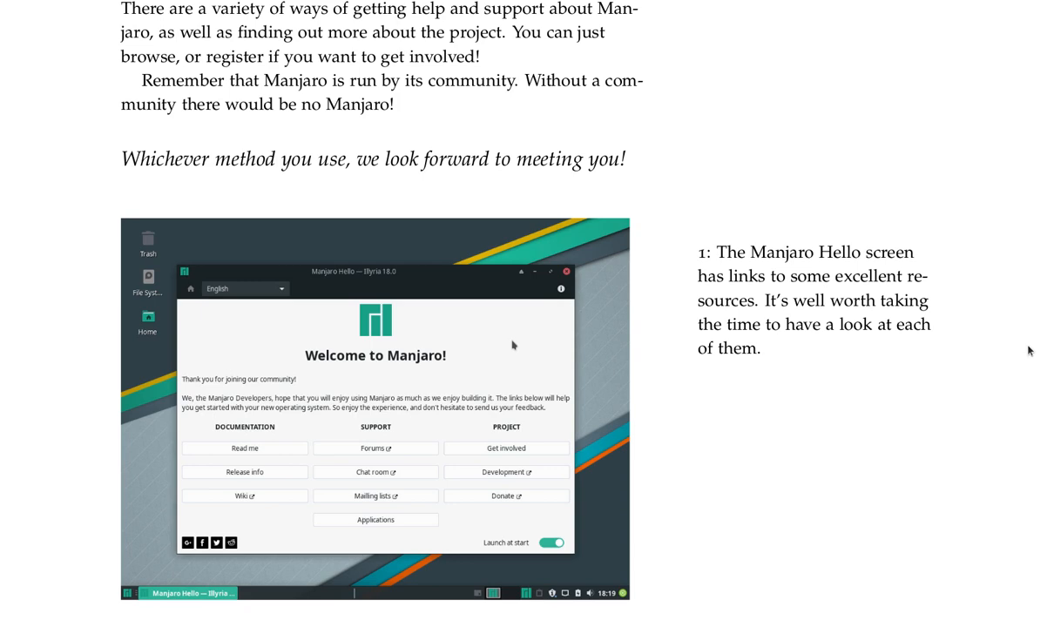
pyautogui.scroll(-3)
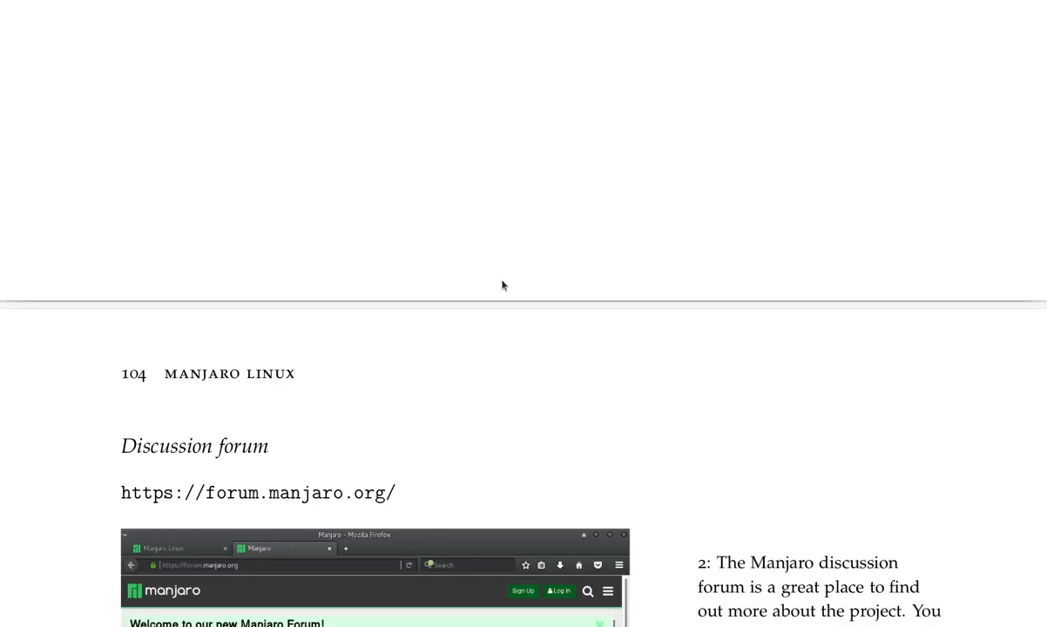
# Step: Scroll past the Discussion forum to page 105's IRC channels, HexChat screenshot and note
pyautogui.scroll(3)
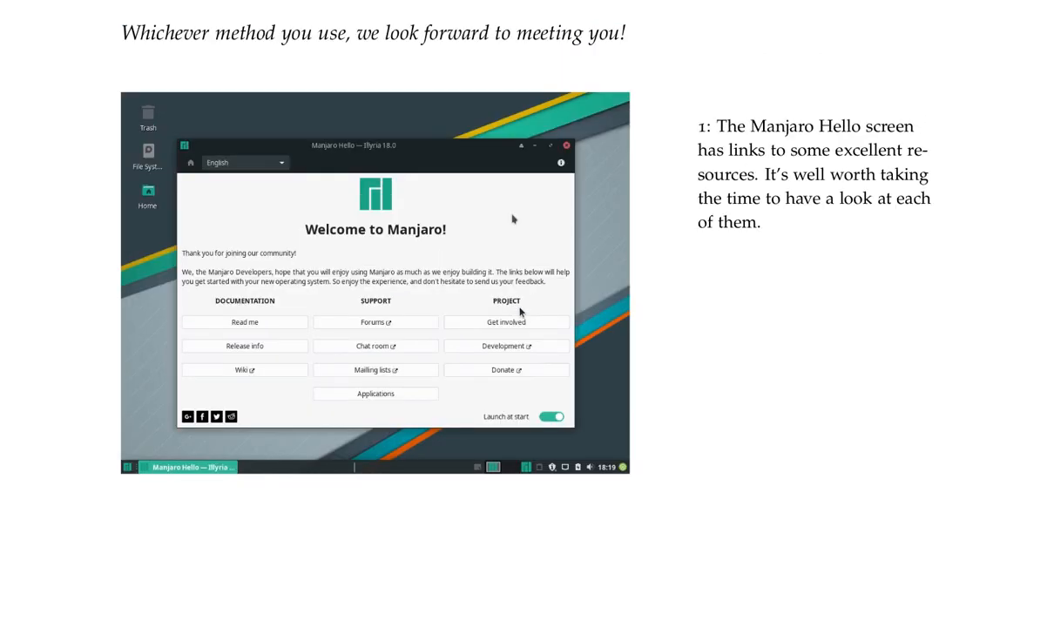
pyautogui.scroll(-3)
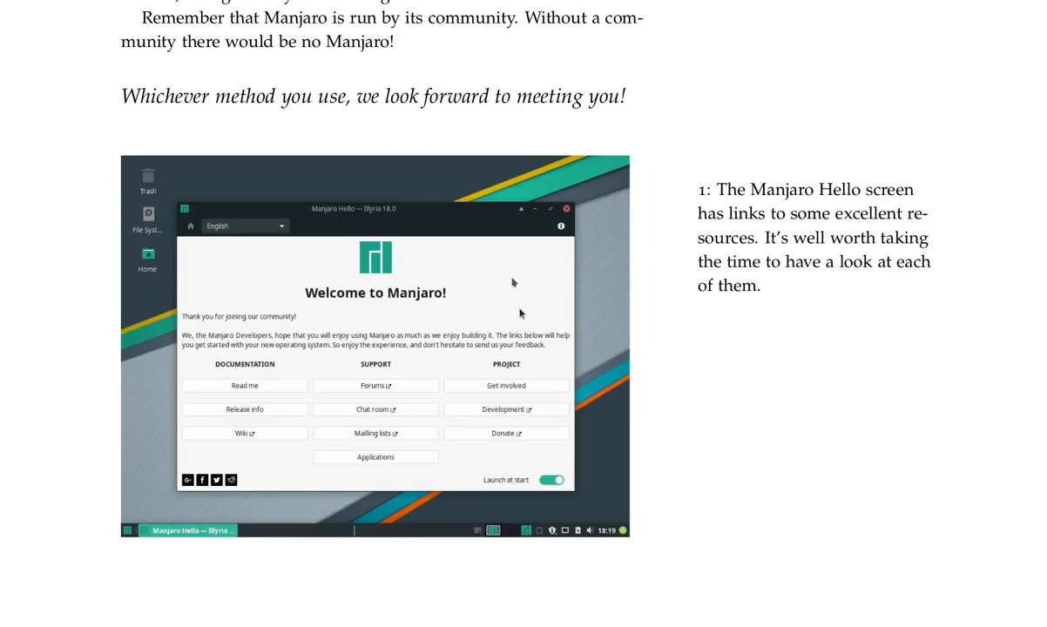
pyautogui.scroll(-3)
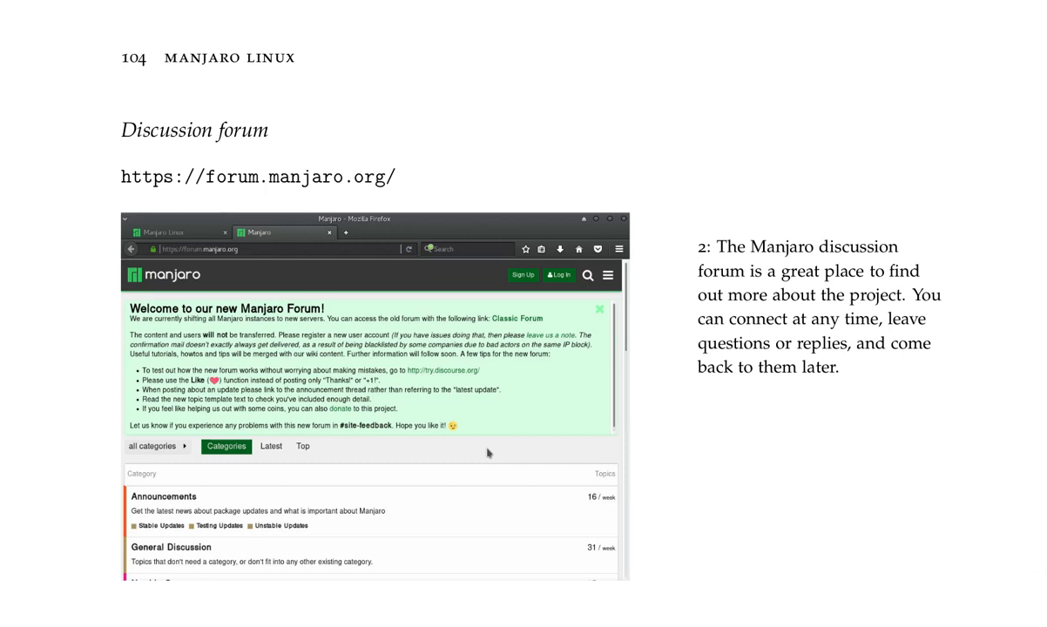
pyautogui.moveTo(542, 593)
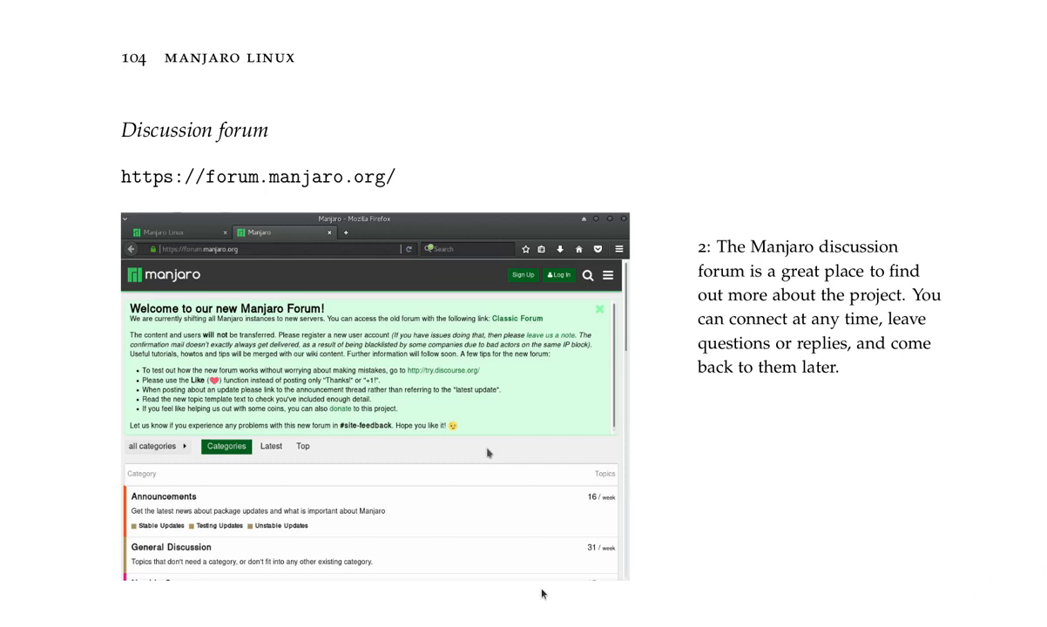
pyautogui.moveTo(550, 508)
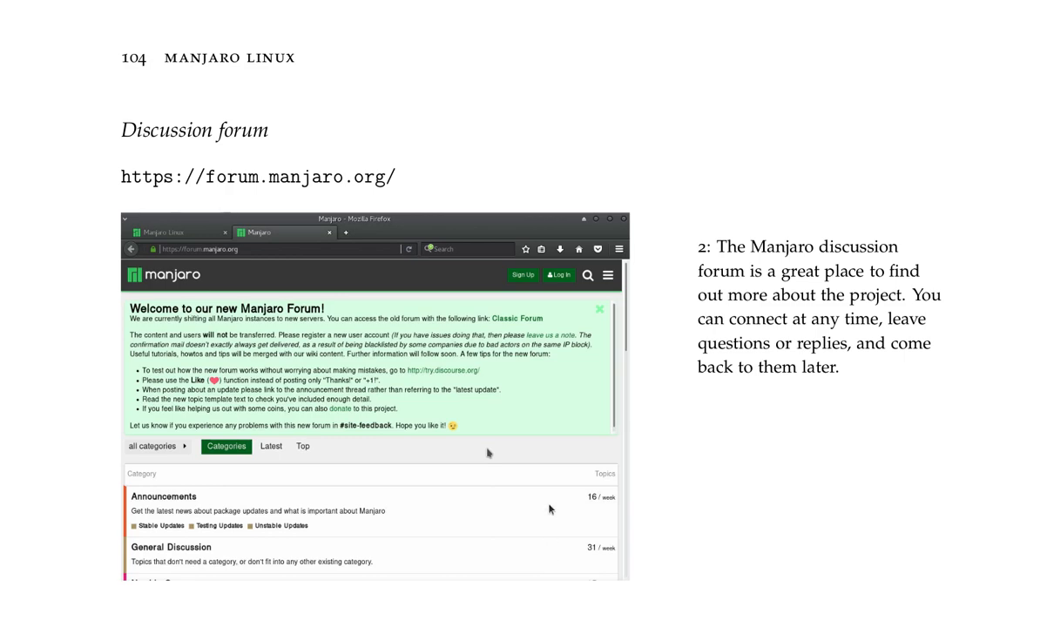
pyautogui.scroll(-3)
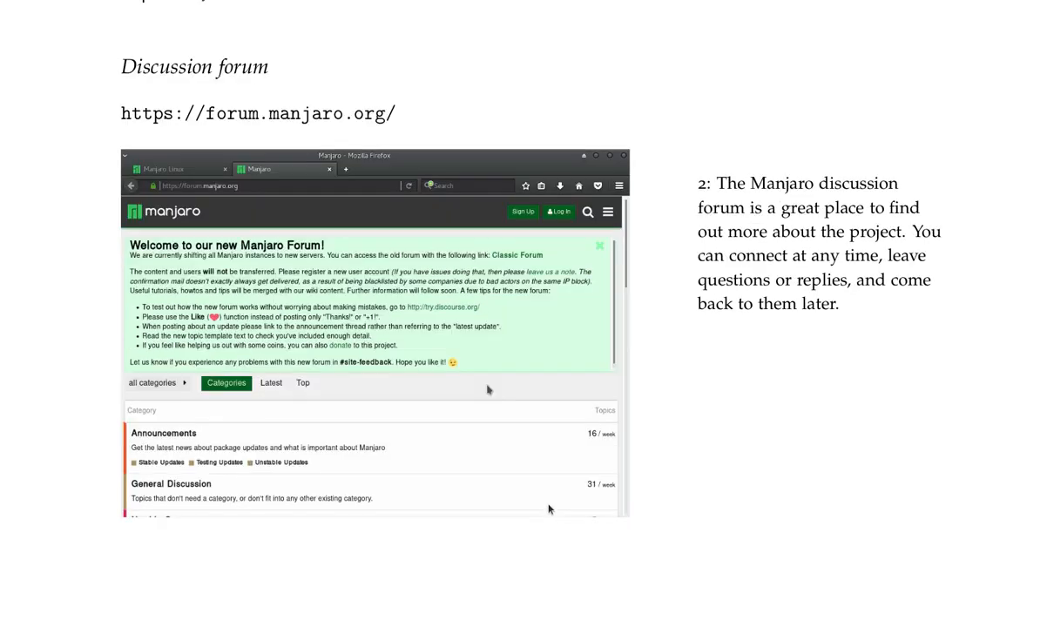
pyautogui.scroll(-3)
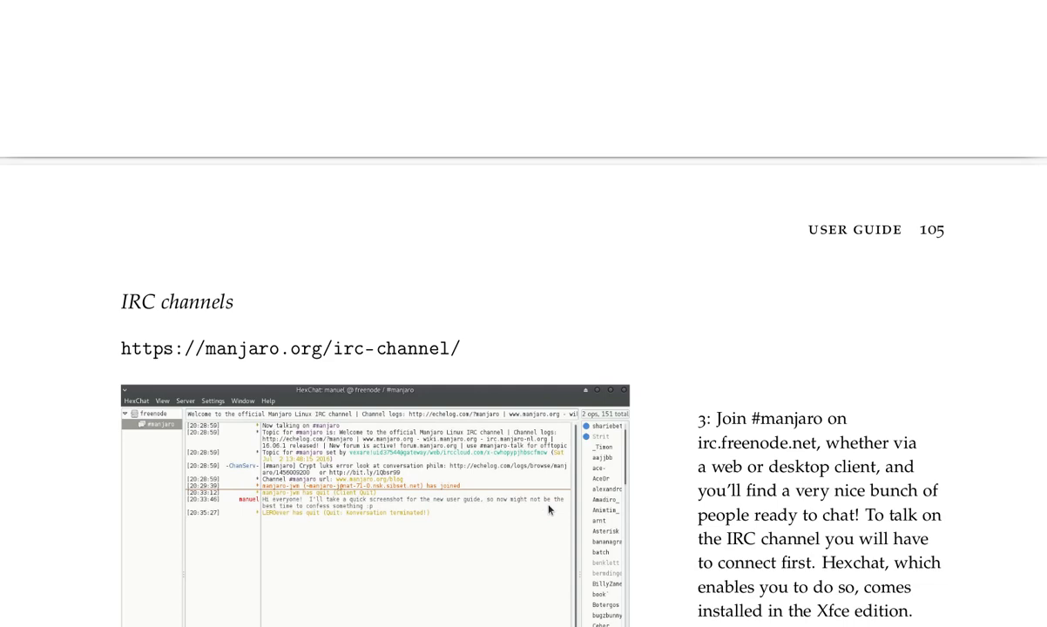
# Step: Scroll below the HexChat screenshot to the German, French and Russian IRC channels paragraph
pyautogui.scroll(3)
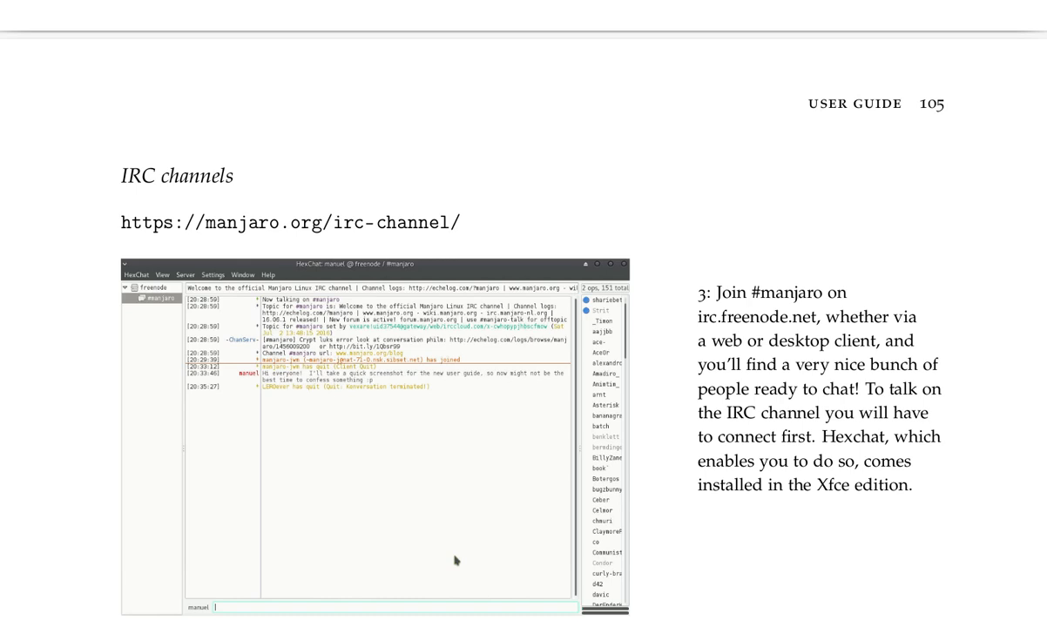
pyautogui.moveTo(1028, 584)
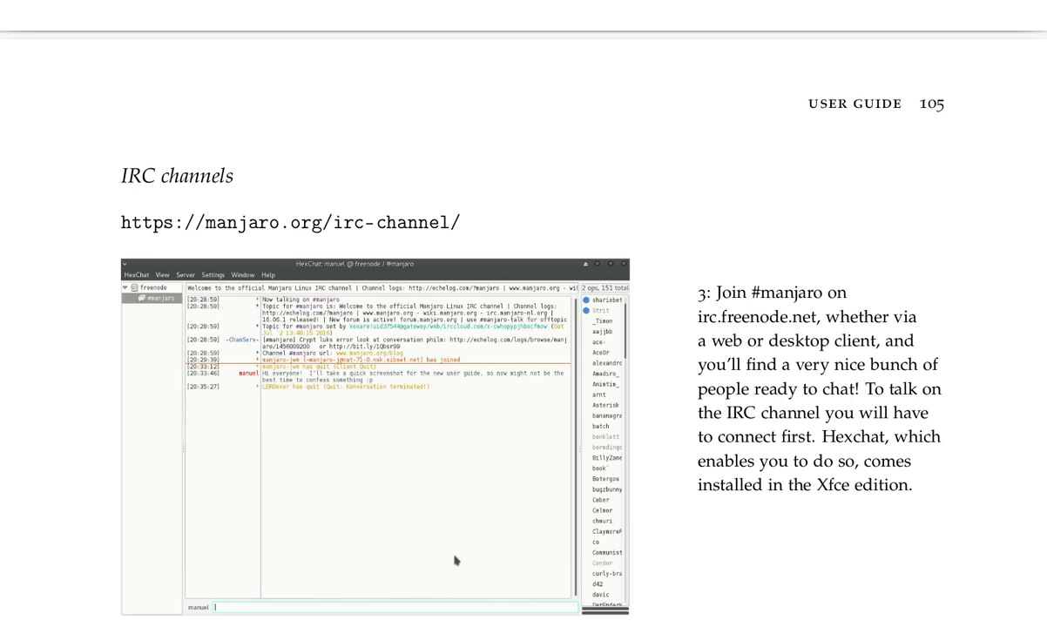
pyautogui.moveTo(884, 511)
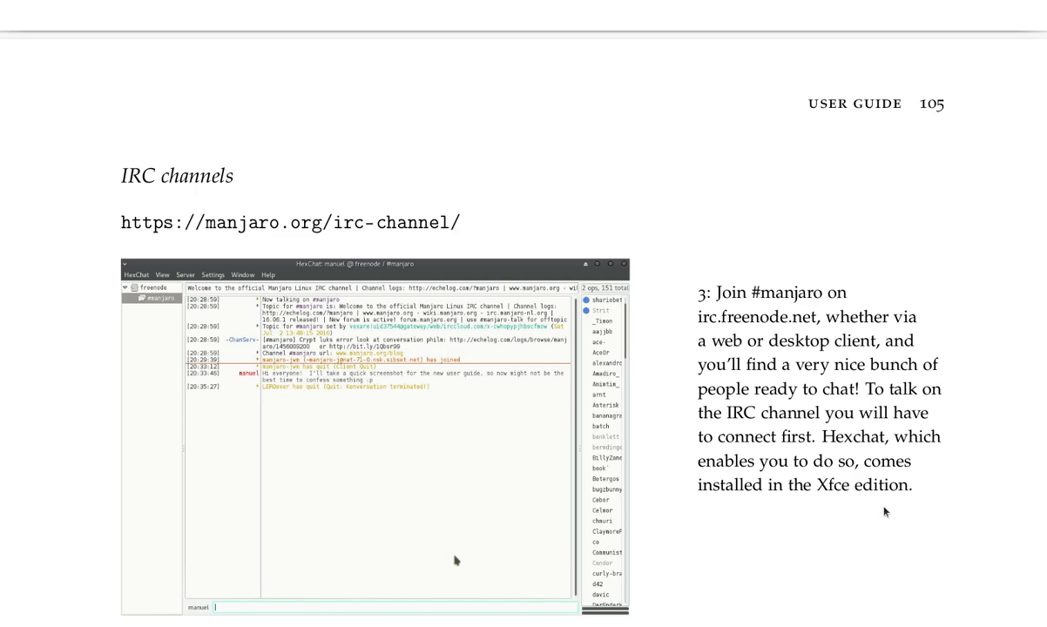
pyautogui.scroll(-3)
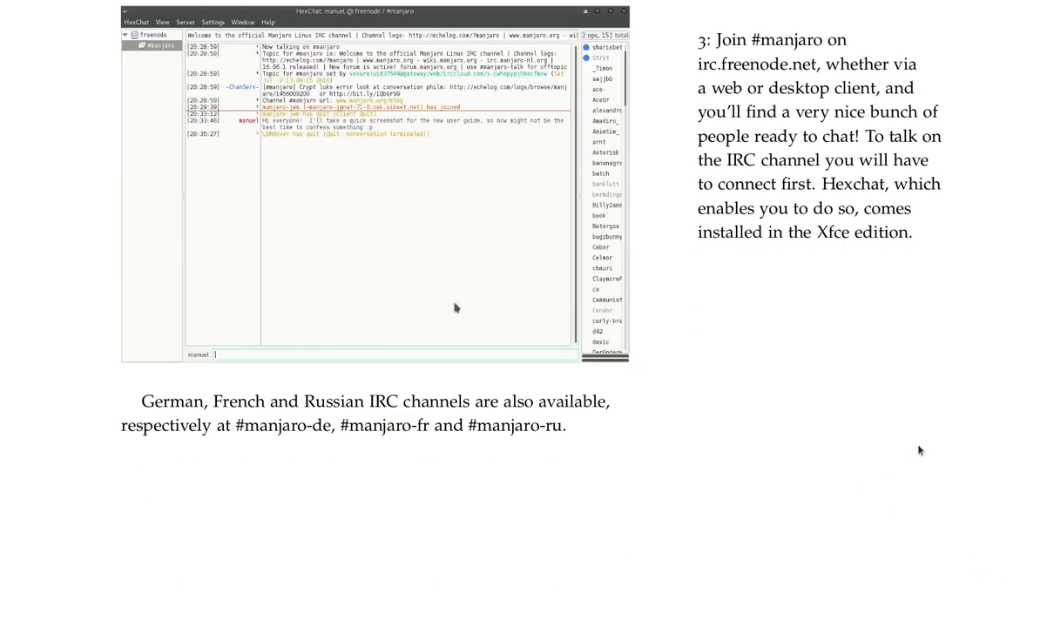
pyautogui.moveTo(943, 431)
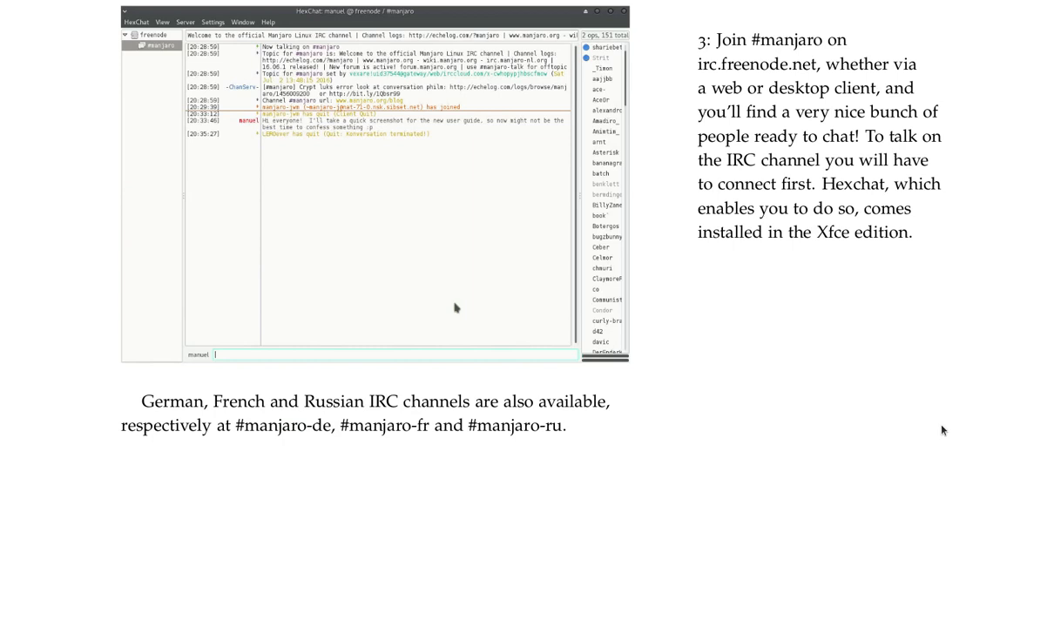
pyautogui.moveTo(939, 440)
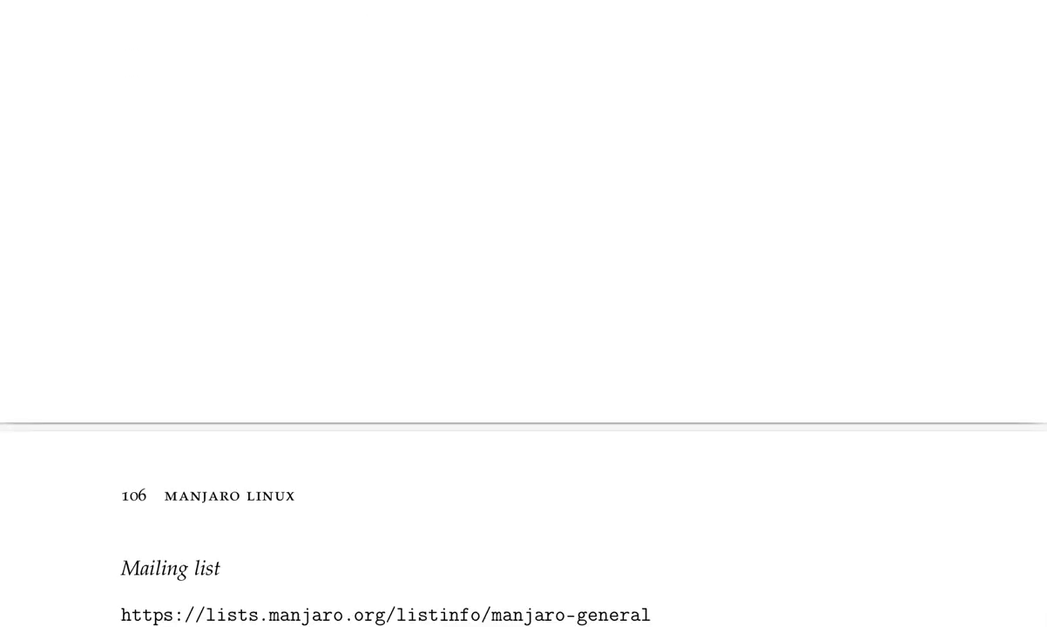
# Step: Scroll past page 106's Mailing list section to the Wiki screenshot and margin note
pyautogui.scroll(-3)
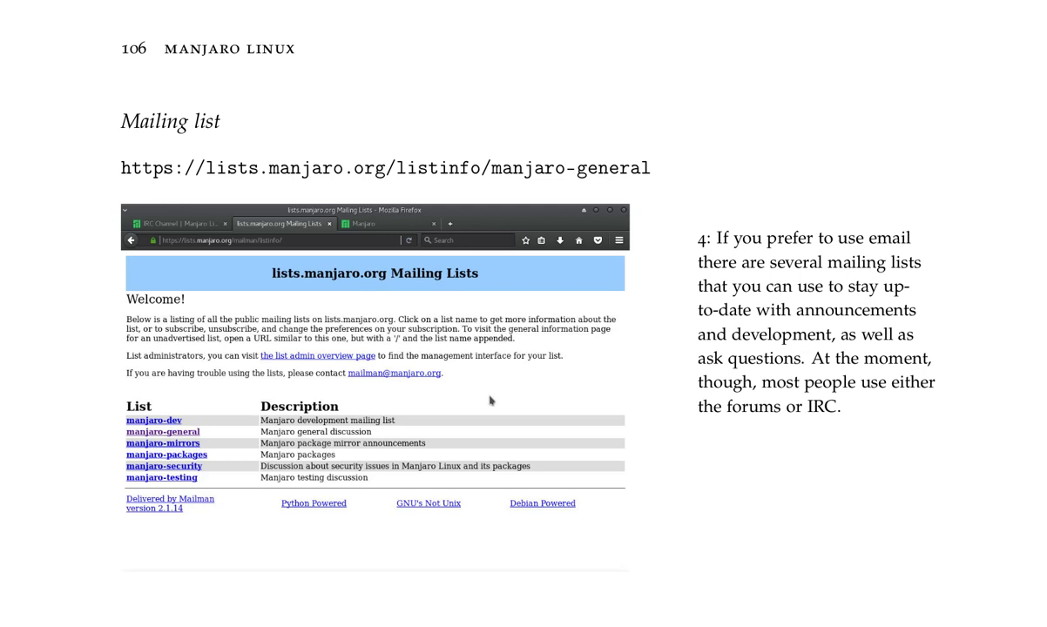
pyautogui.scroll(-3)
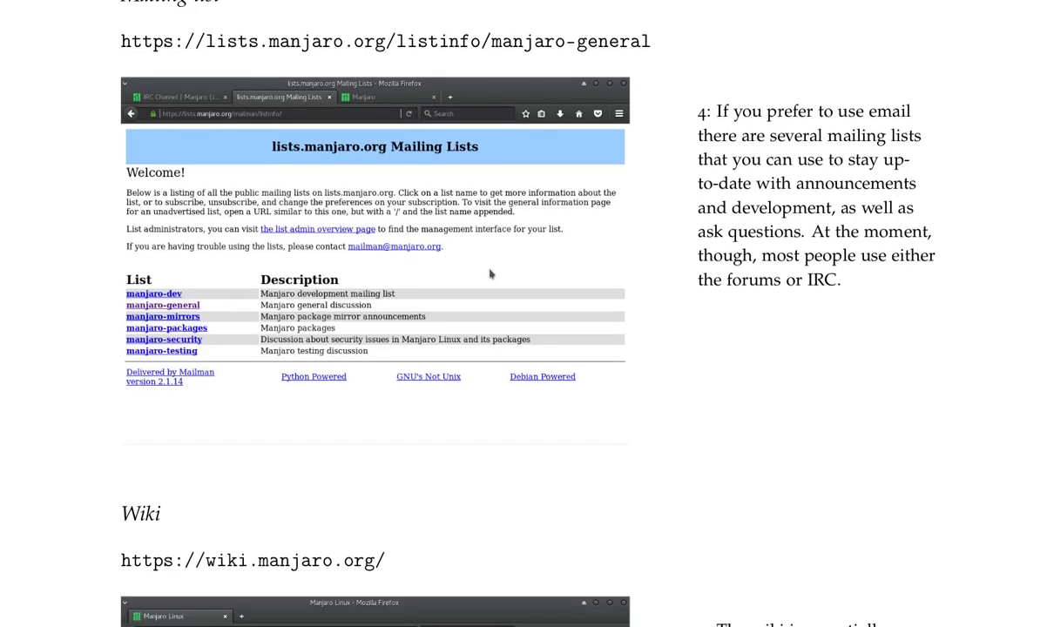
pyautogui.scroll(-3)
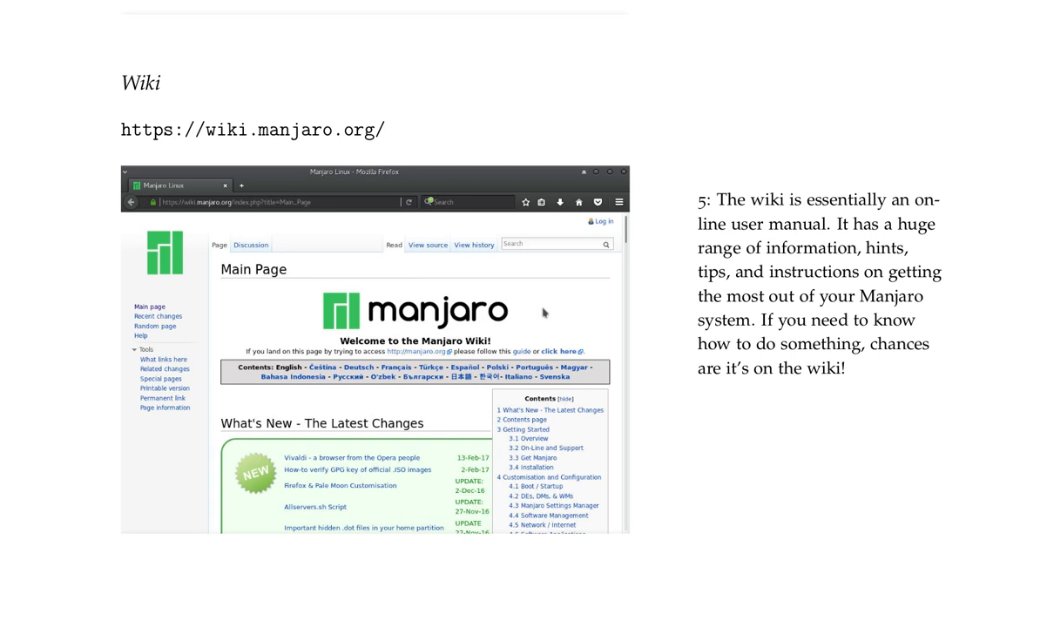
# Step: Scroll past the Wiki to Maintaining your system, Changing settings and Xfce settings manager
pyautogui.scroll(-3)
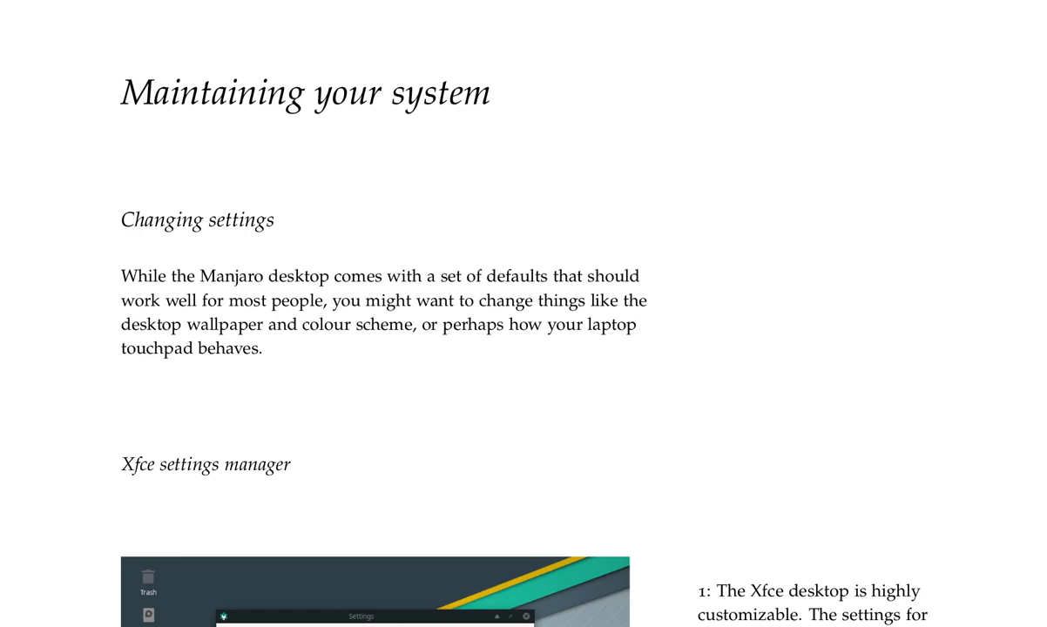
# Step: Scroll past the Xfce settings manager screenshot and note to the start of page 108
pyautogui.scroll(-3)
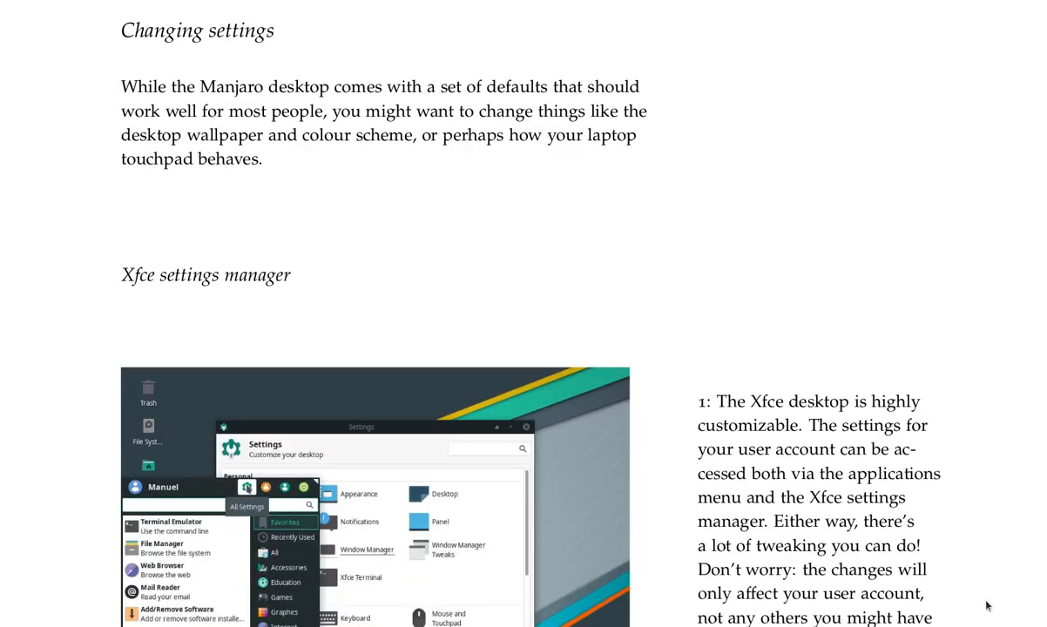
pyautogui.scroll(-3)
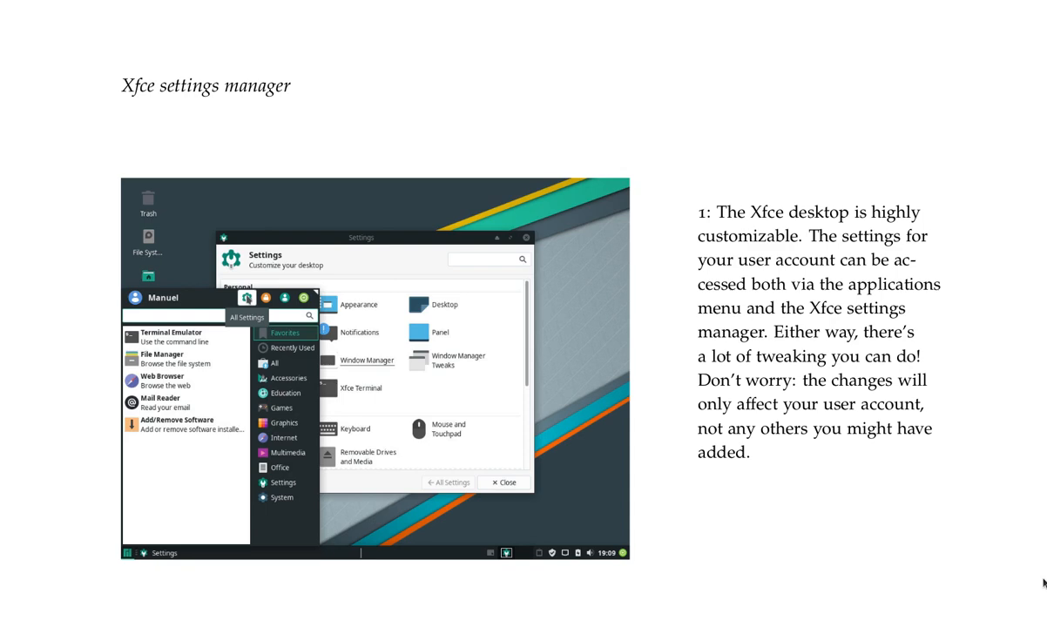
pyautogui.scroll(-3)
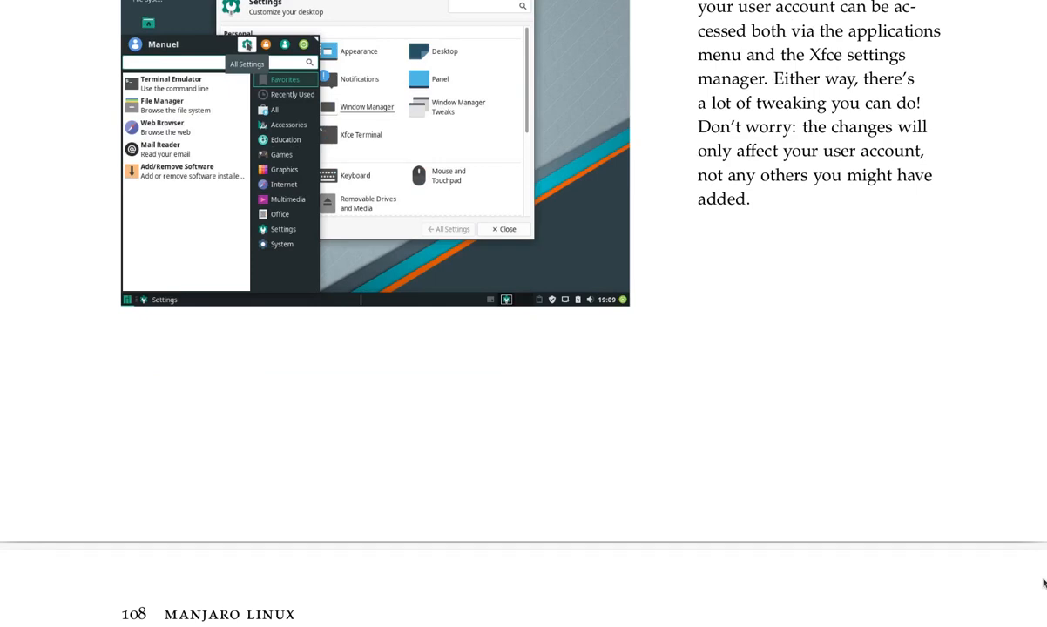
# Step: Scroll past Manjaro Settings Manager to page 109's Adding a printer and Print Settings screenshot
pyautogui.scroll(-3)
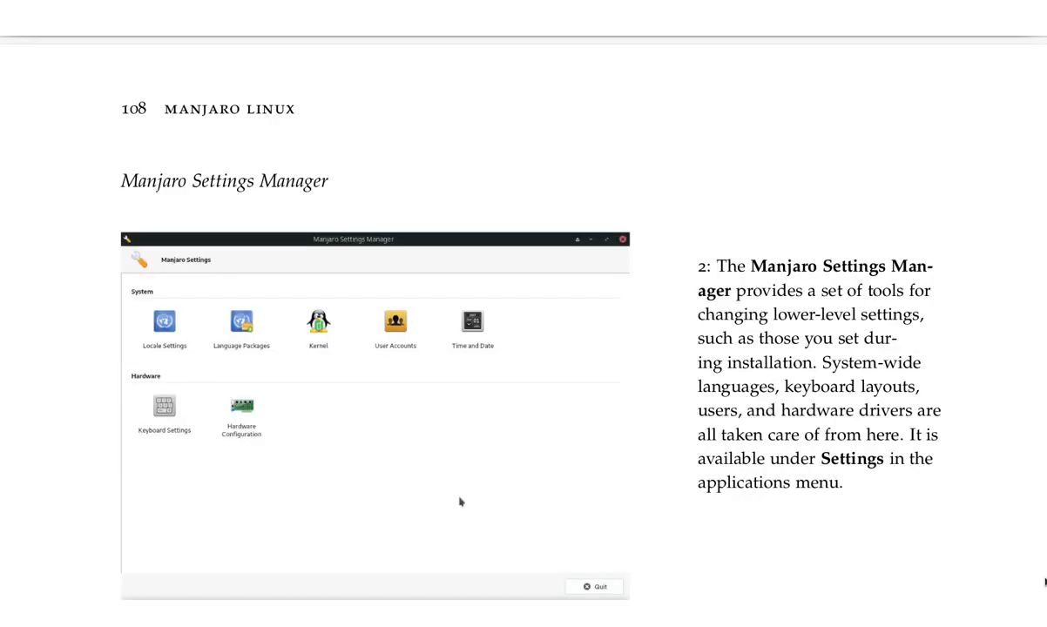
pyautogui.moveTo(1043, 582)
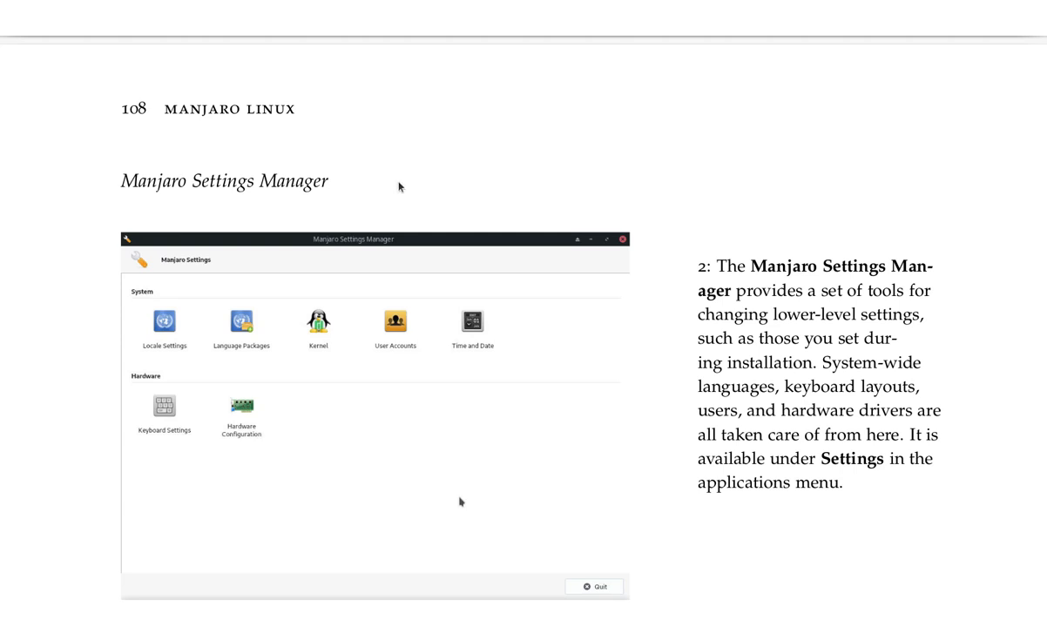
pyautogui.moveTo(446, 182)
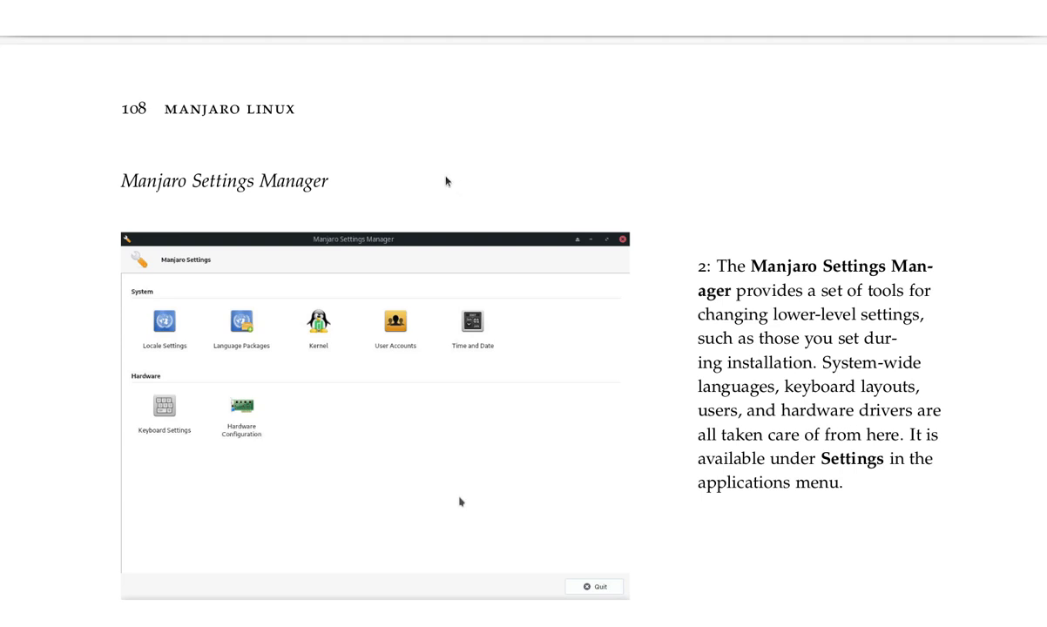
pyautogui.moveTo(1045, 348)
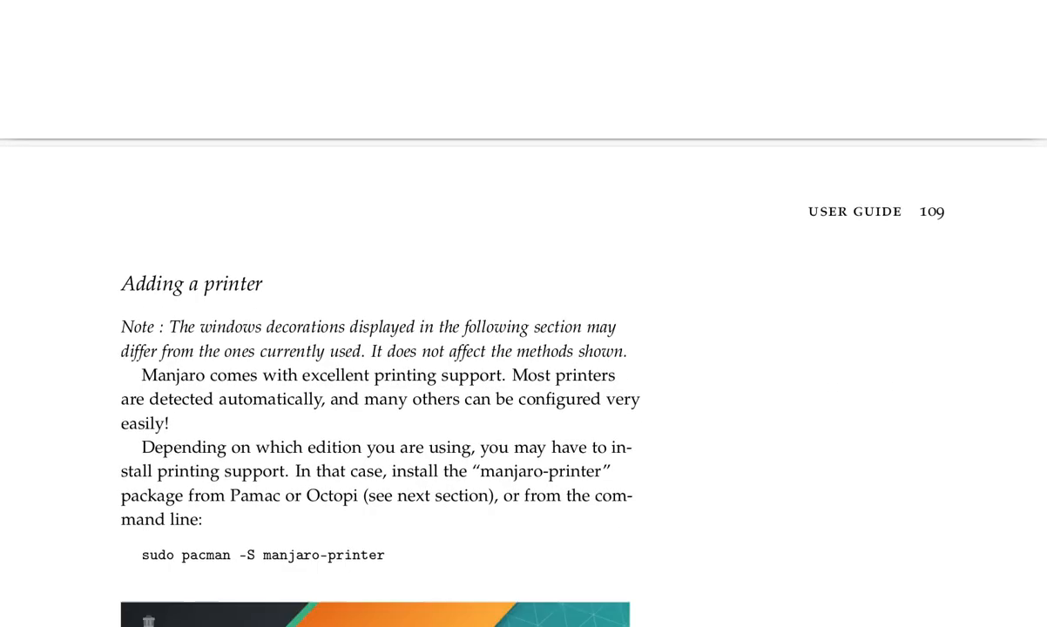
pyautogui.scroll(-3)
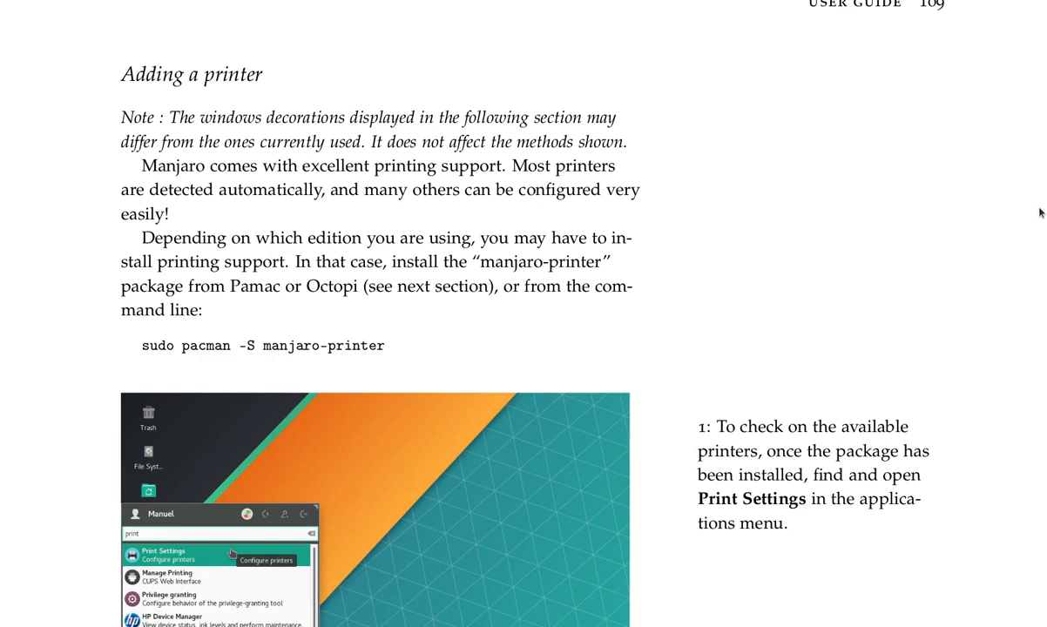
# Step: Scroll slightly so the Print Settings search screenshot shows more printing entries
pyautogui.scroll(-3)
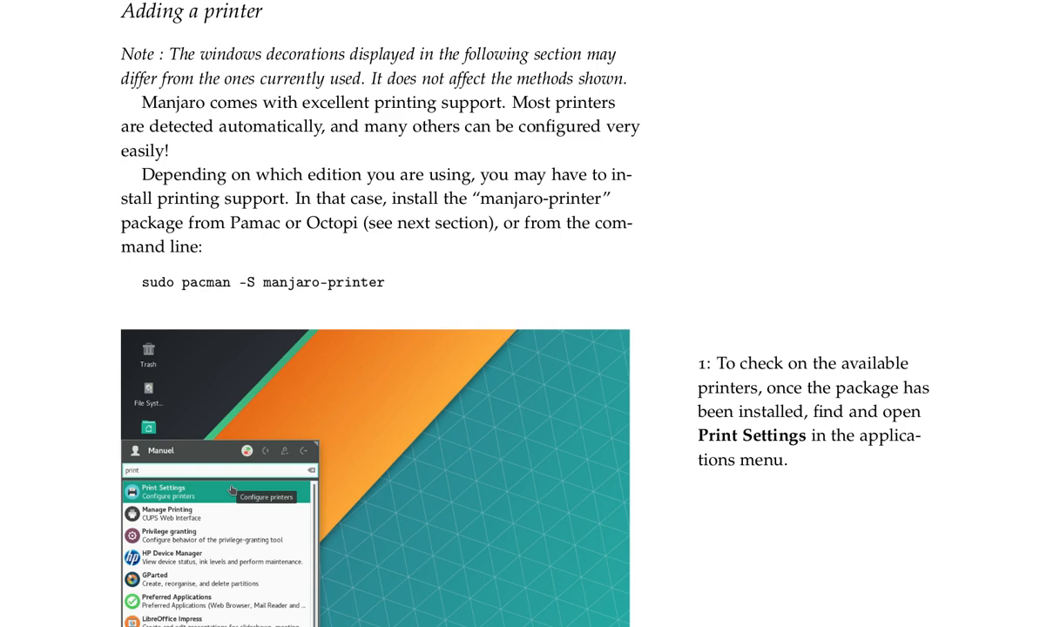
pyautogui.moveTo(986, 344)
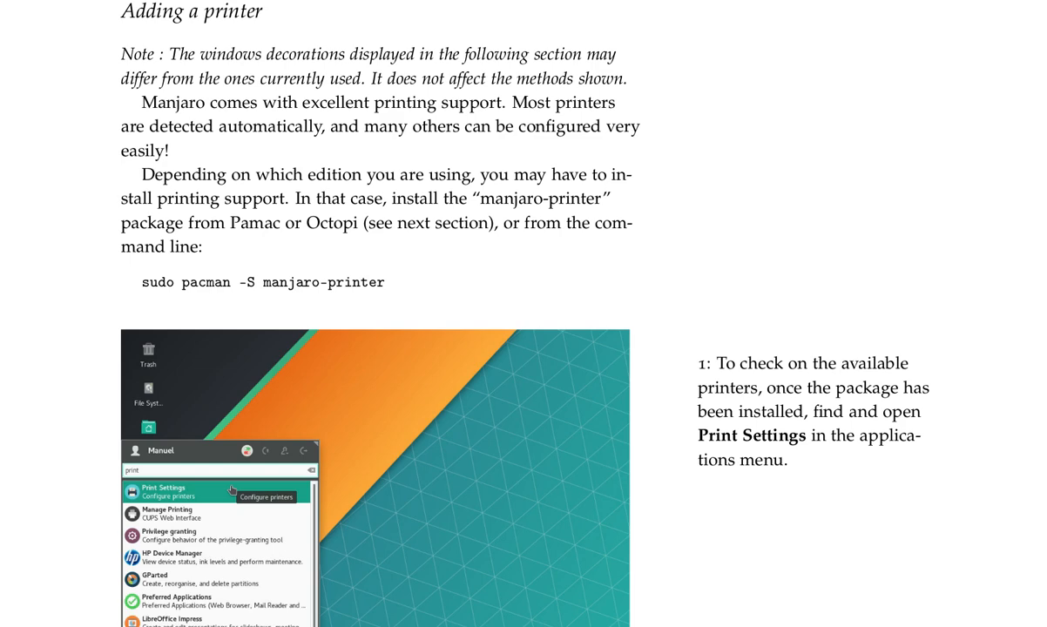
pyautogui.moveTo(1009, 495)
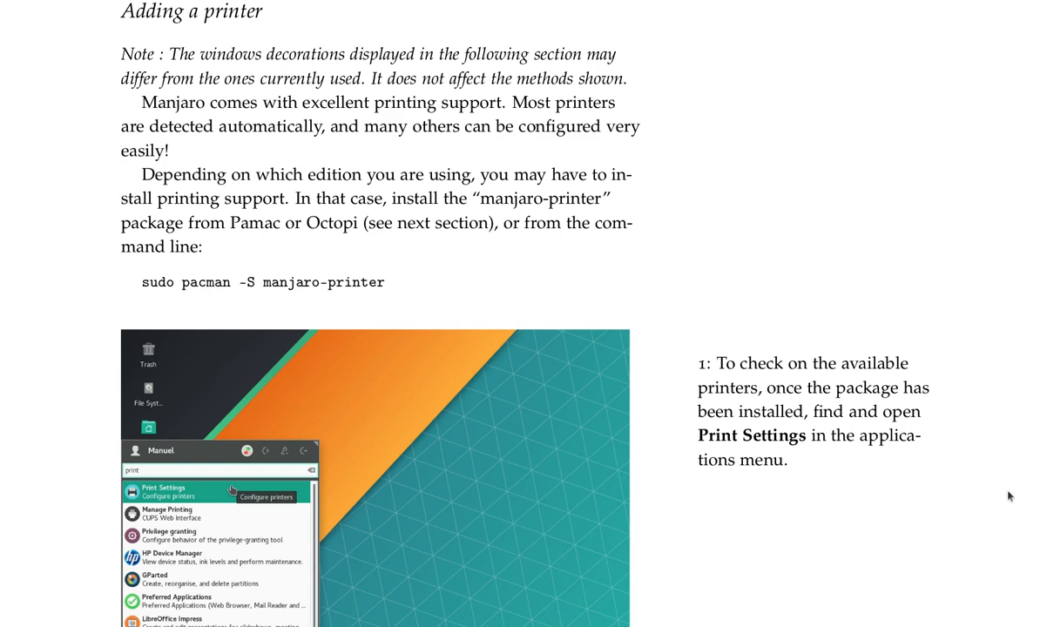
pyautogui.moveTo(1012, 494)
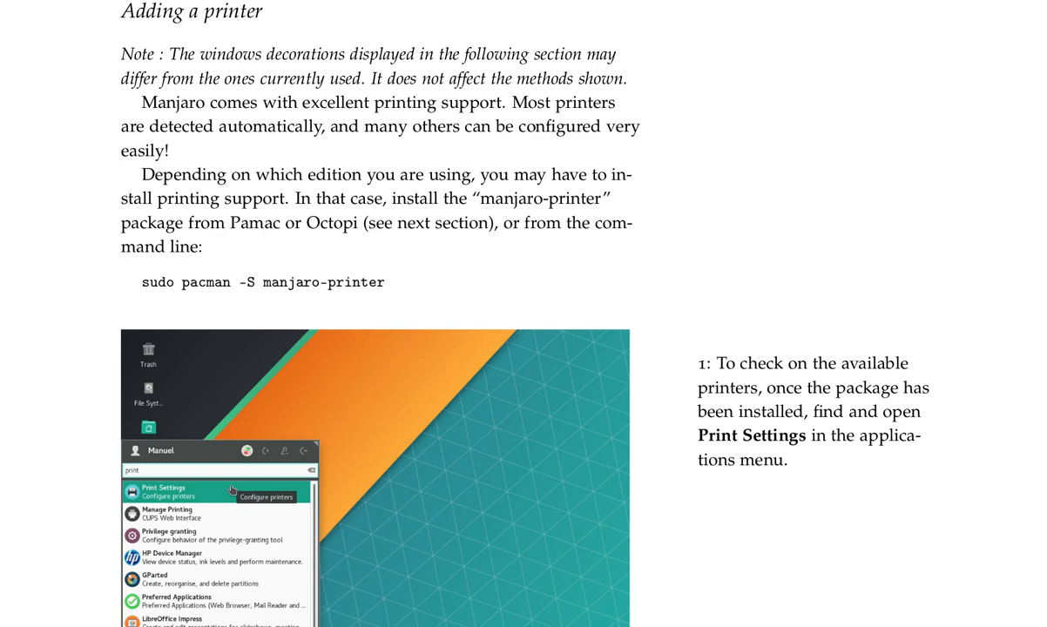
# Step: Move through page 110 past the Unlock step to step 3 about clicking Add
pyautogui.scroll(-3)
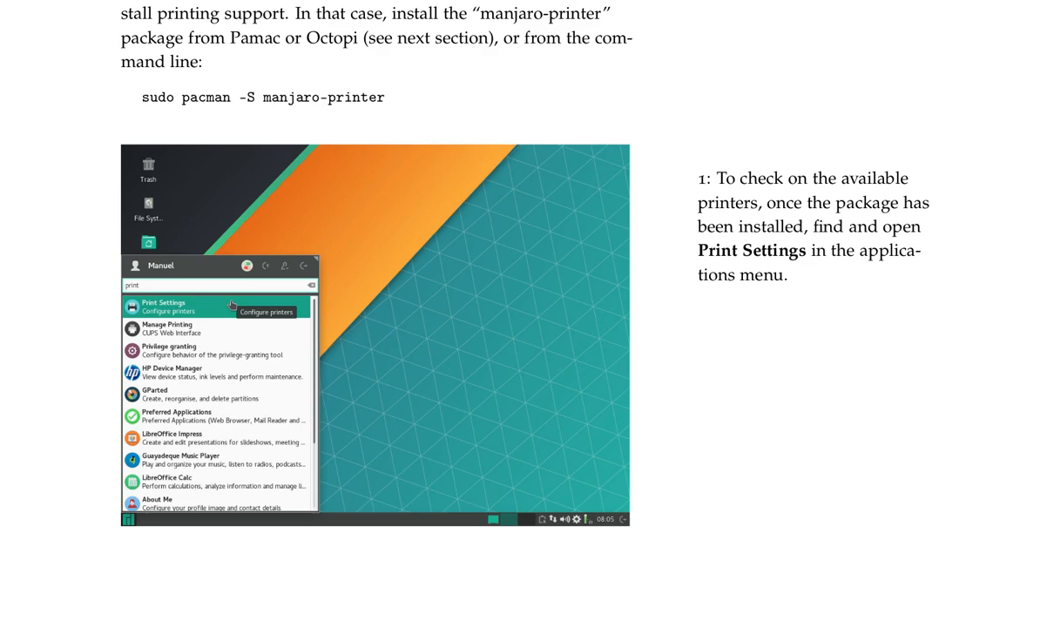
pyautogui.click(164, 306)
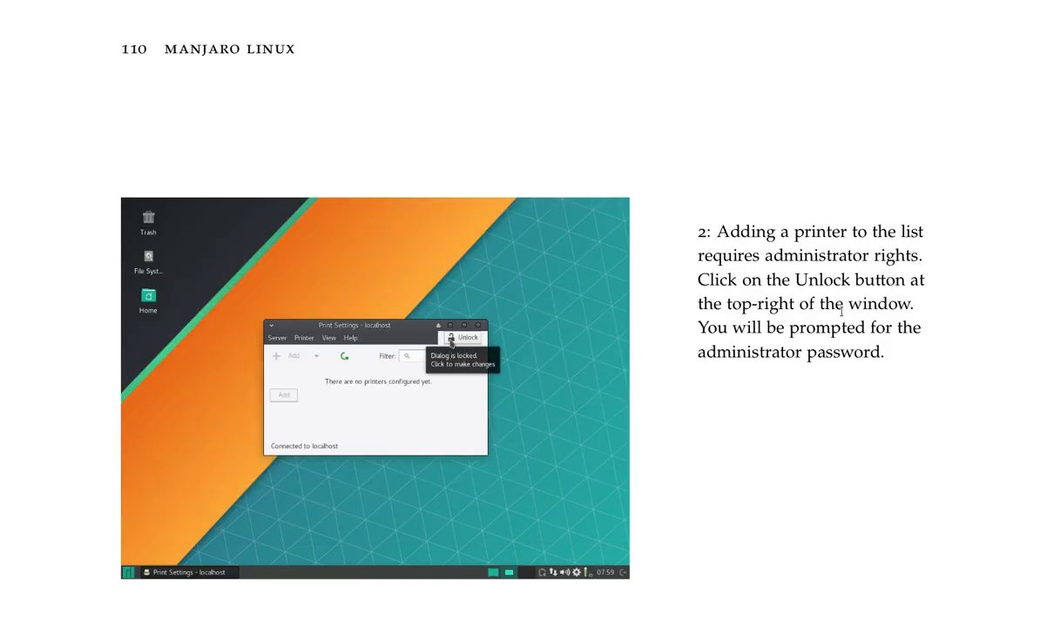
pyautogui.moveTo(1043, 356)
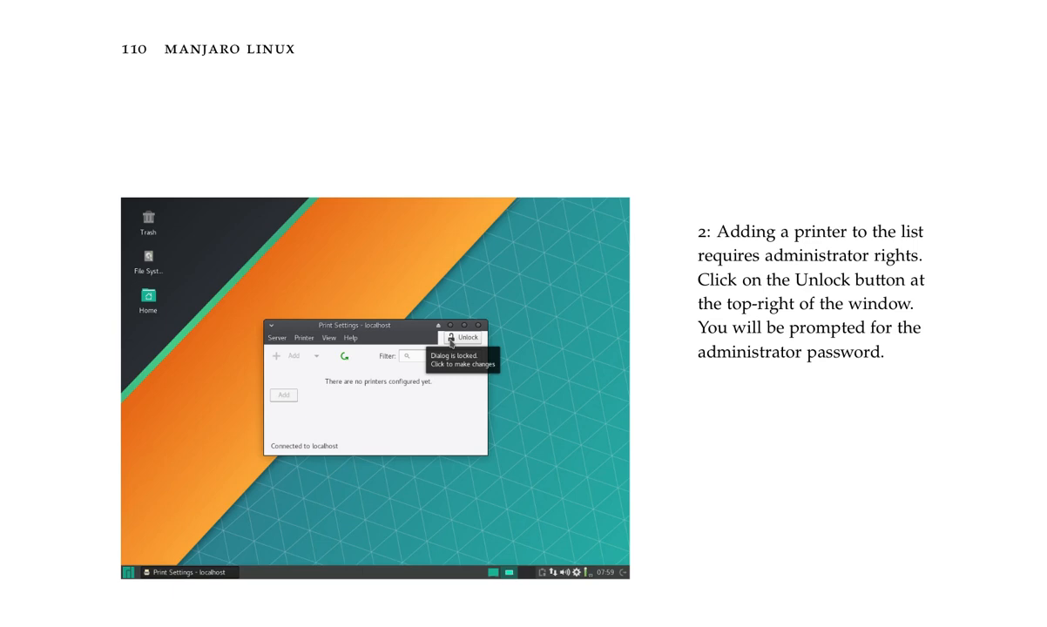
pyautogui.moveTo(1020, 331)
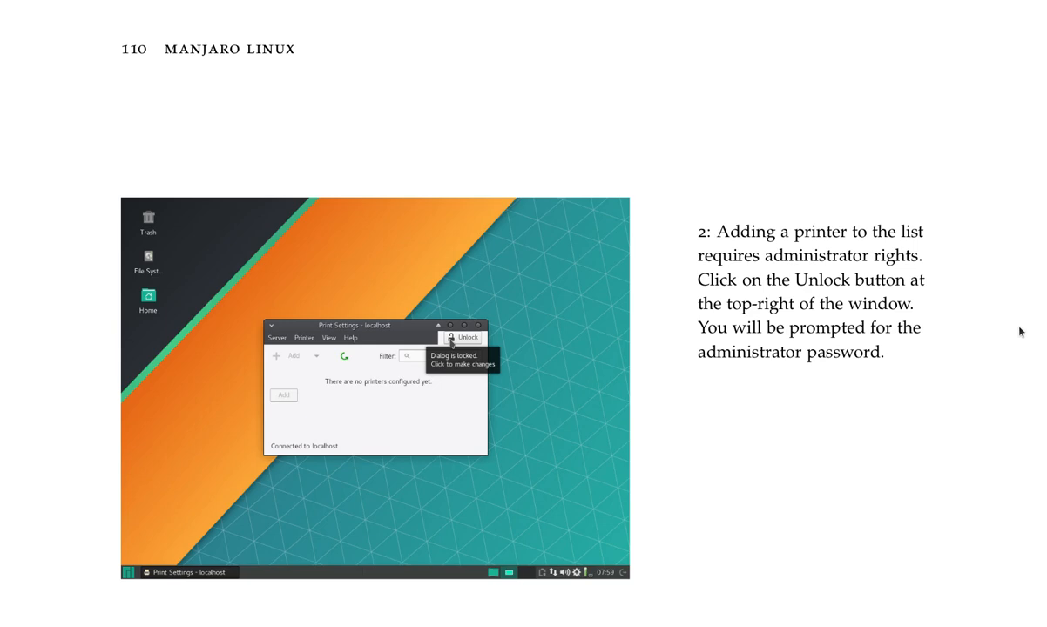
pyautogui.moveTo(699, 546)
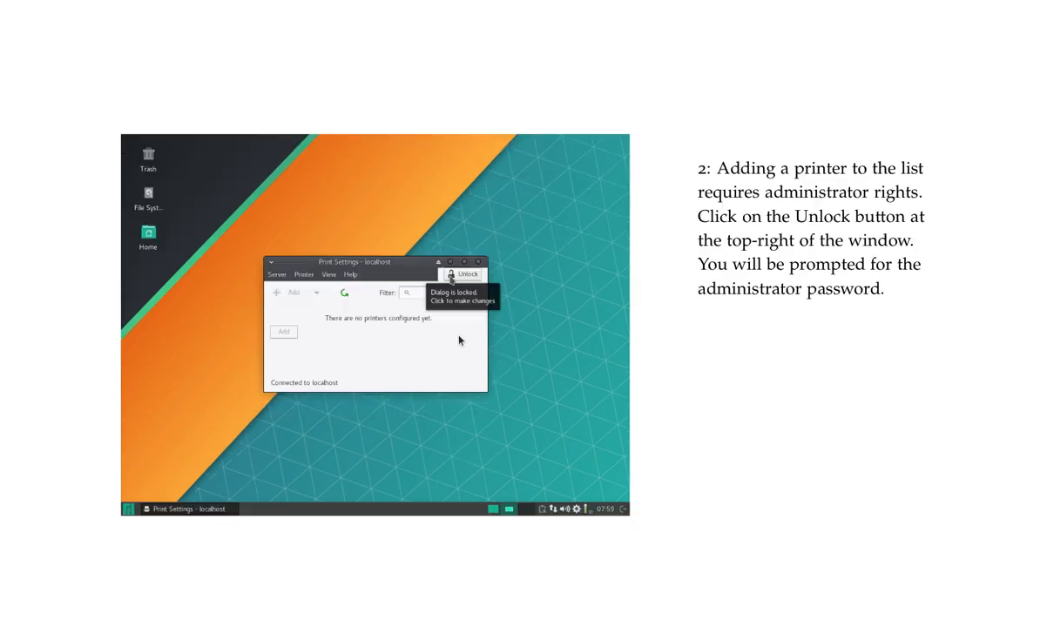
pyautogui.click(463, 275)
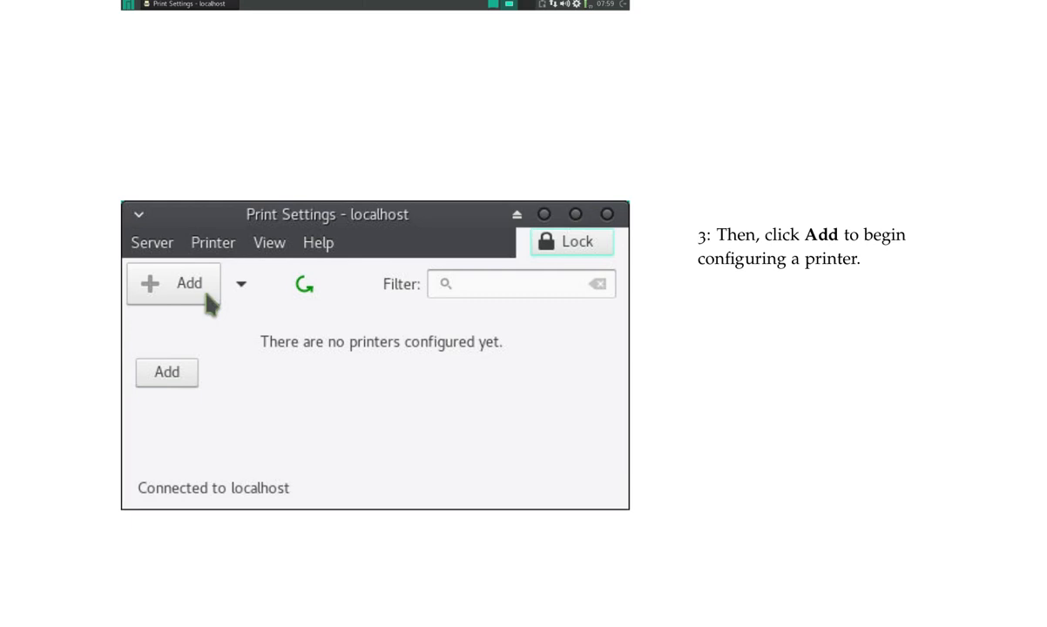
# Step: Scroll the printer guide down to step 4's New Printer device list on page 111
pyautogui.click(172, 284)
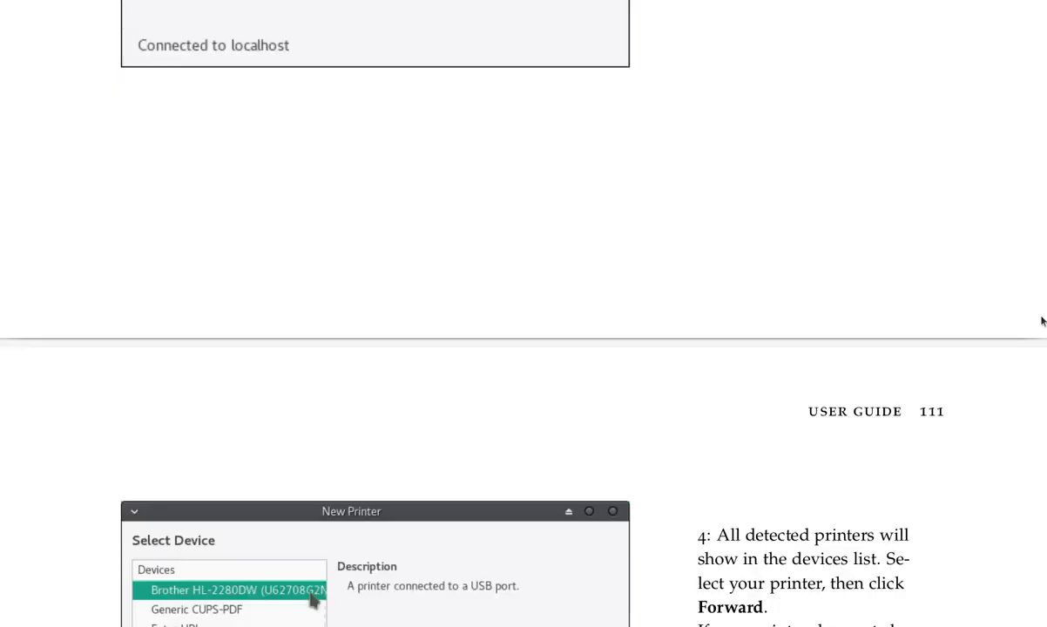
pyautogui.scroll(-3)
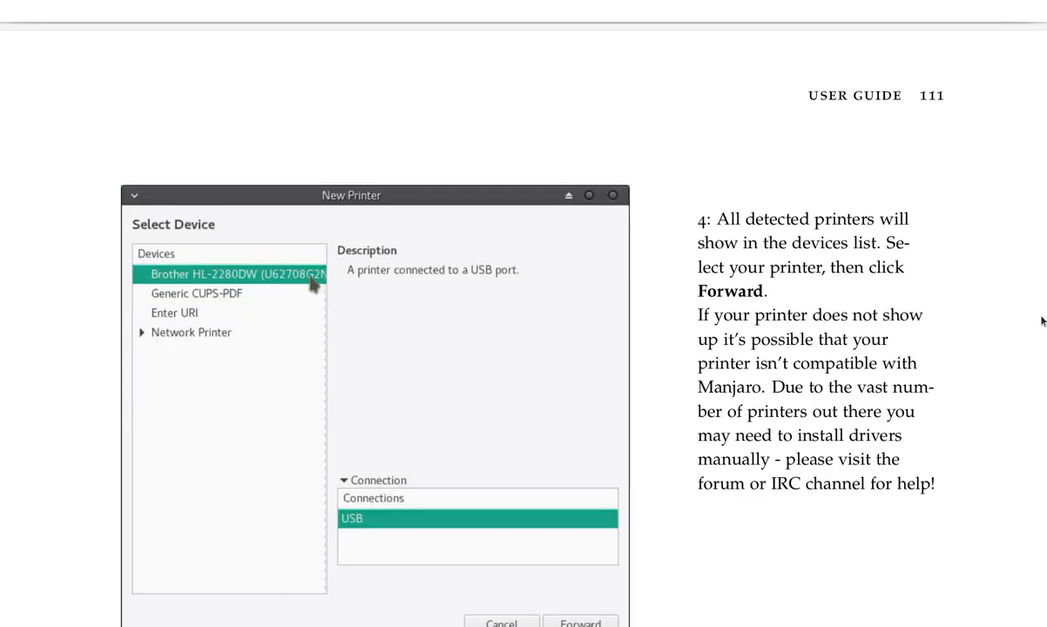
pyautogui.scroll(-3)
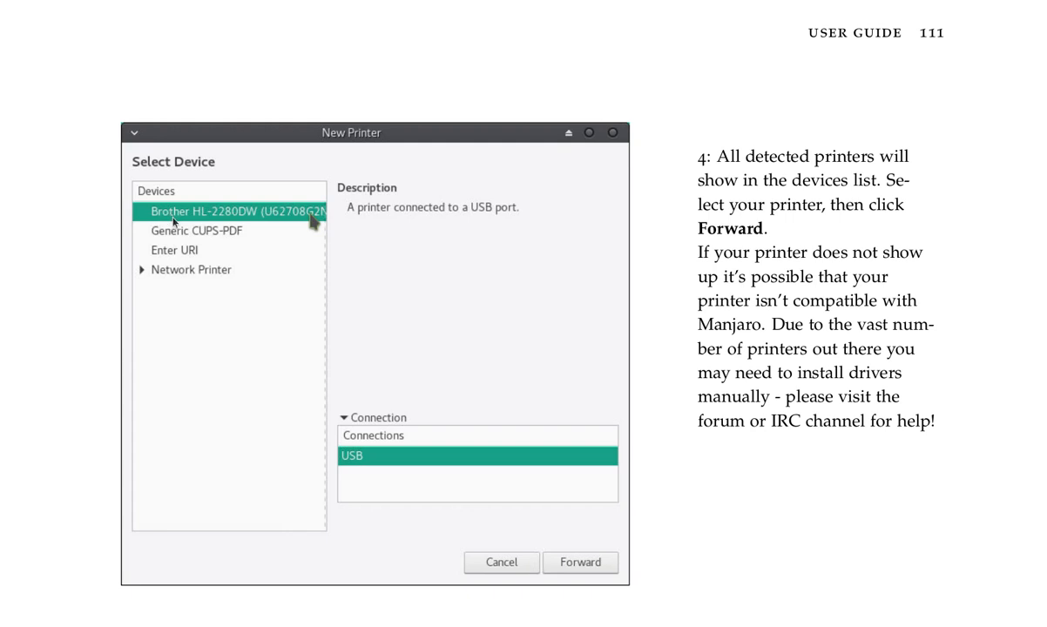
pyautogui.moveTo(733, 547)
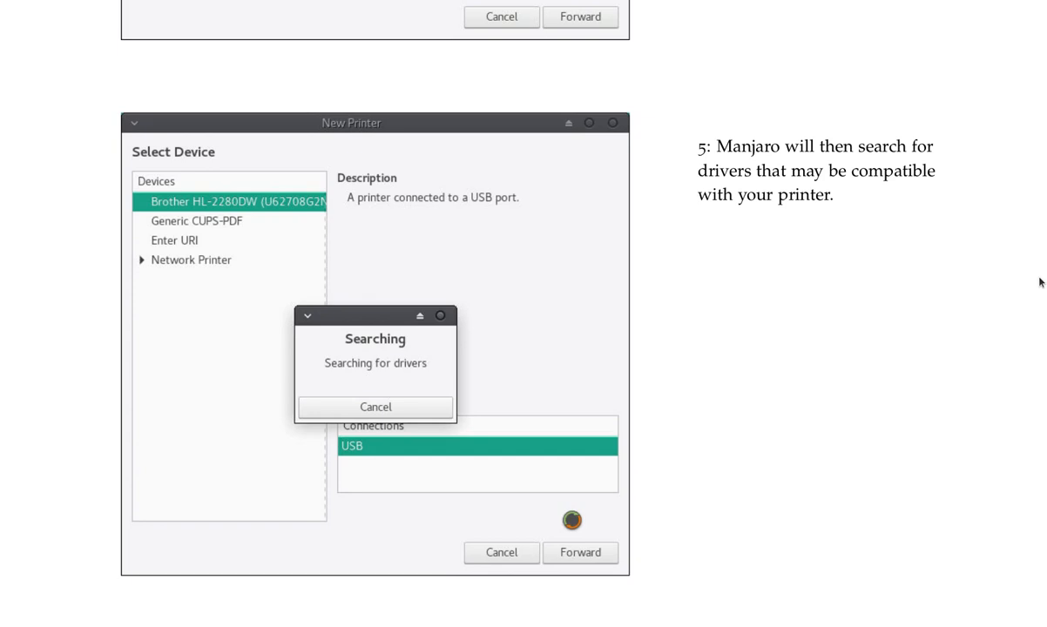
pyautogui.moveTo(956, 248)
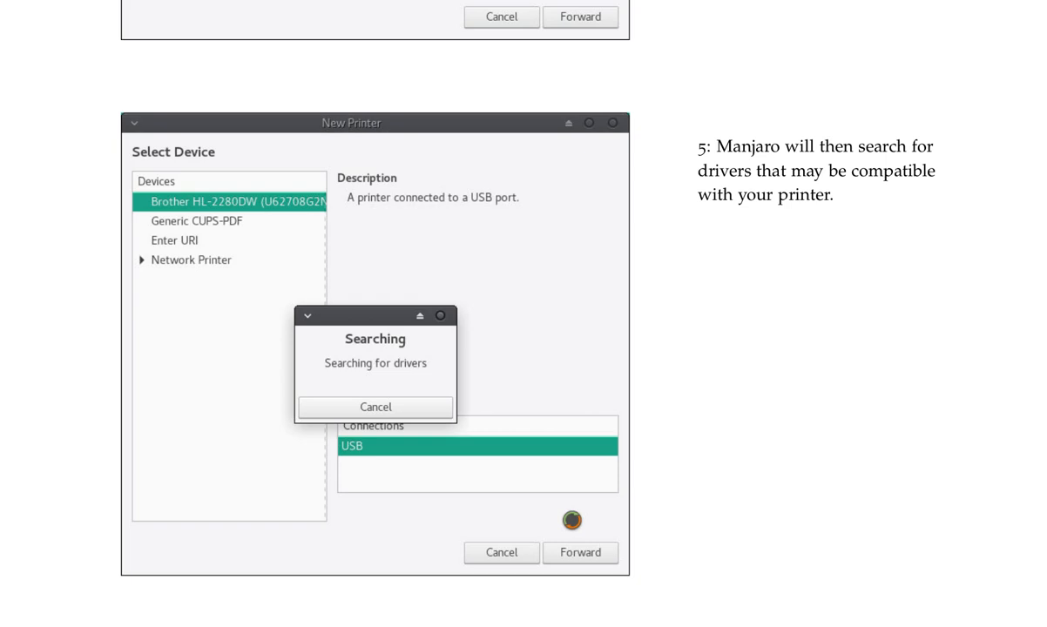
# Step: Scroll down to step 6's Choose Driver screenshot recommending the Generic driver
pyautogui.scroll(-3)
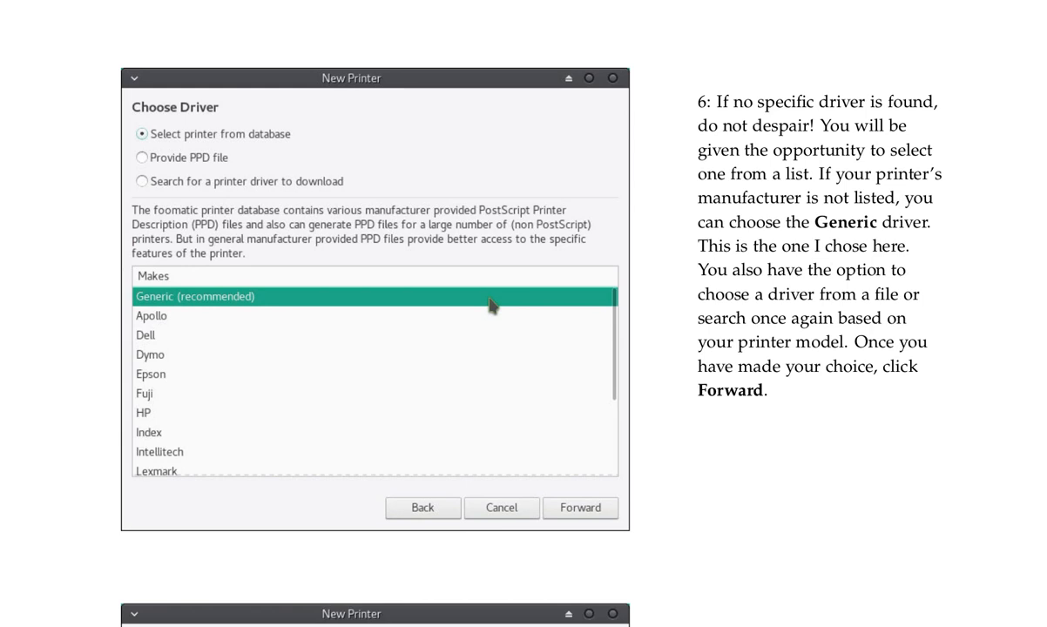
pyautogui.moveTo(1030, 369)
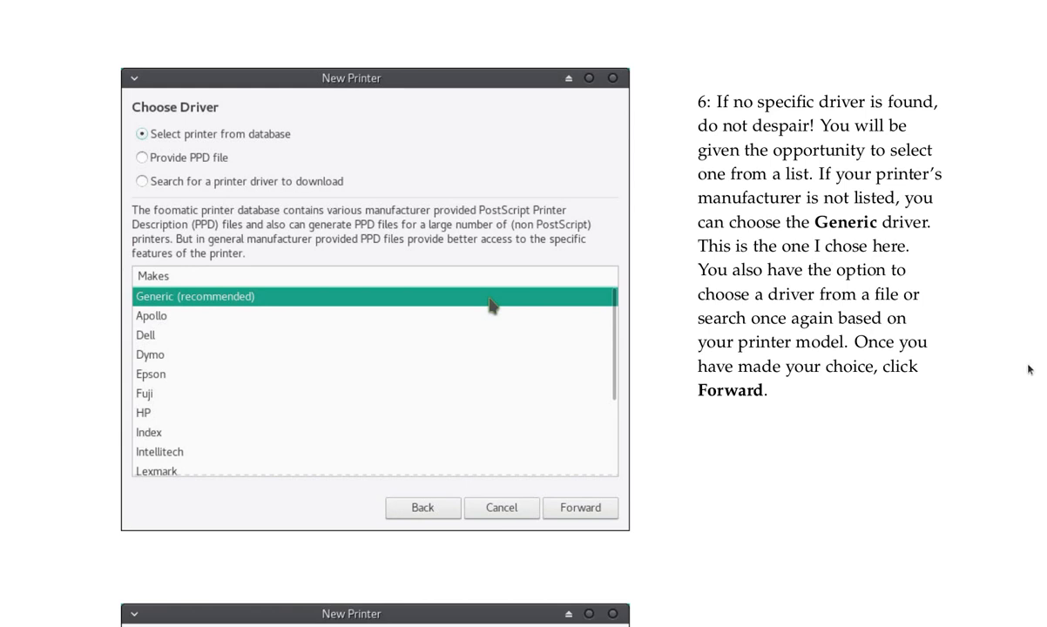
pyautogui.moveTo(1001, 323)
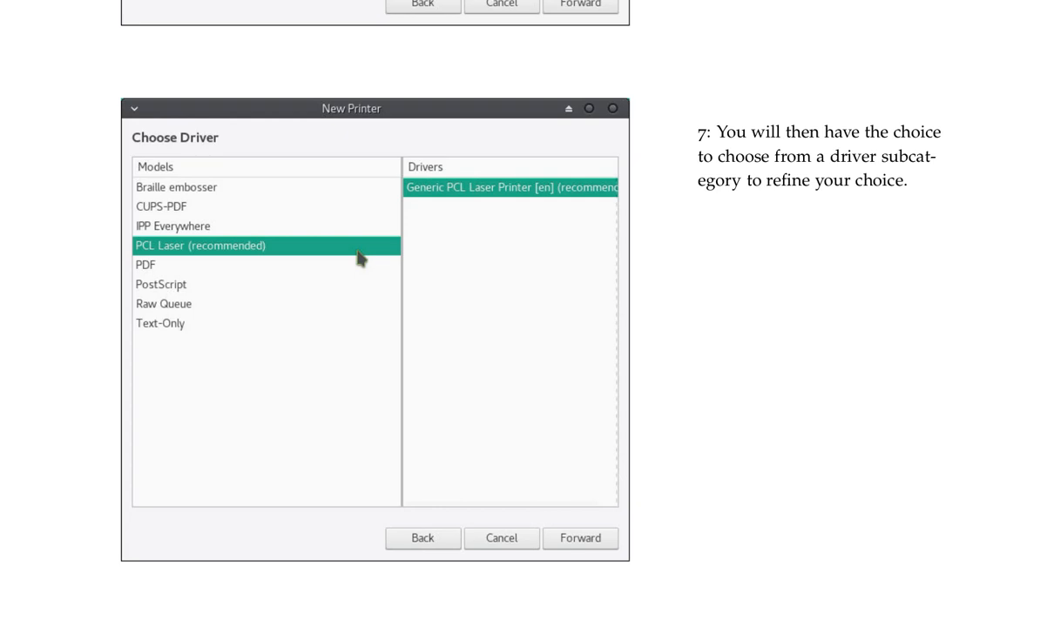
# Step: Scroll through step 8 to step 9's Printer Properties screenshot
pyautogui.scroll(-3)
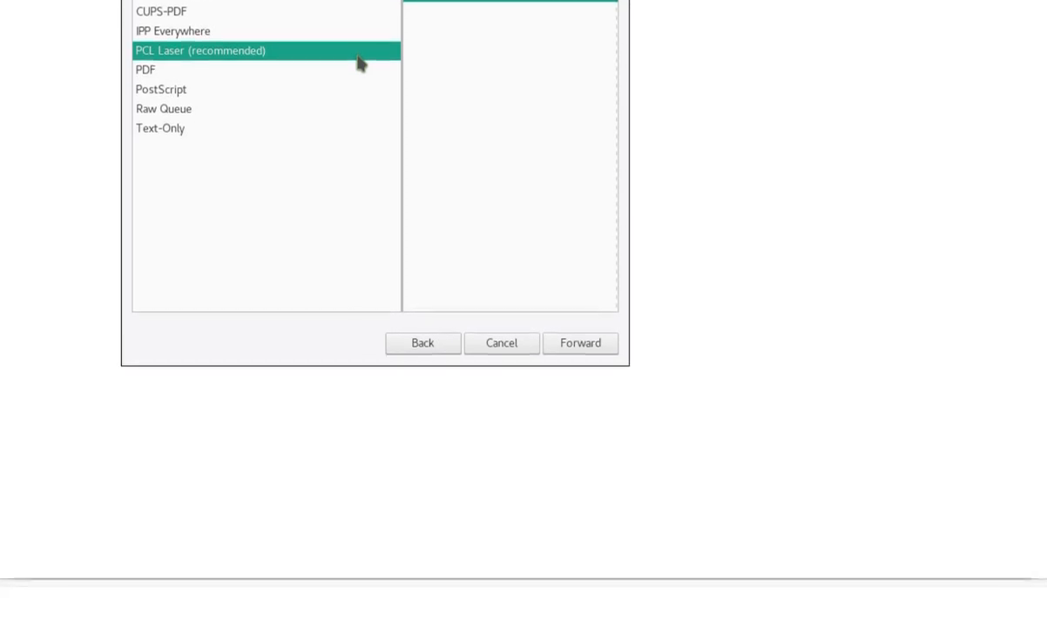
pyautogui.click(581, 342)
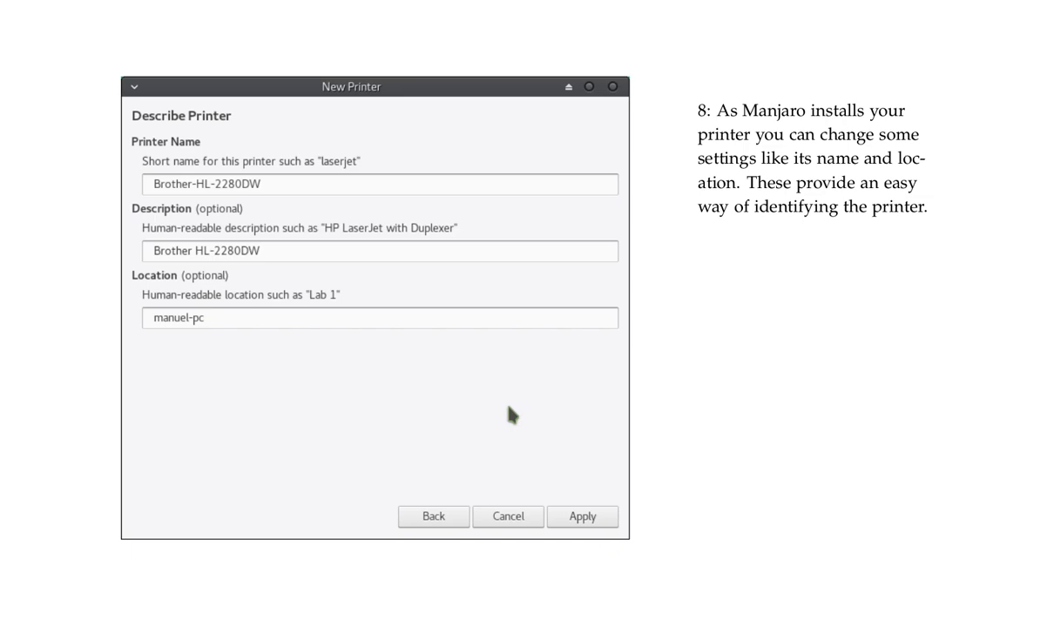
pyautogui.click(582, 517)
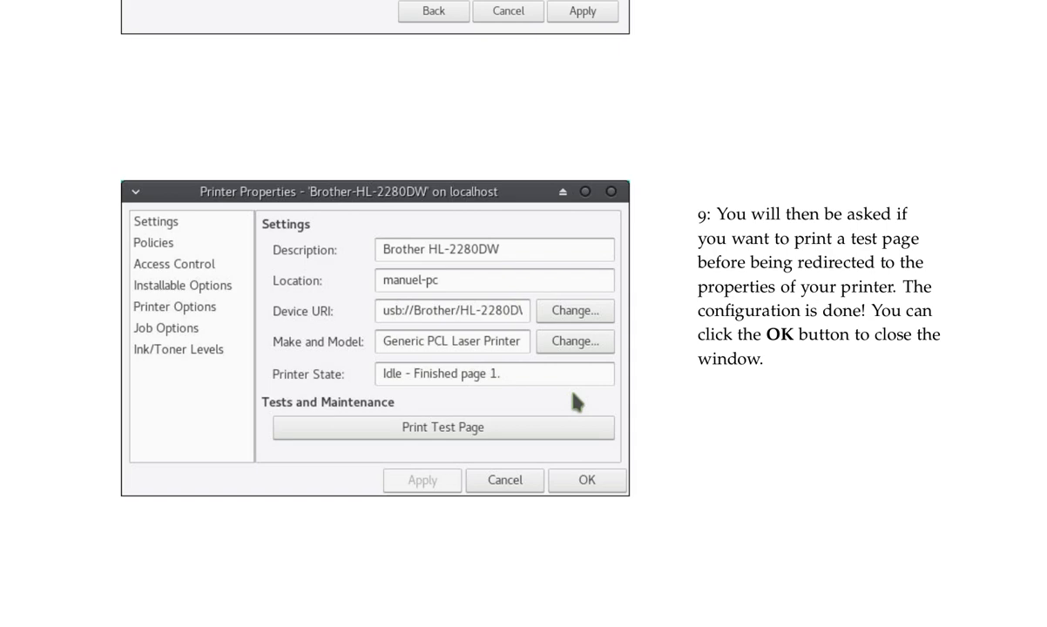
# Step: Scroll to page 114 with step 10's Print Settings and the Updating software heading
pyautogui.scroll(-3)
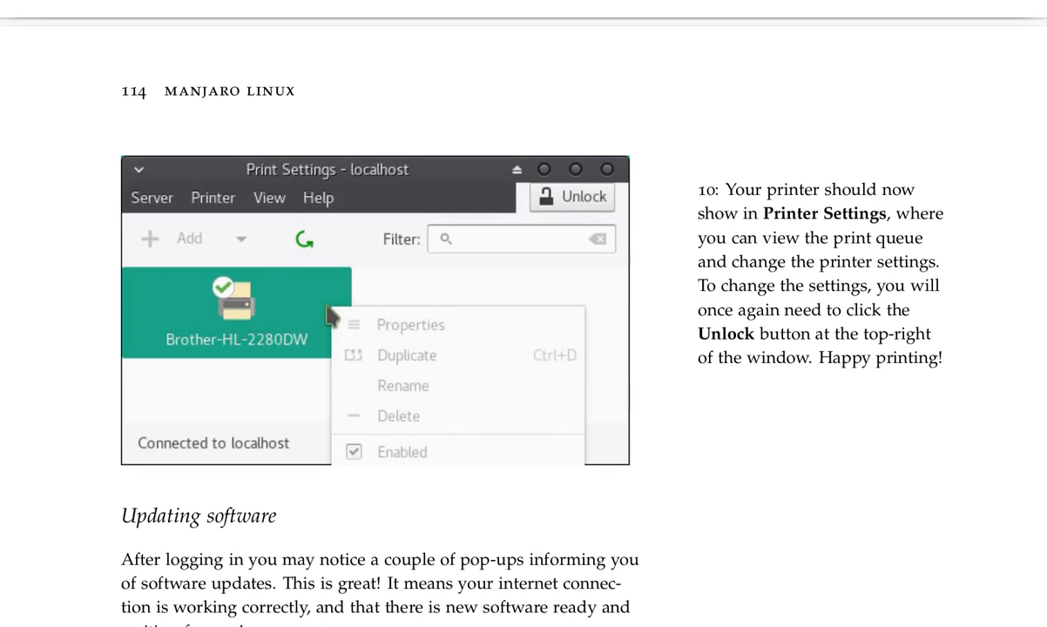
pyautogui.scroll(-3)
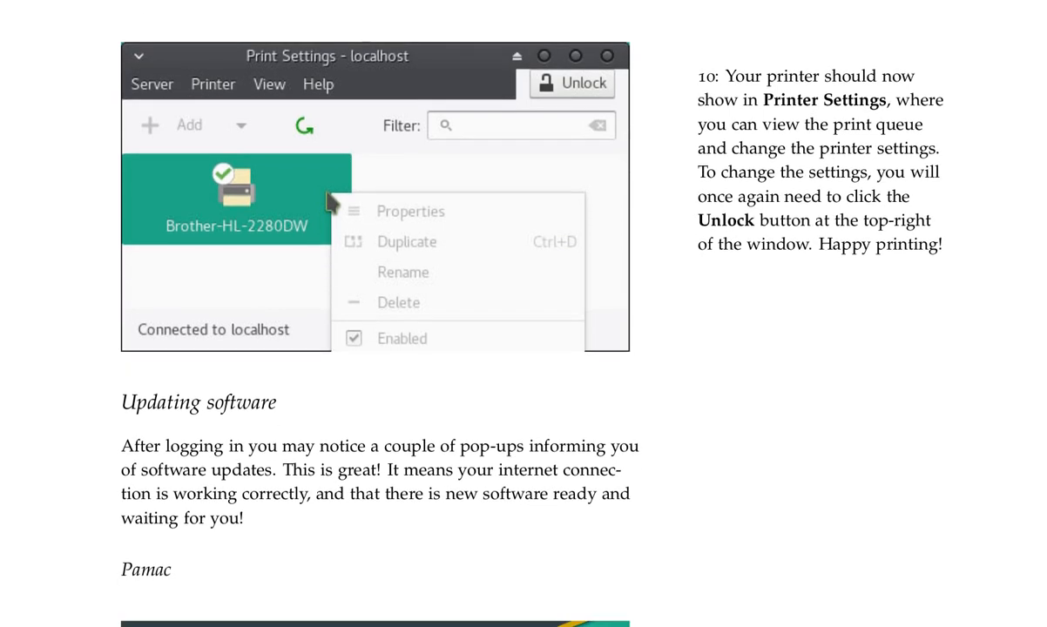
pyautogui.moveTo(990, 523)
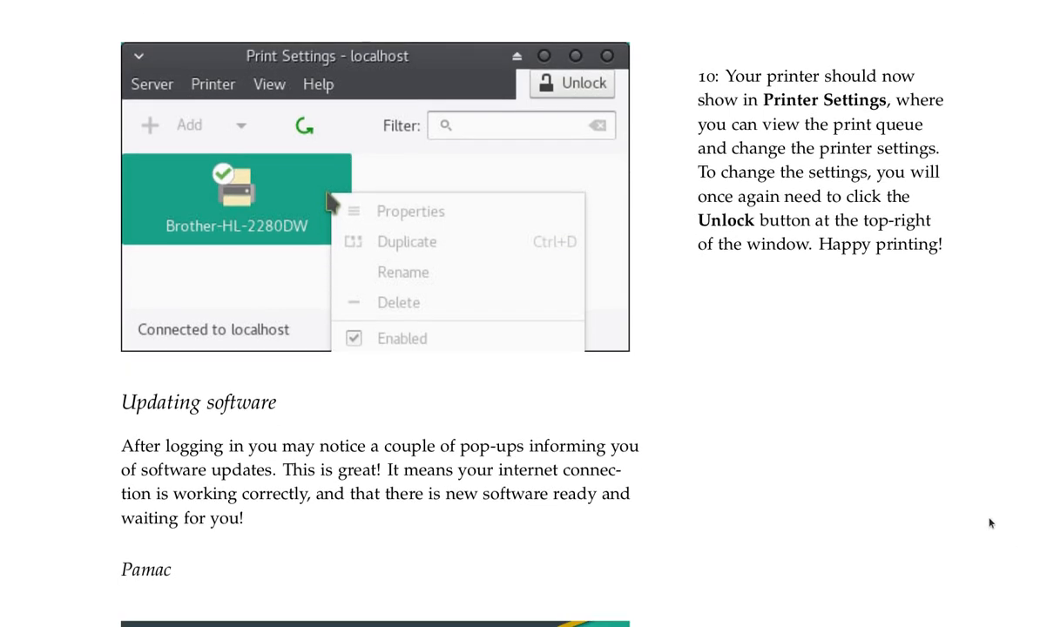
pyautogui.moveTo(1024, 520)
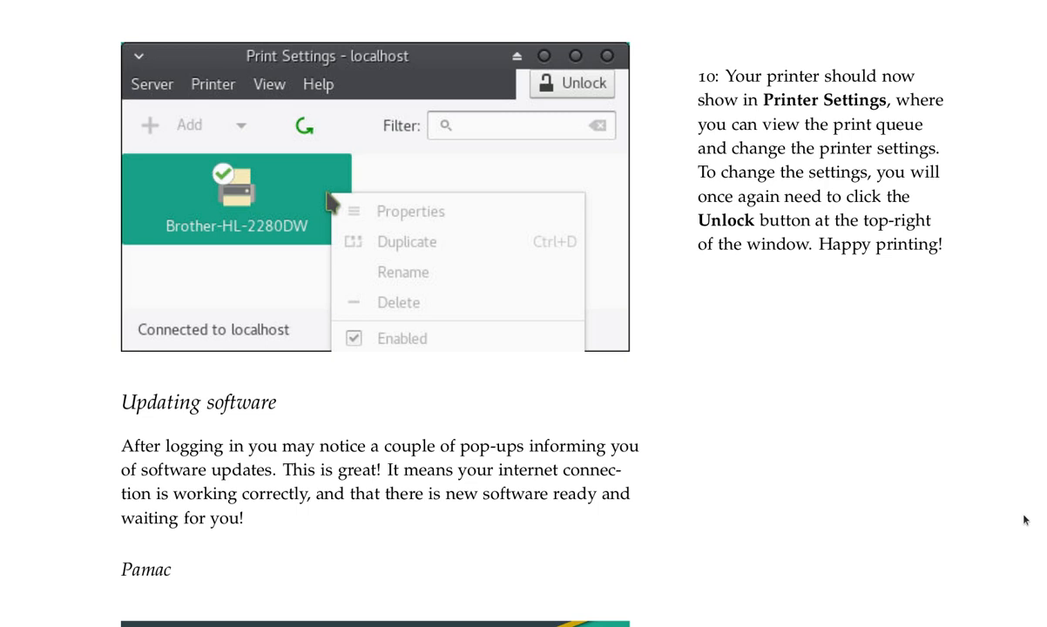
# Step: Scroll down to the Pamac subsection with its Updates screenshot and Apply note
pyautogui.scroll(-3)
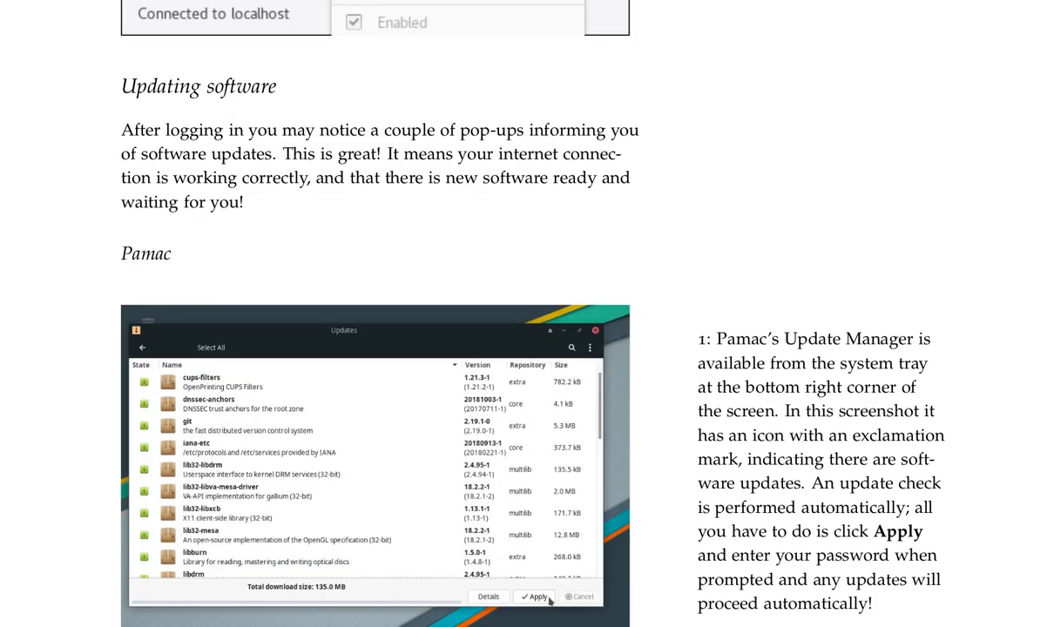
pyautogui.moveTo(962, 493)
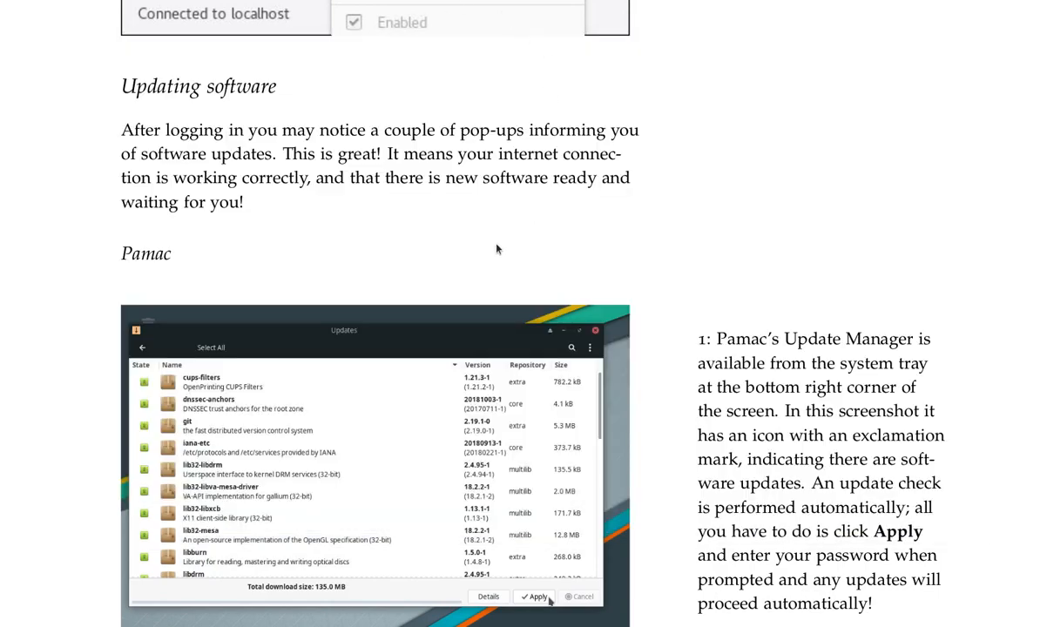
pyautogui.moveTo(352, 230)
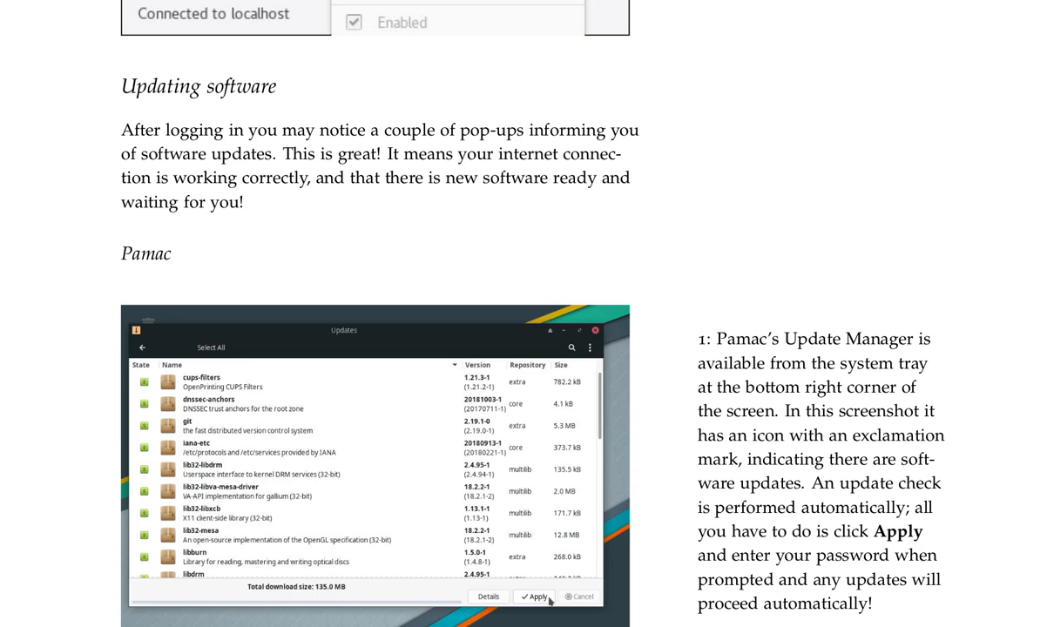
pyautogui.moveTo(308, 274)
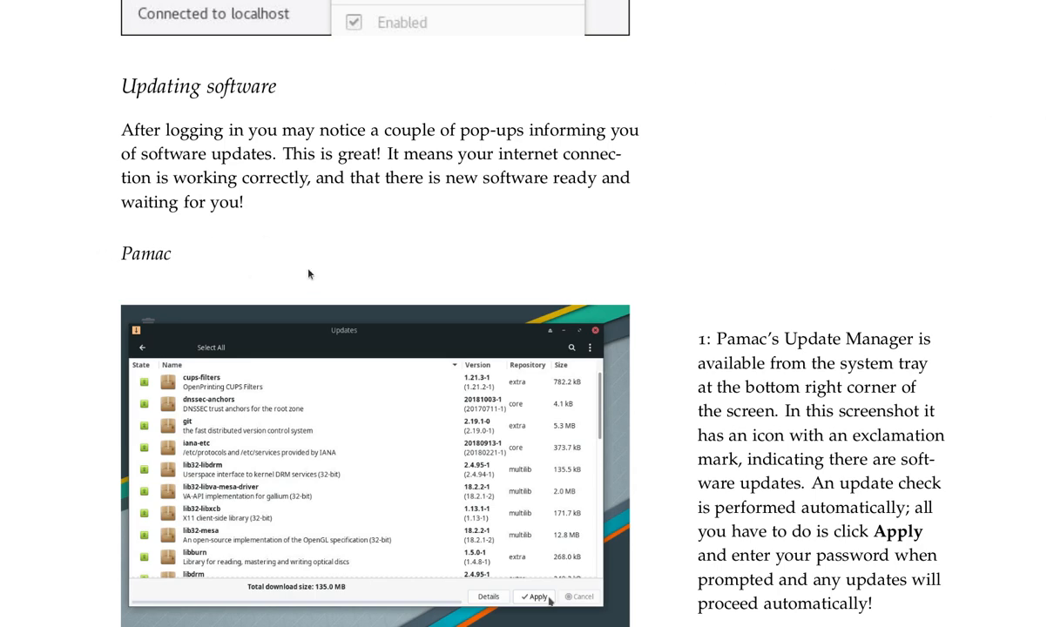
pyautogui.scroll(-3)
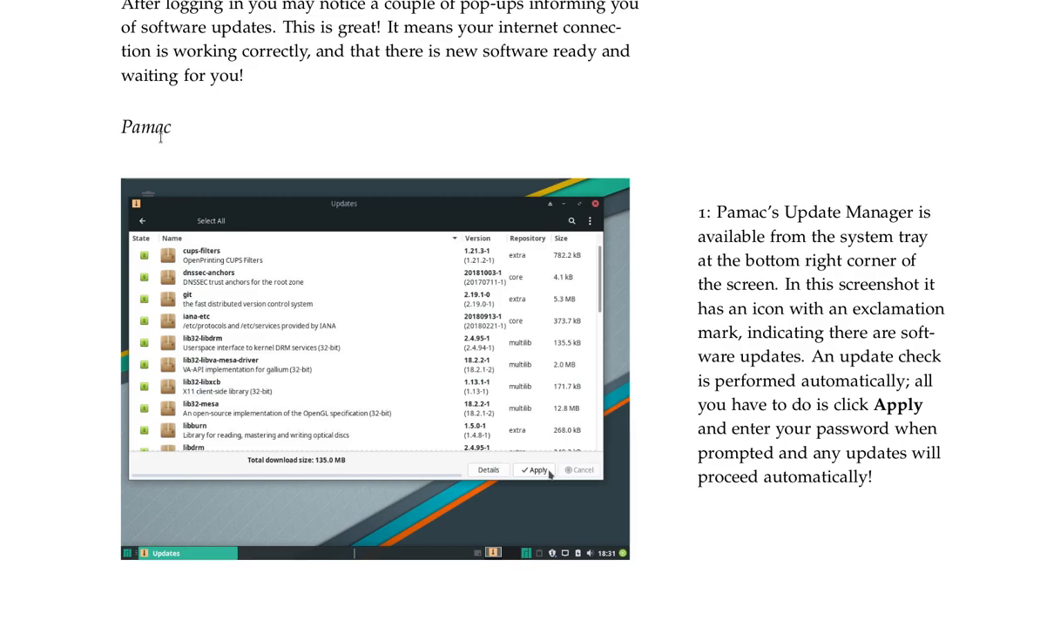
# Step: Scroll to page 115's Octopi subsection and its Confirmation screenshot
pyautogui.scroll(-3)
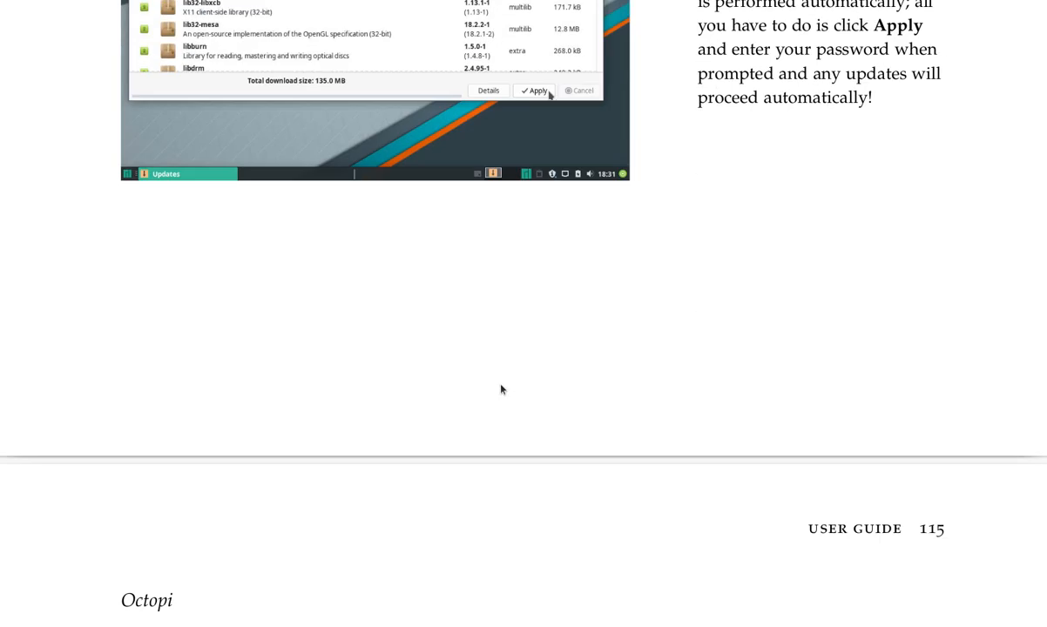
pyautogui.scroll(-3)
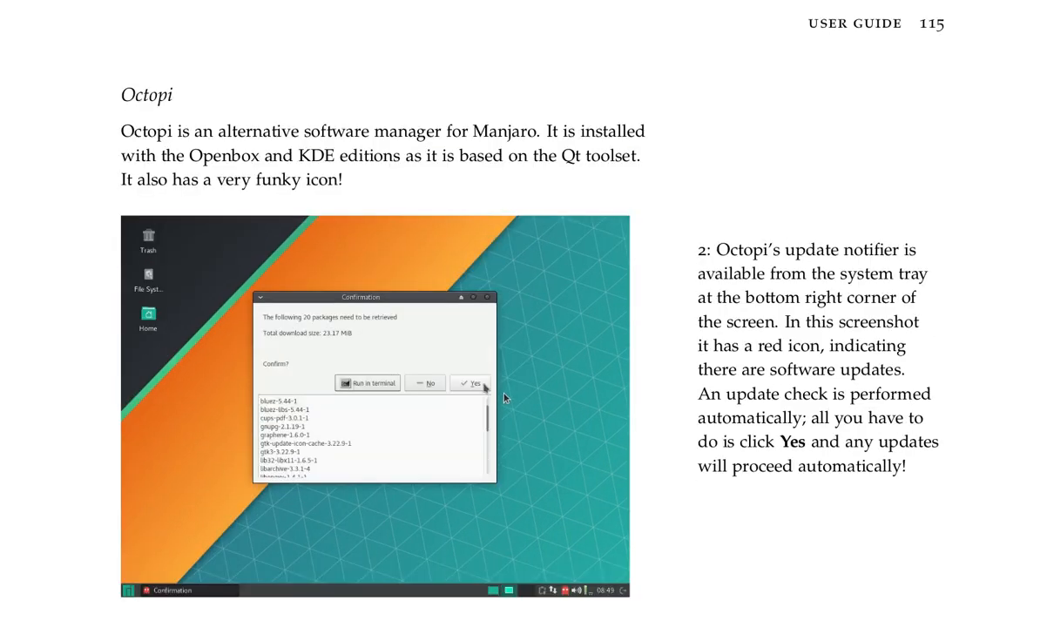
pyautogui.moveTo(965, 557)
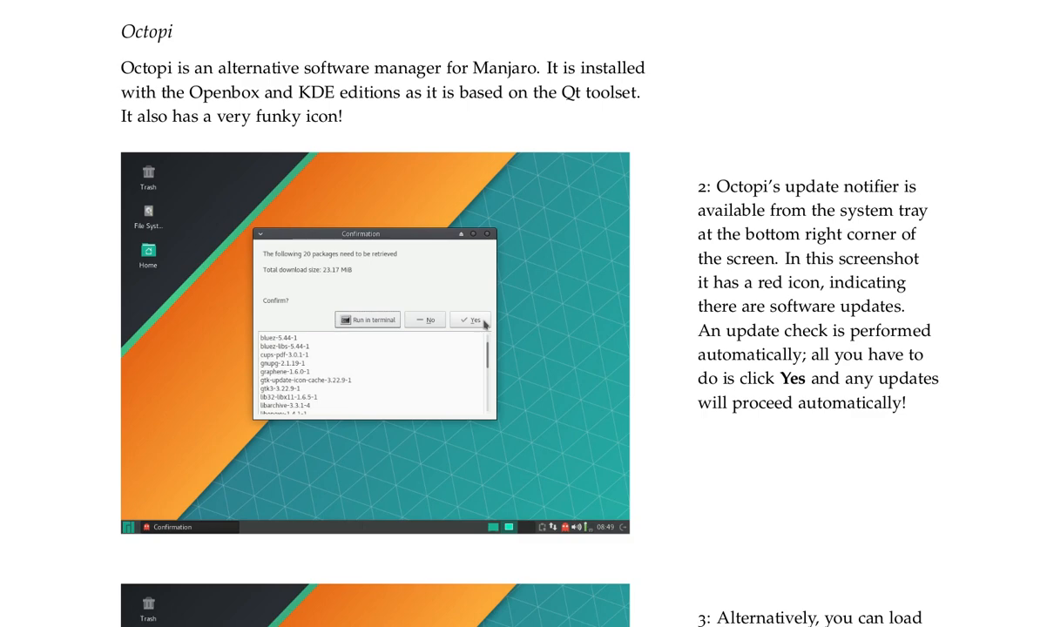
pyautogui.moveTo(175, 537)
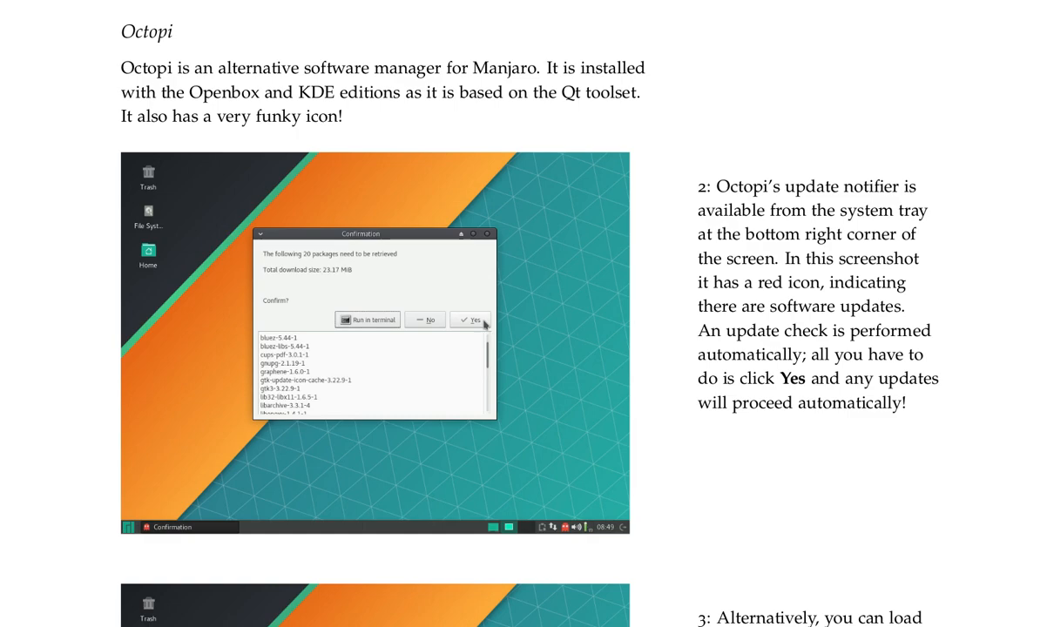
# Step: Scroll past step 3 to page 116's Manjaro Settings Manager screenshot
pyautogui.scroll(-3)
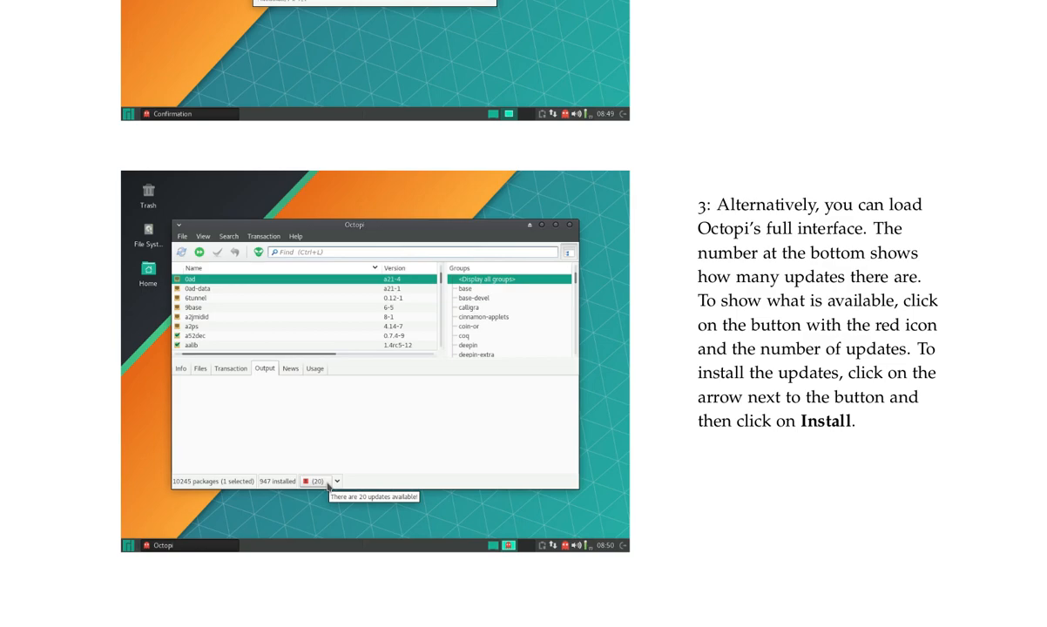
pyautogui.scroll(-3)
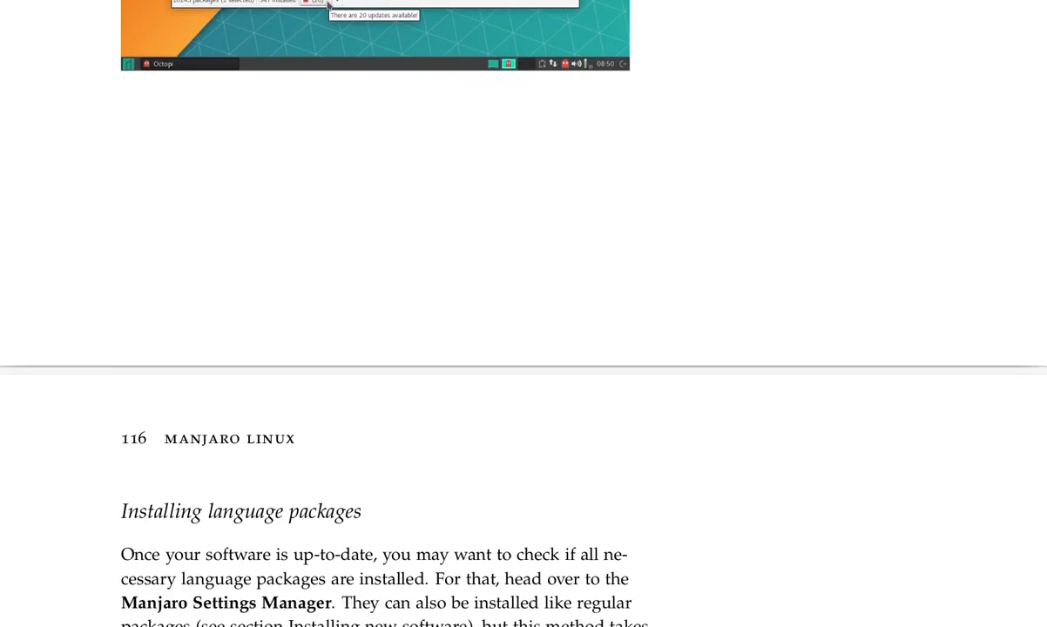
pyautogui.scroll(-3)
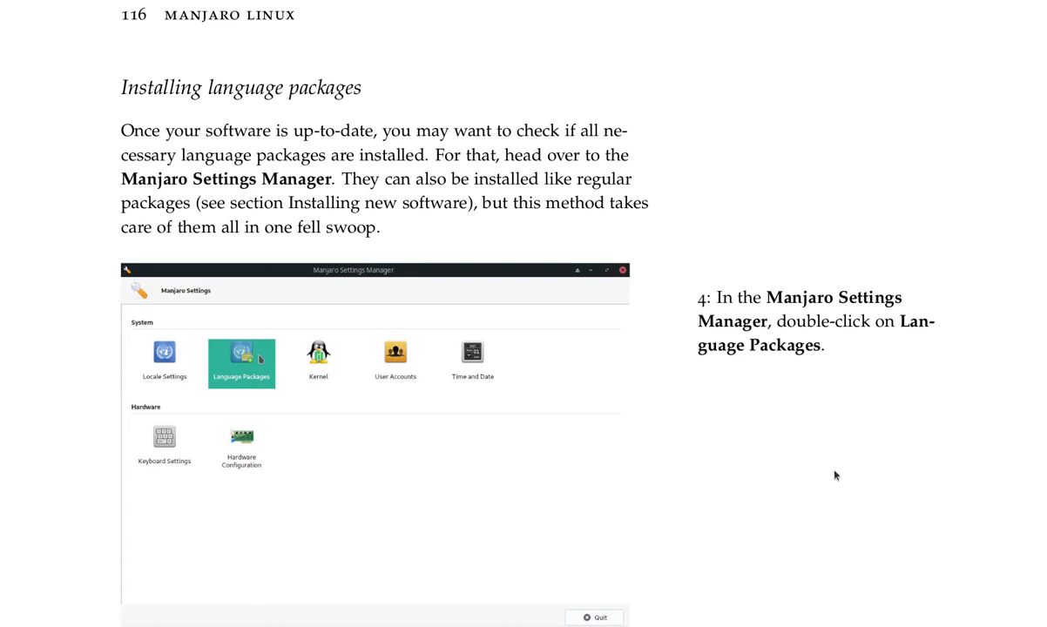